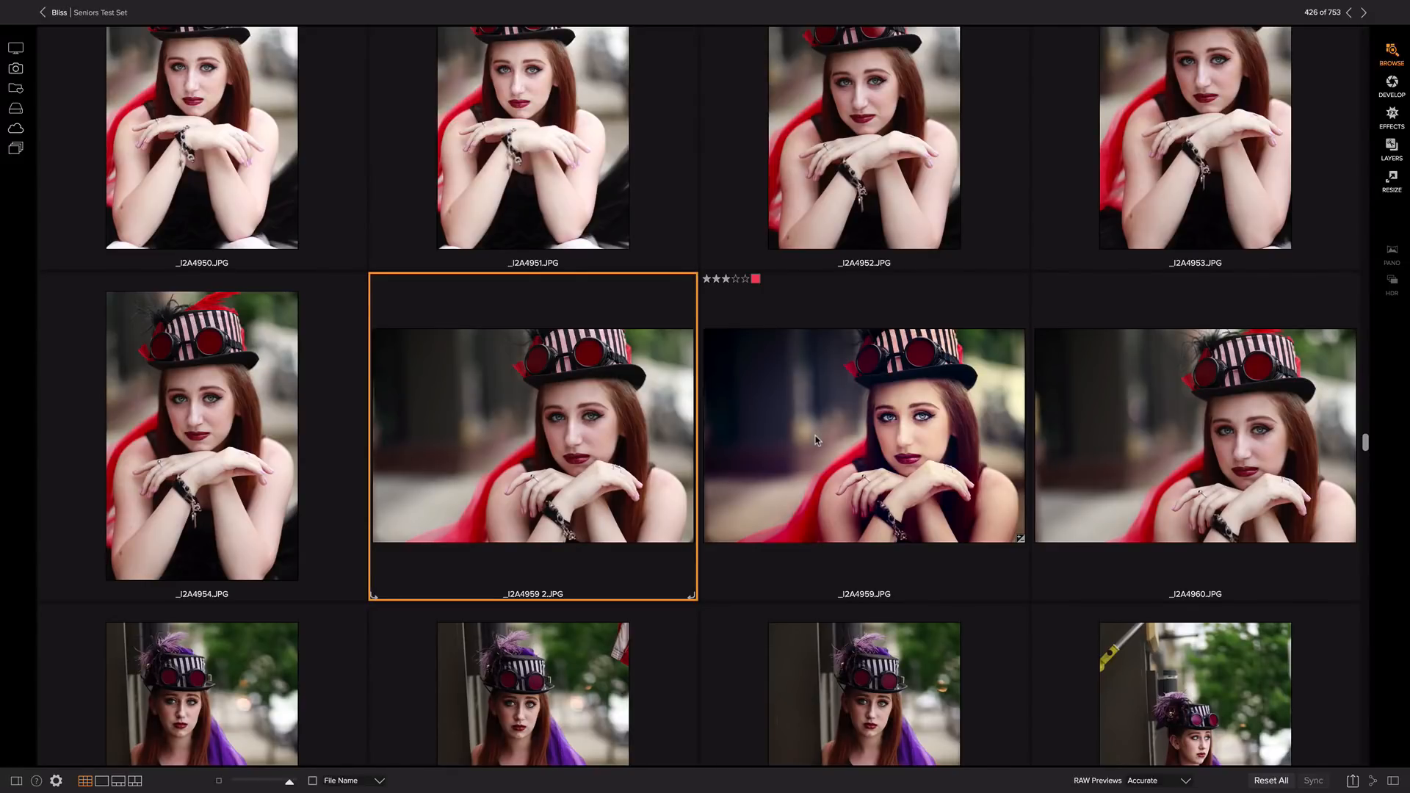
- Open the _I2A4959 2.JPG top-hat portrait and switch to the Effects module
{"action": "double_click", "coordinate": [532, 435]}
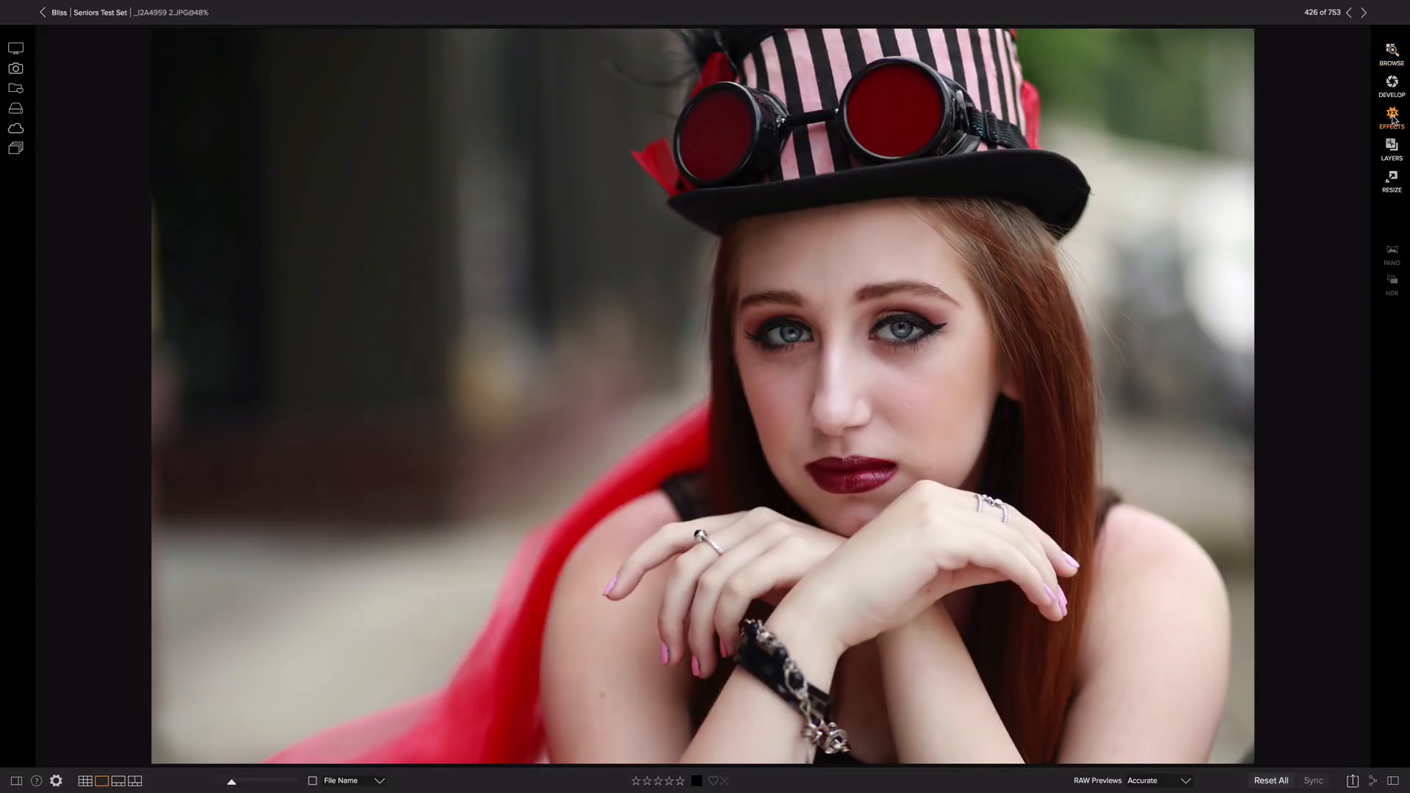
{"action": "left_click", "coordinate": [1391, 85]}
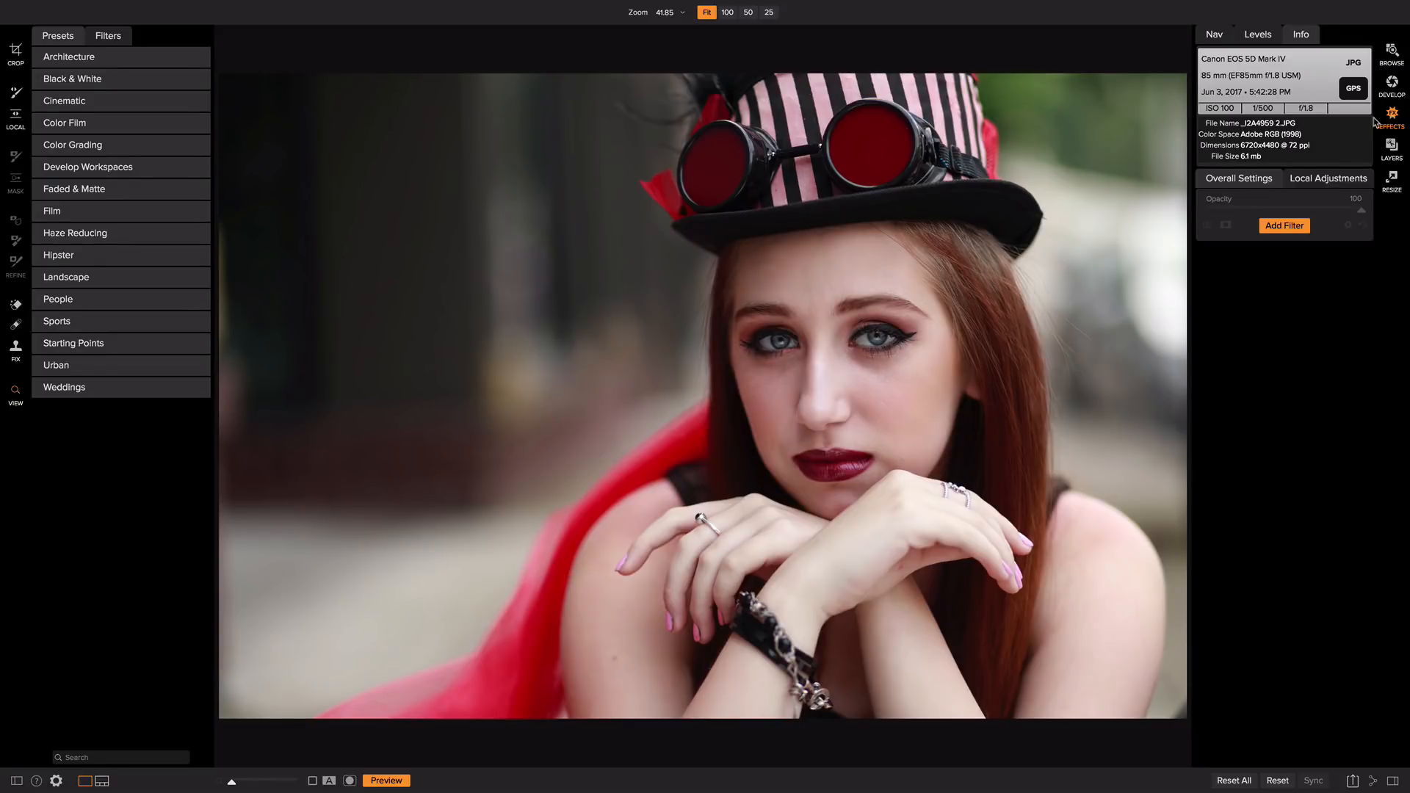
- Add a Skin Retouching filter from the Add Filter list
{"action": "left_click", "coordinate": [1283, 226]}
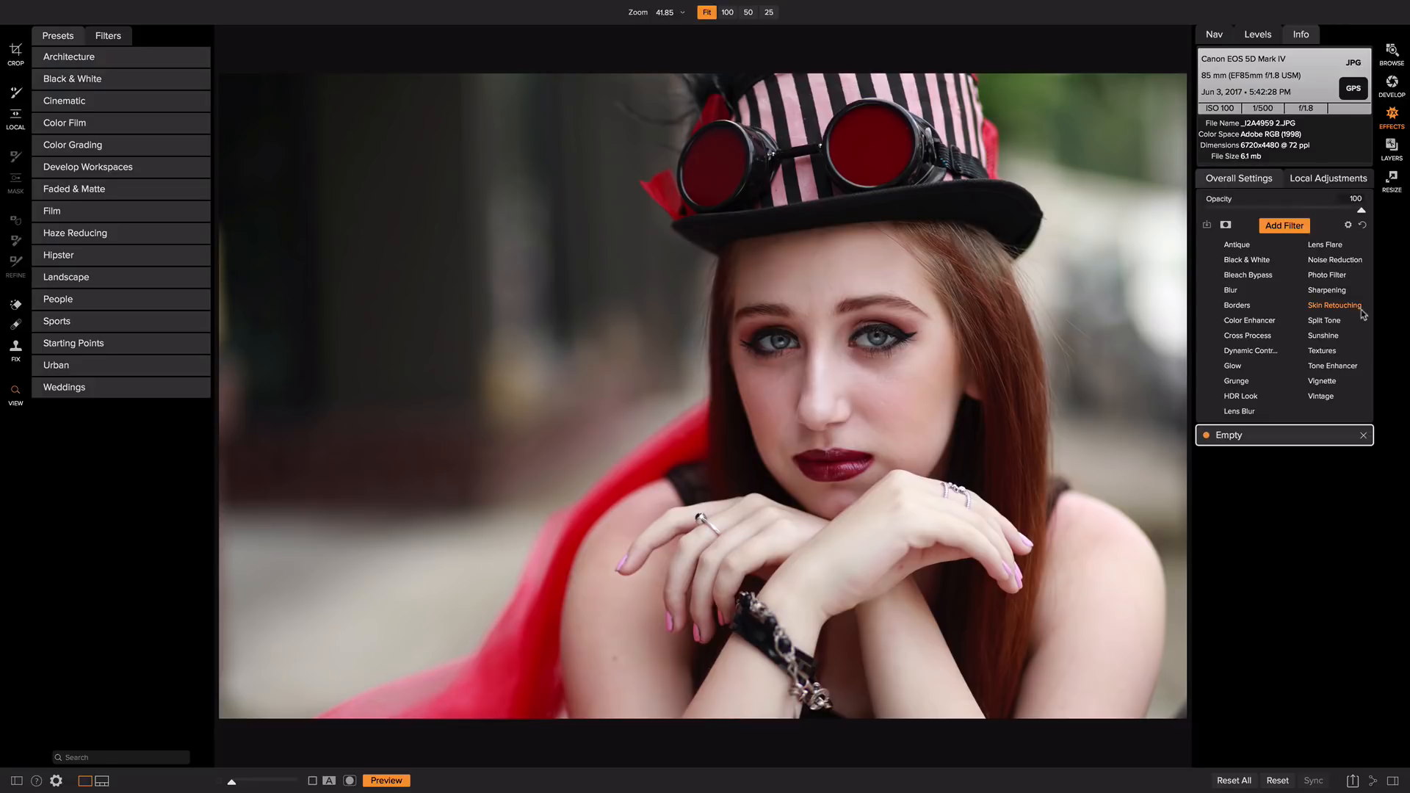
{"action": "left_click", "coordinate": [1335, 306]}
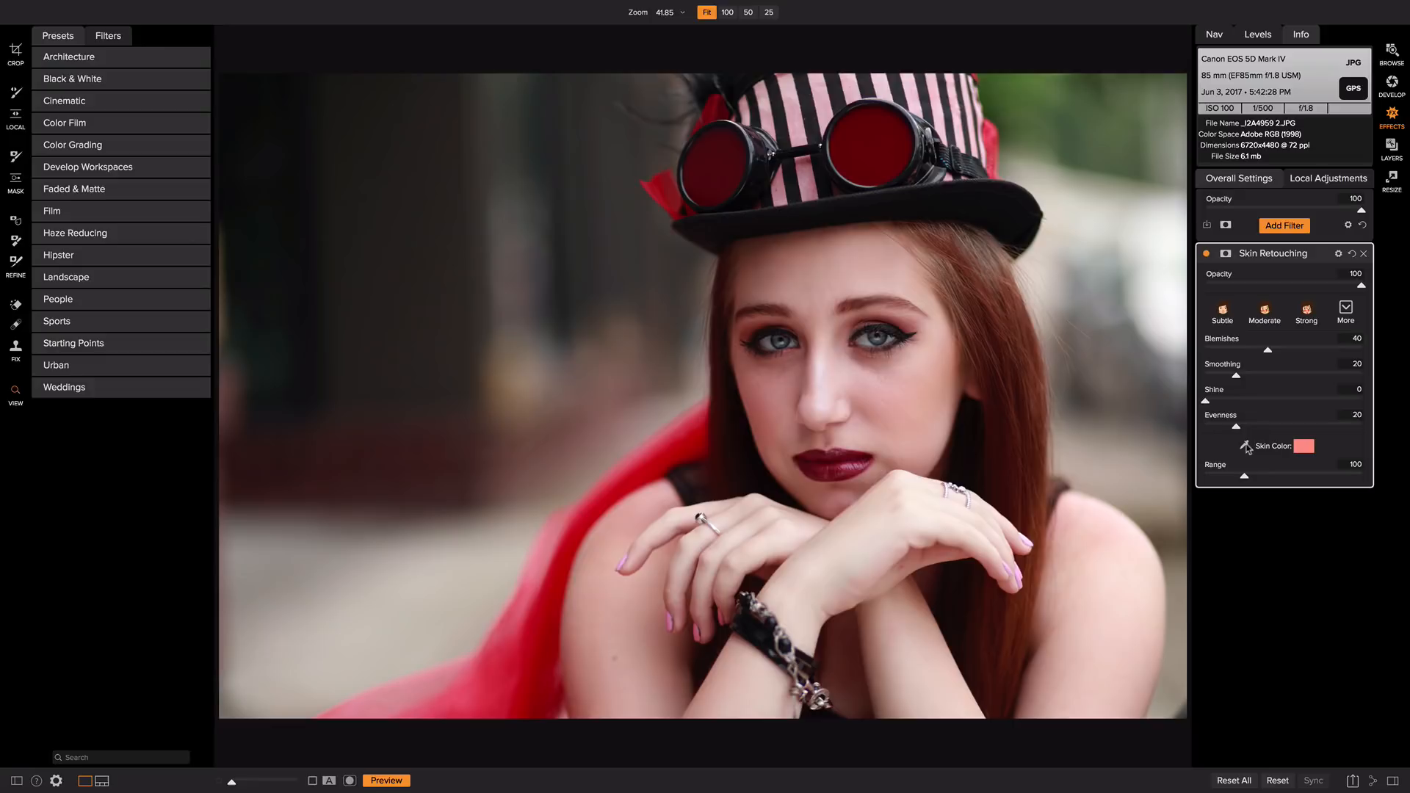
{"action": "mouse_move", "coordinate": [922, 389]}
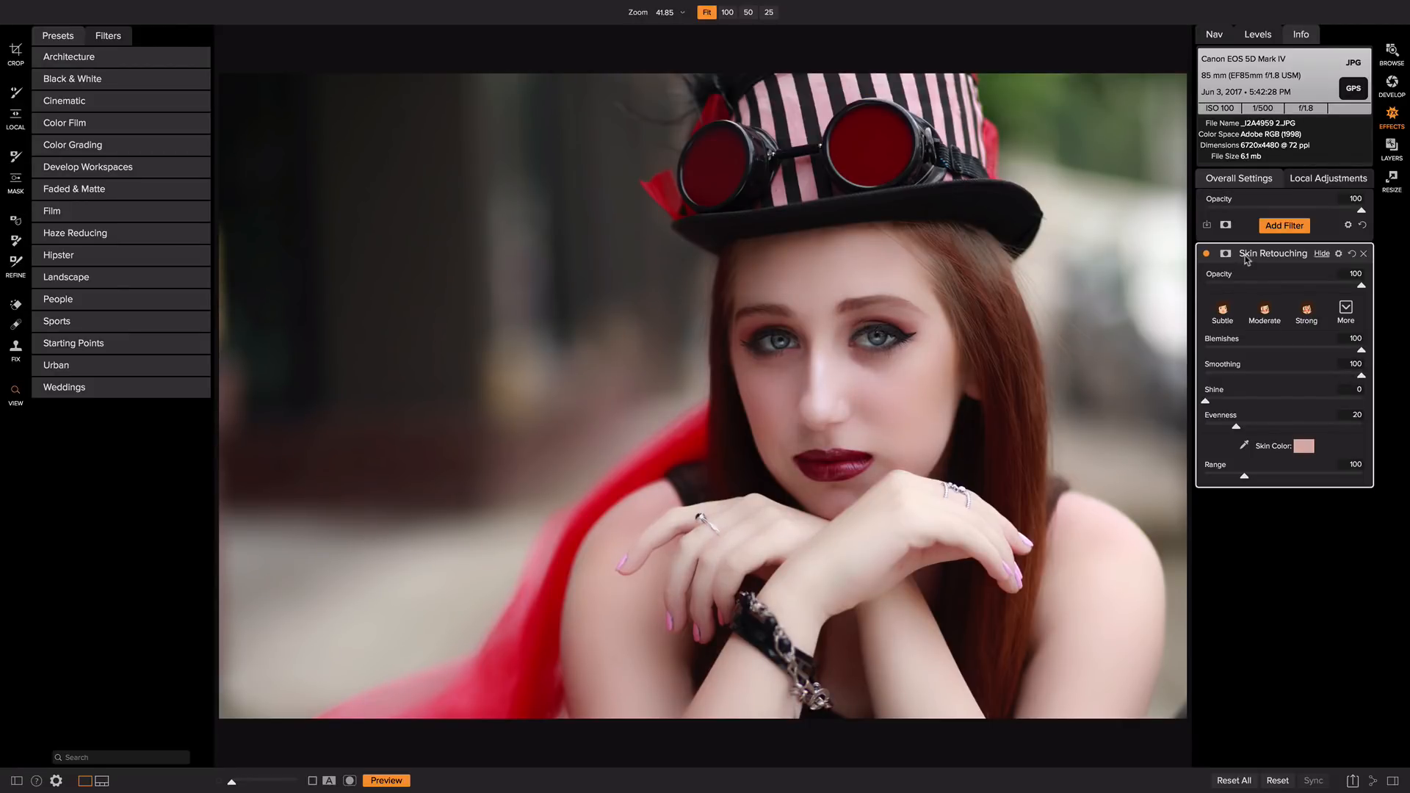
- Add a mask to the Skin Retouching filter and invert it to black
{"action": "left_click", "coordinate": [1225, 254]}
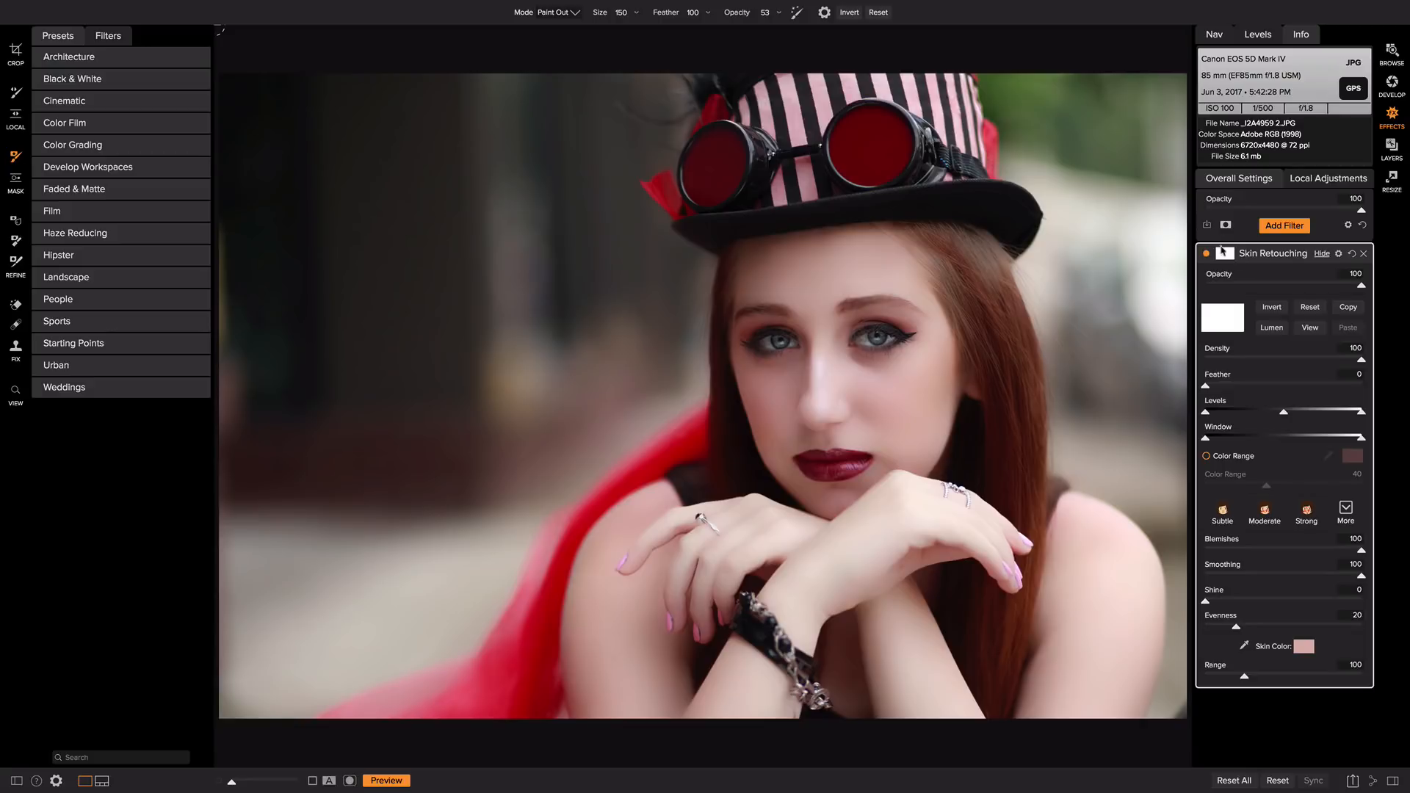
{"action": "left_click", "coordinate": [1270, 307]}
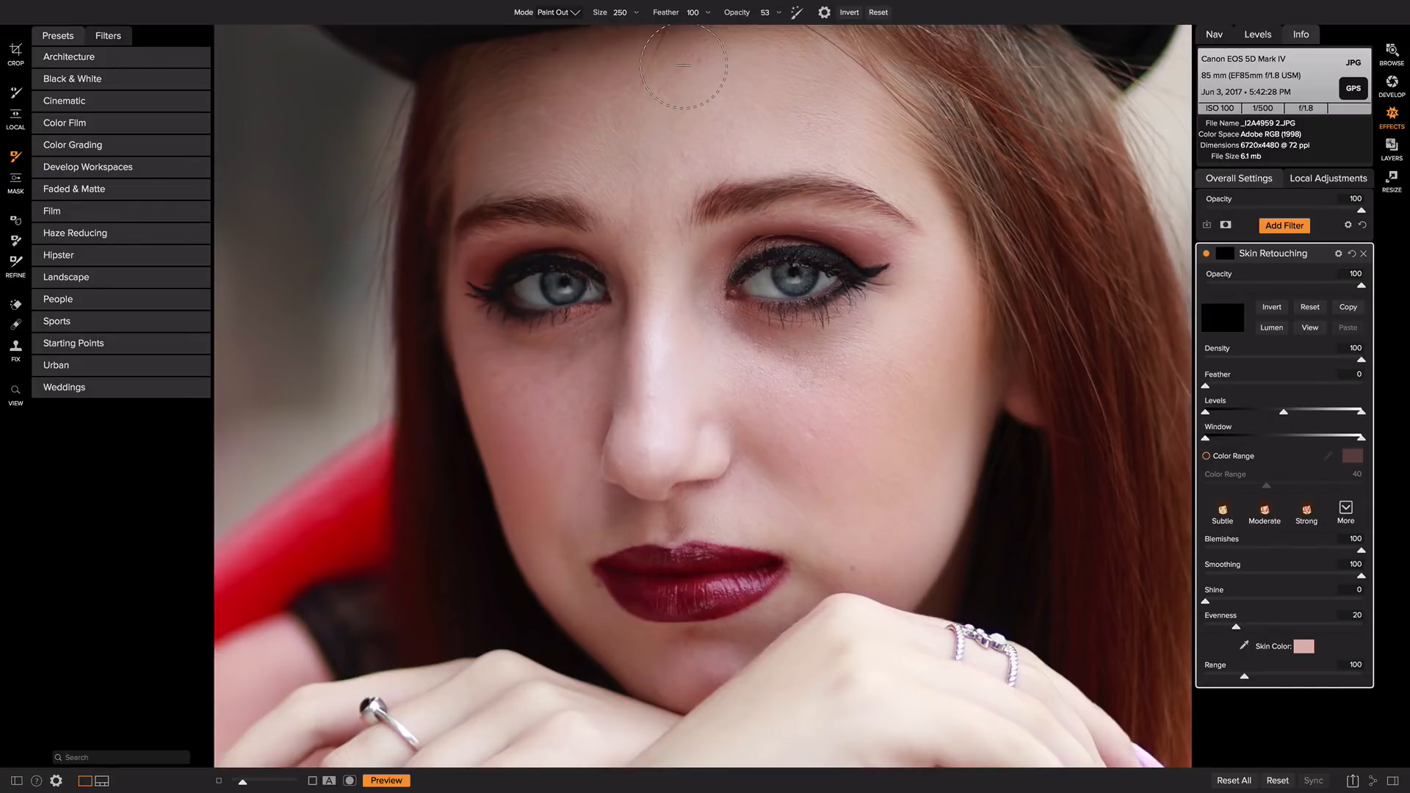
{"action": "mouse_move", "coordinate": [766, 65]}
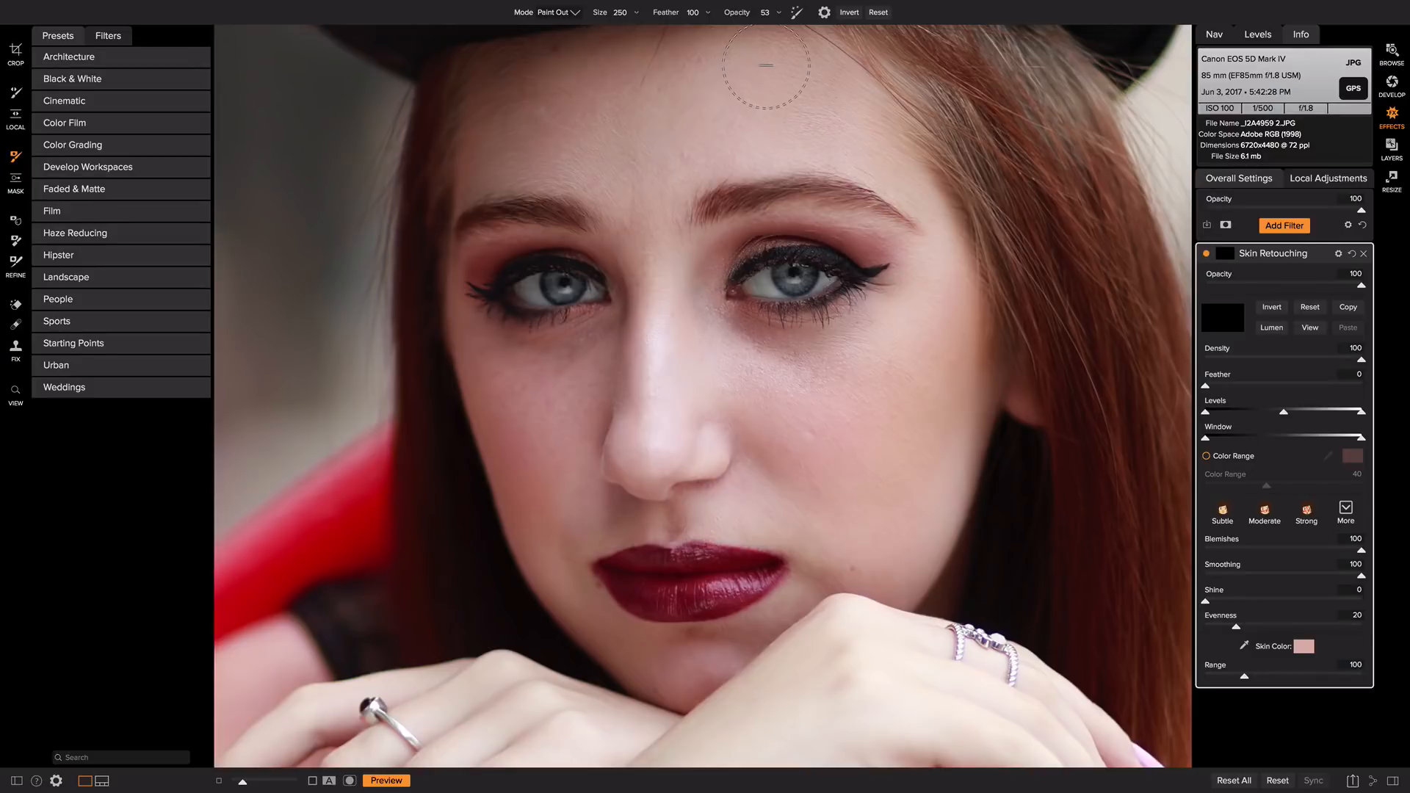
{"action": "mouse_move", "coordinate": [674, 225]}
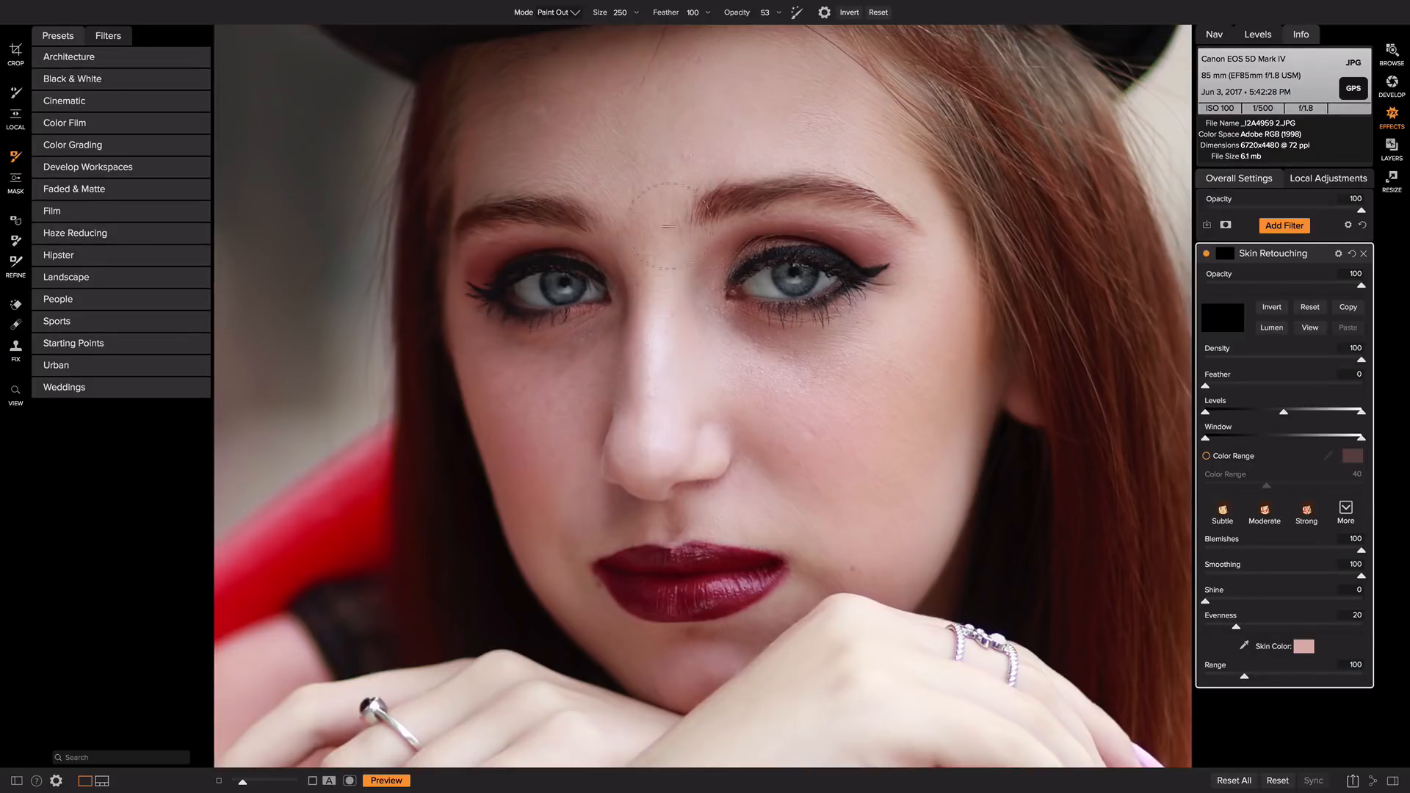
{"action": "mouse_move", "coordinate": [896, 401]}
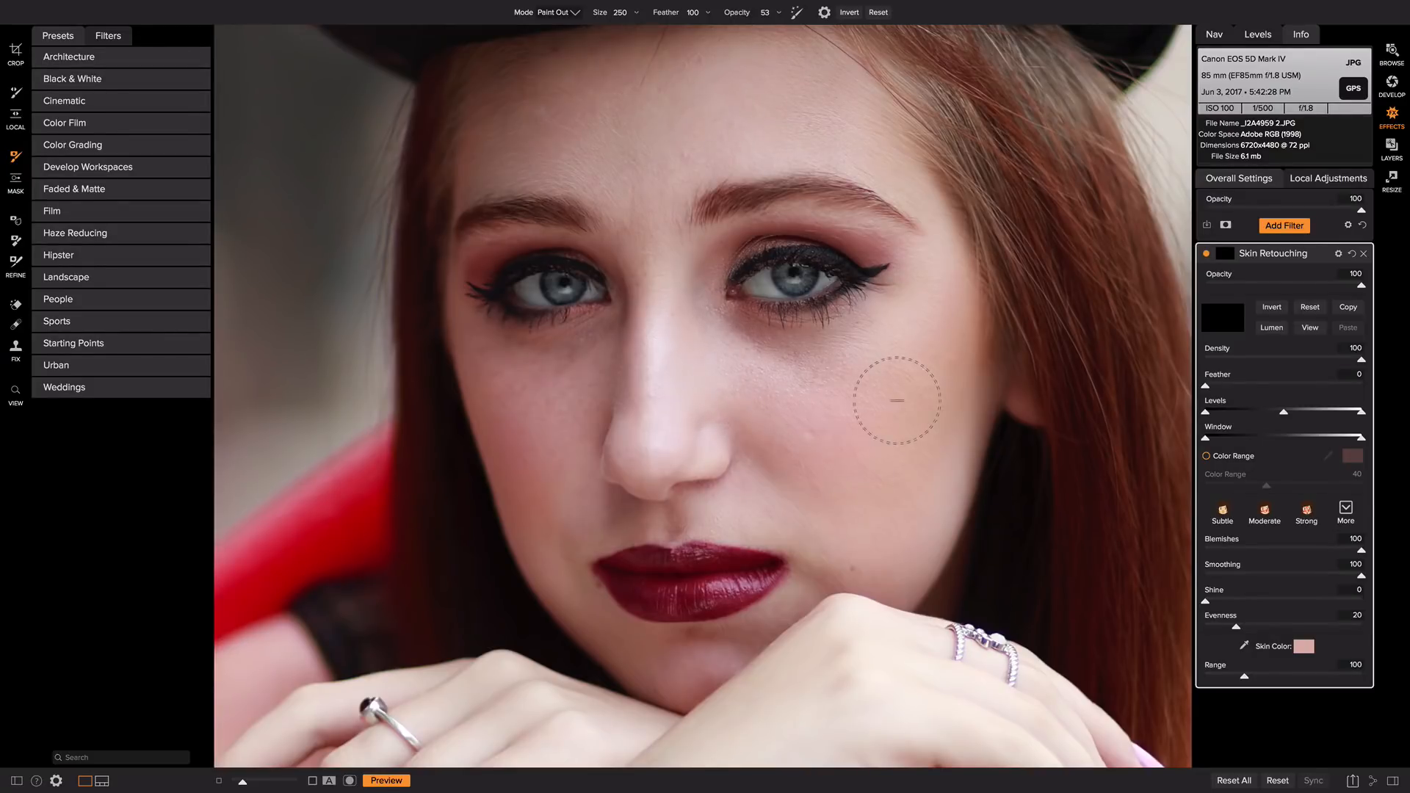
- Set the mask brush to Paint In for brushing smoothing onto the face
{"action": "left_click", "coordinate": [562, 12]}
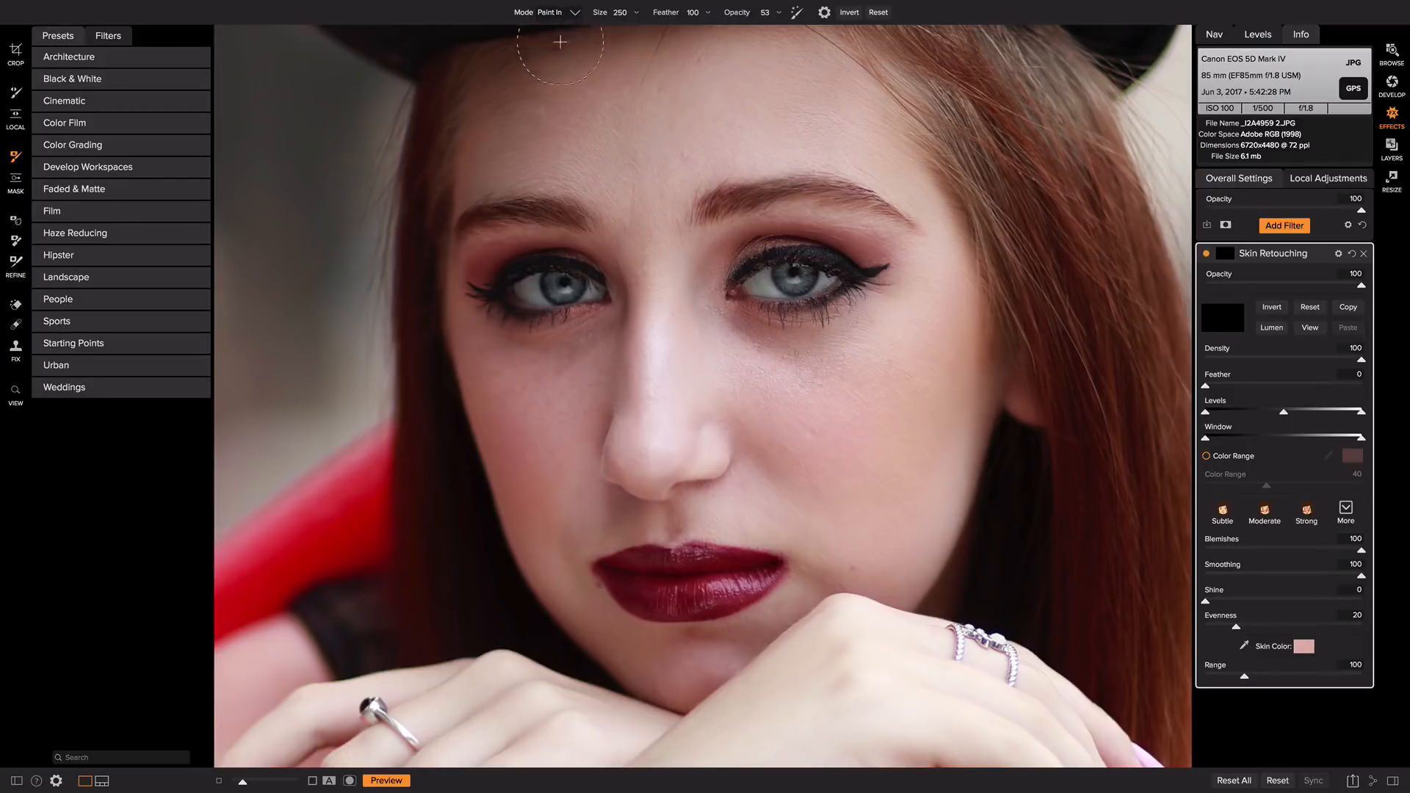
{"action": "mouse_move", "coordinate": [806, 370]}
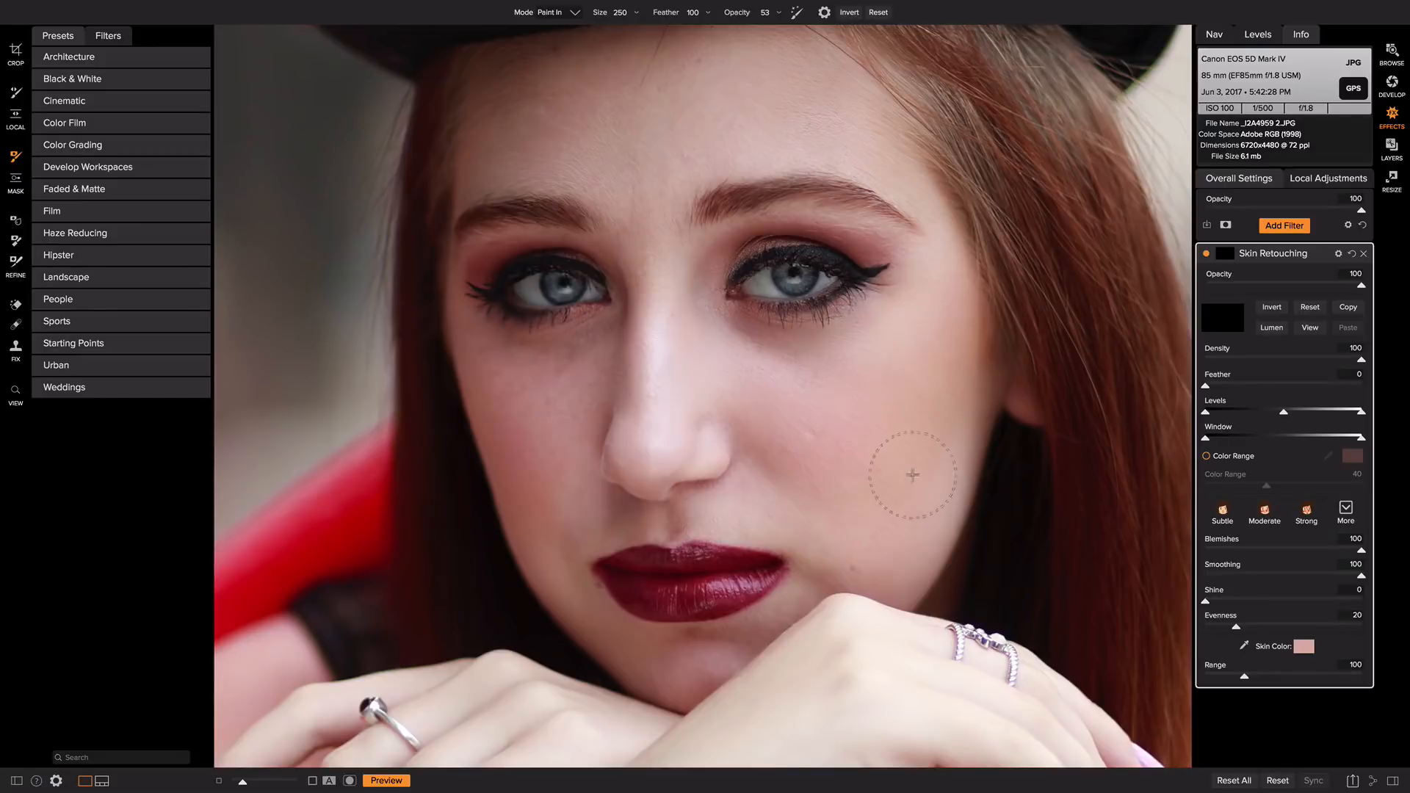
{"action": "mouse_move", "coordinate": [790, 398]}
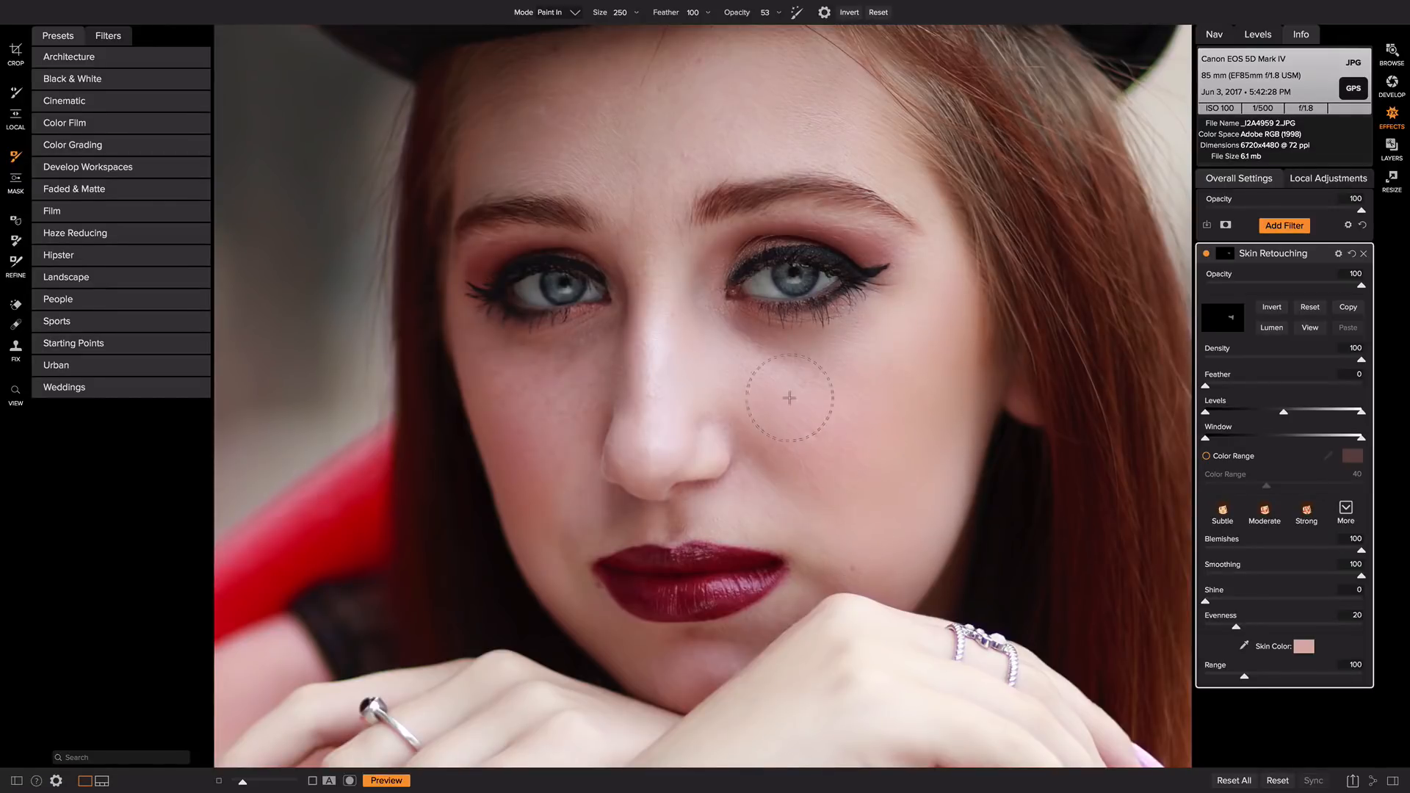
{"action": "mouse_move", "coordinate": [661, 155]}
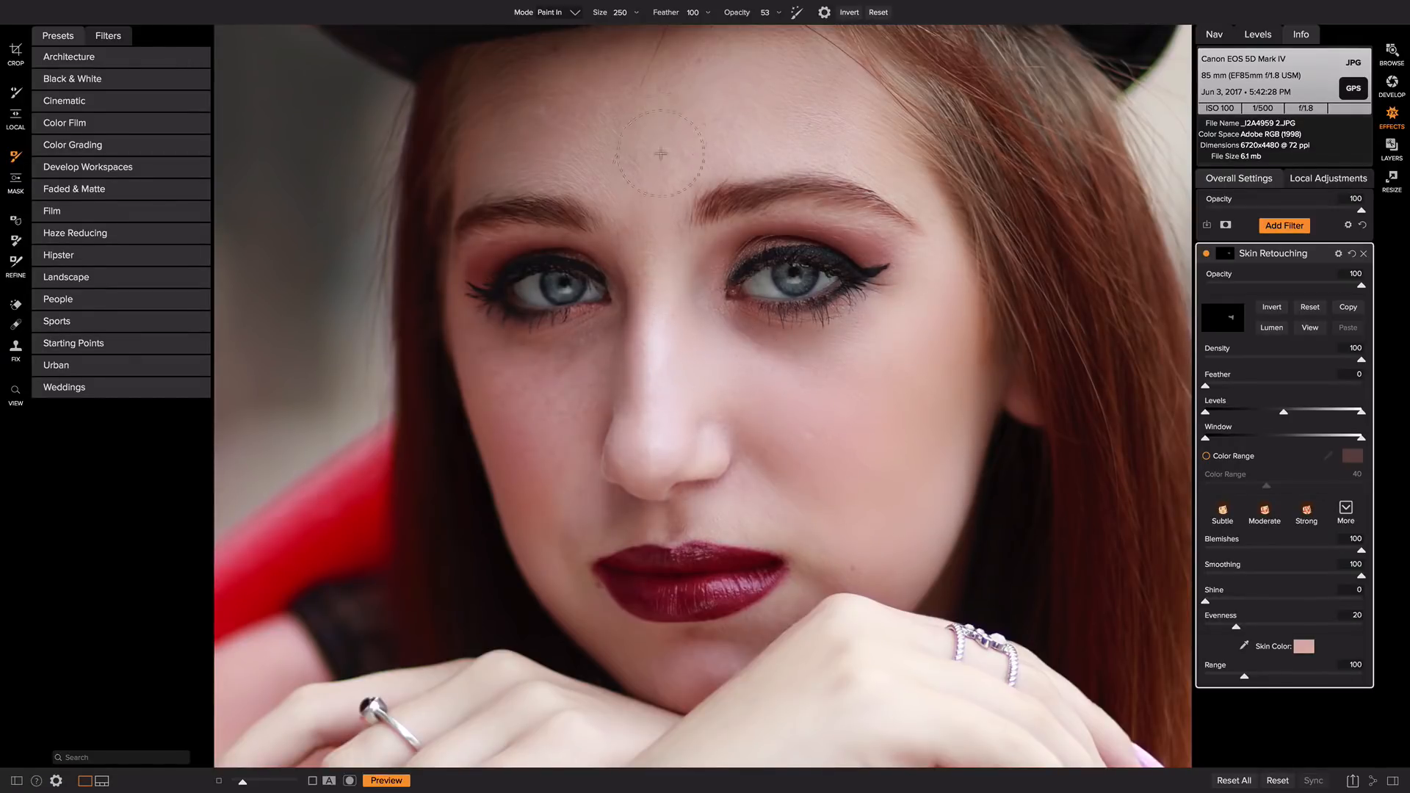
{"action": "mouse_move", "coordinate": [615, 95]}
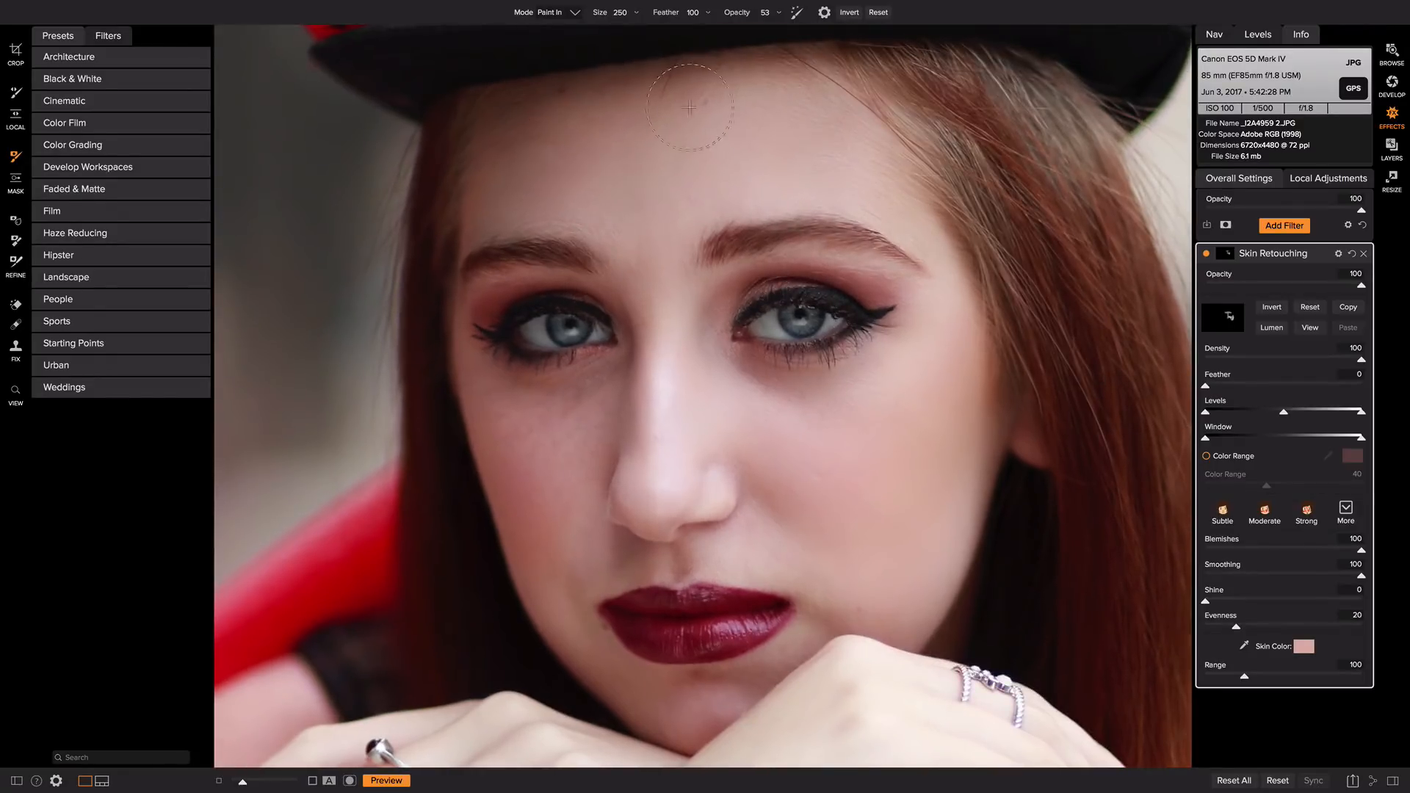
{"action": "mouse_move", "coordinate": [868, 235]}
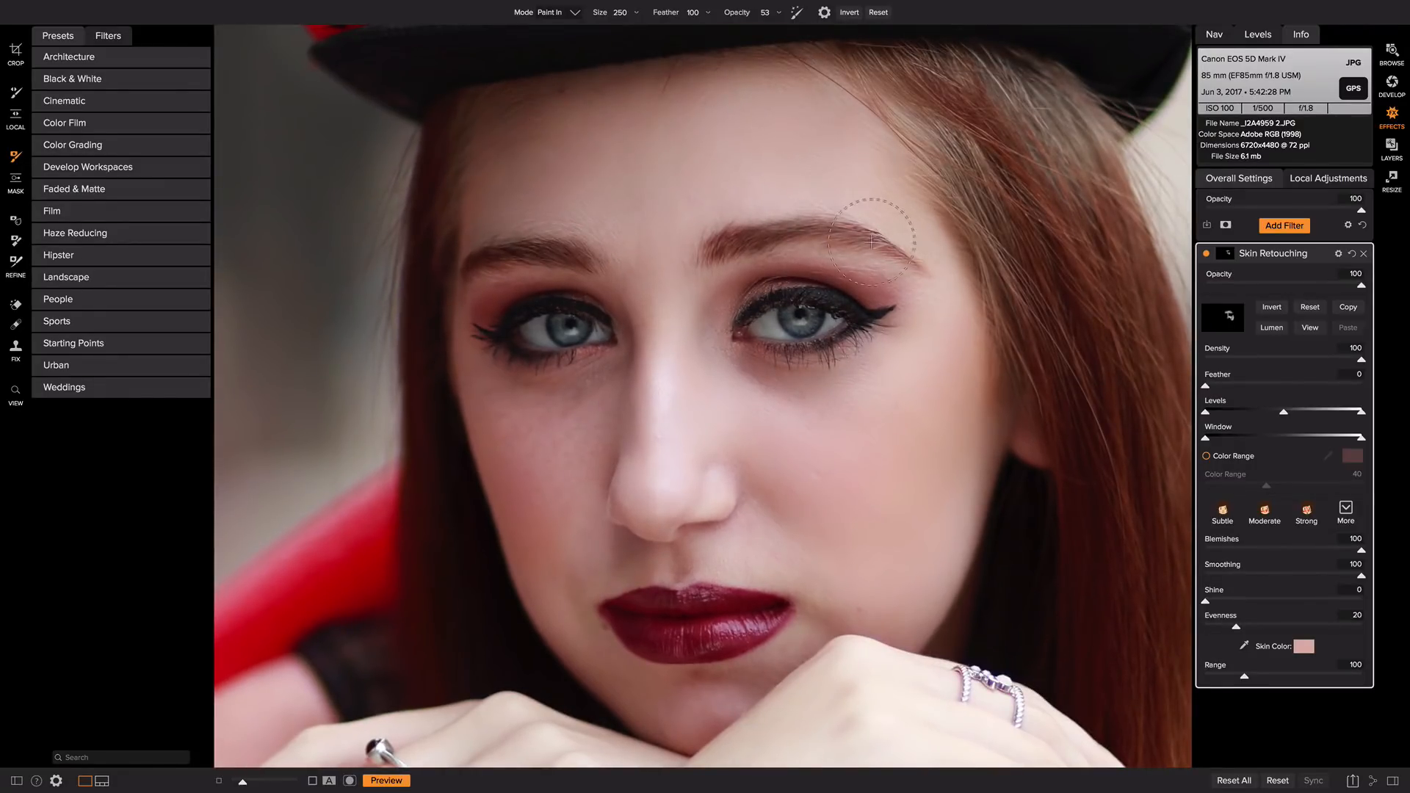
{"action": "mouse_move", "coordinate": [558, 494]}
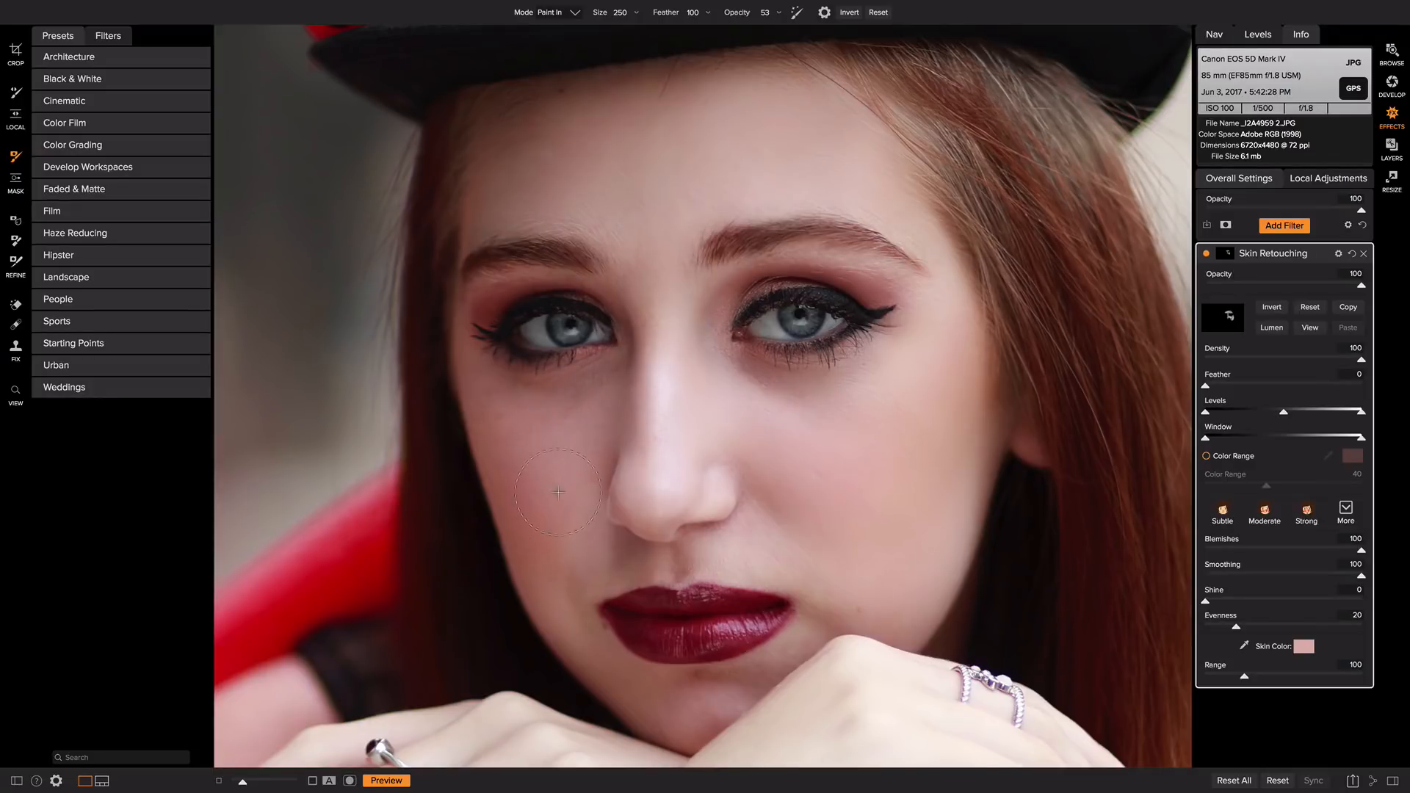
{"action": "mouse_move", "coordinate": [652, 269]}
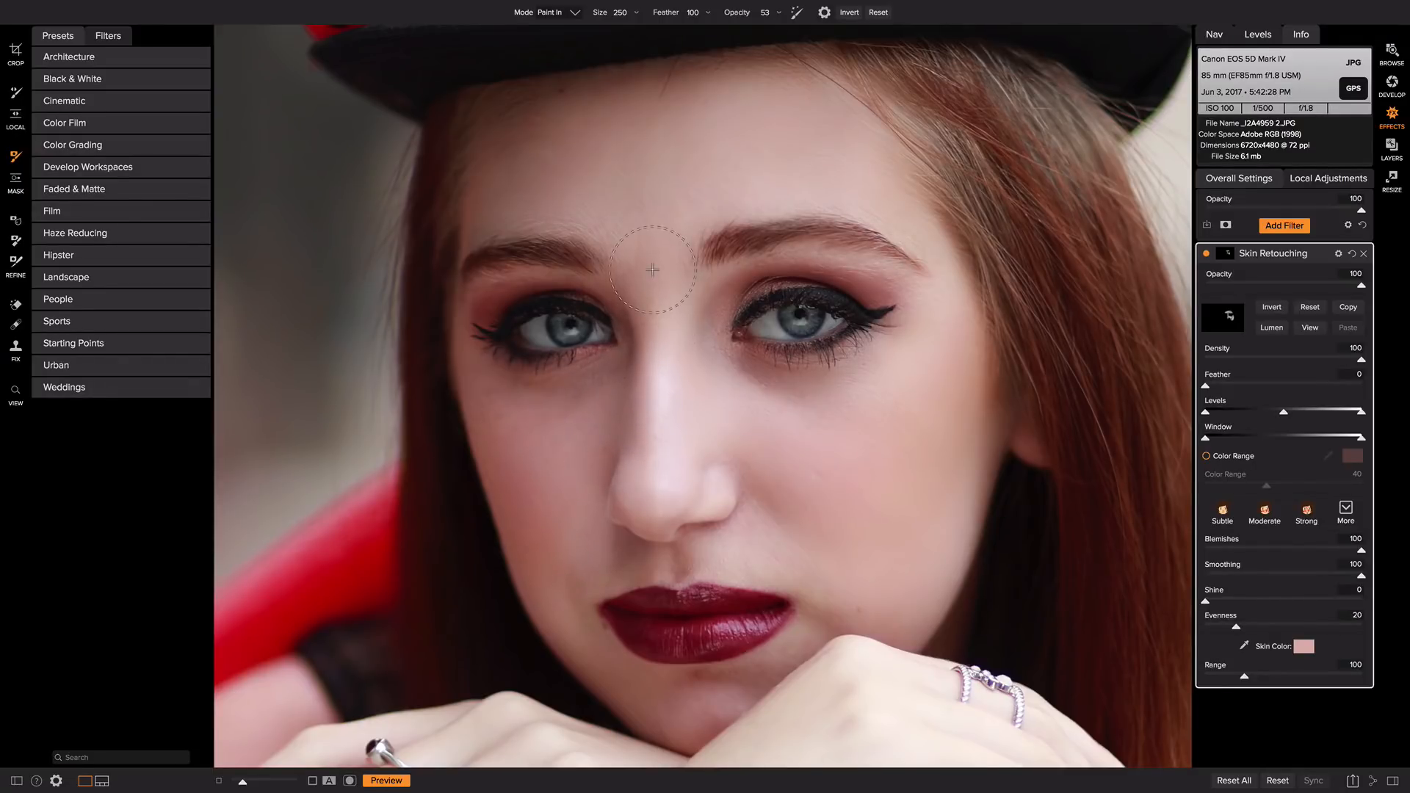
{"action": "mouse_move", "coordinate": [665, 124]}
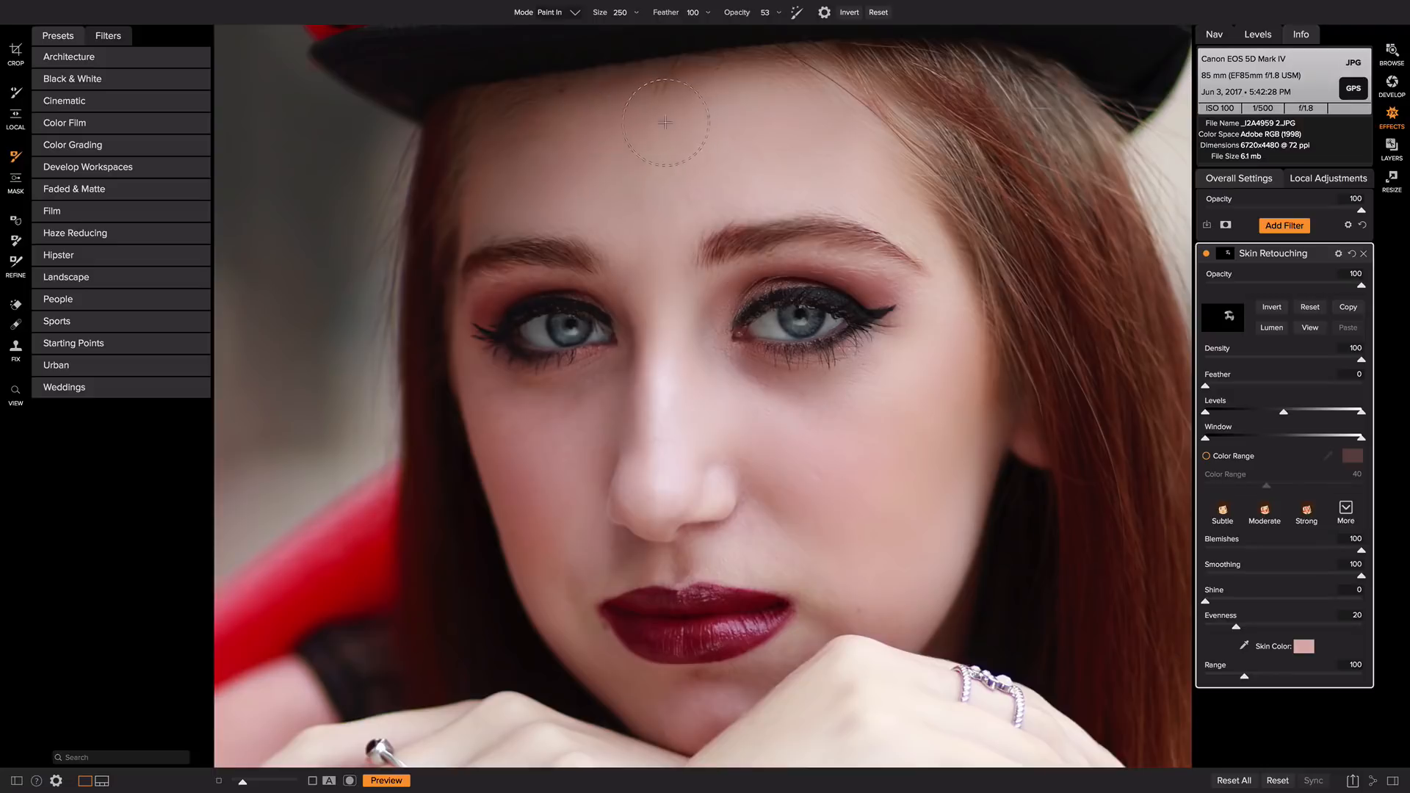
{"action": "mouse_move", "coordinate": [903, 440]}
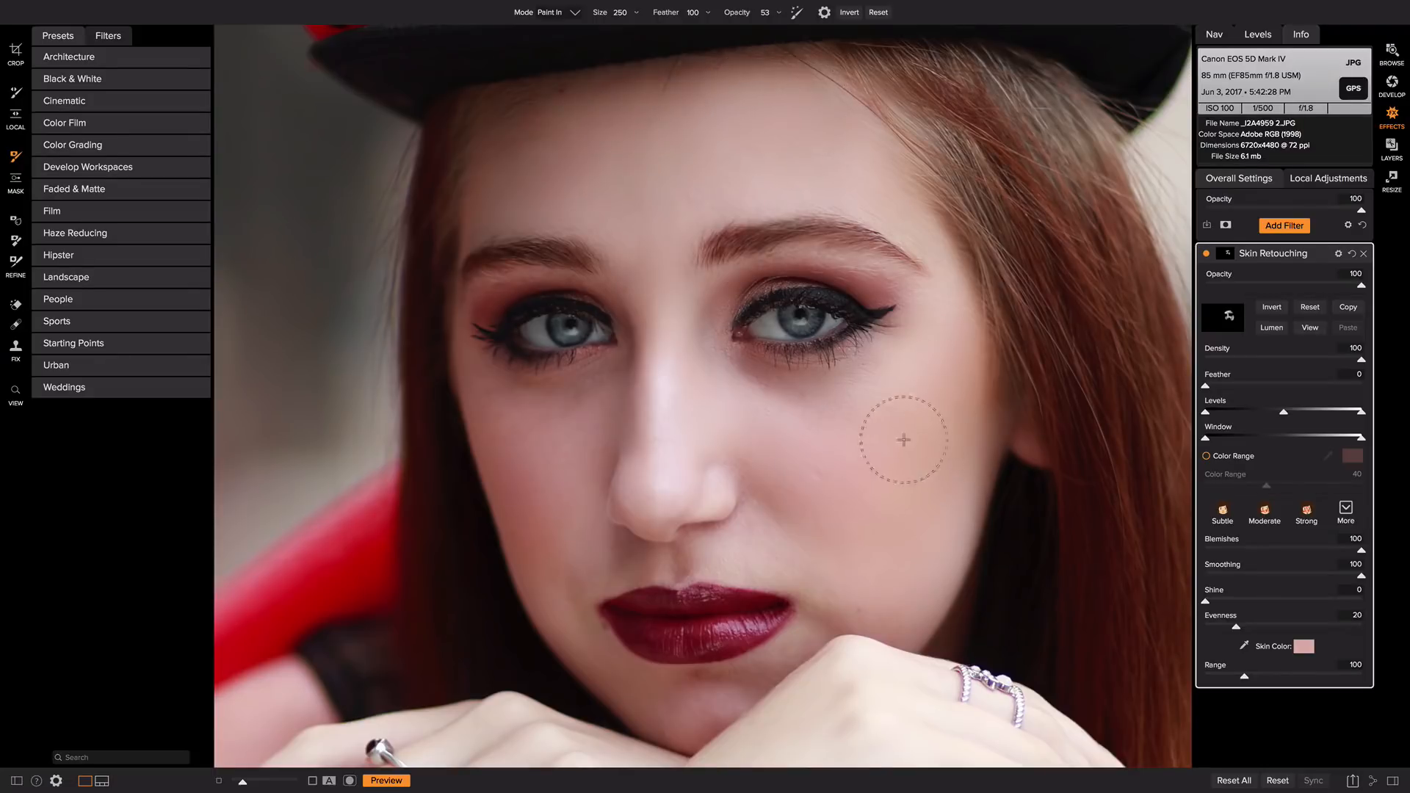
{"action": "mouse_move", "coordinate": [735, 556]}
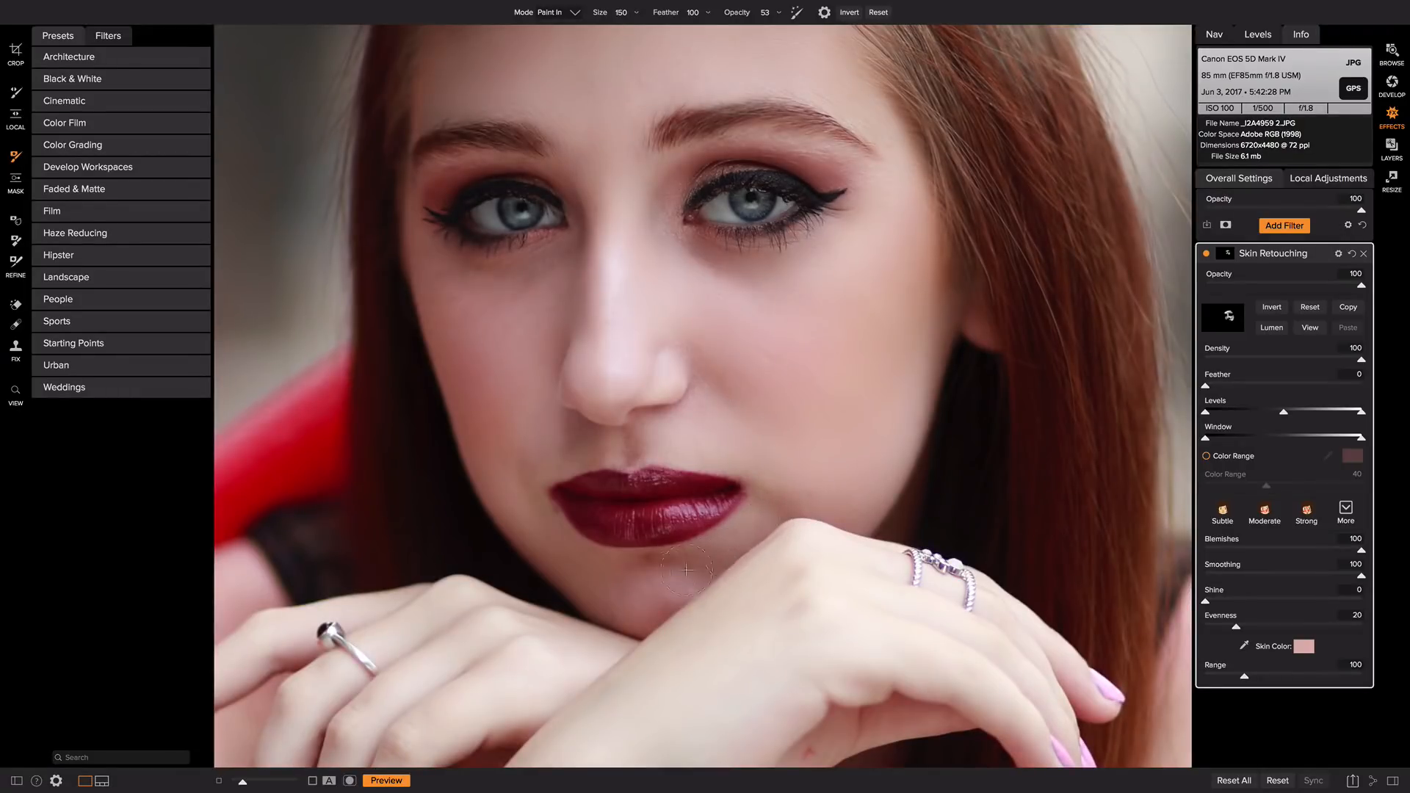
{"action": "mouse_move", "coordinate": [517, 499]}
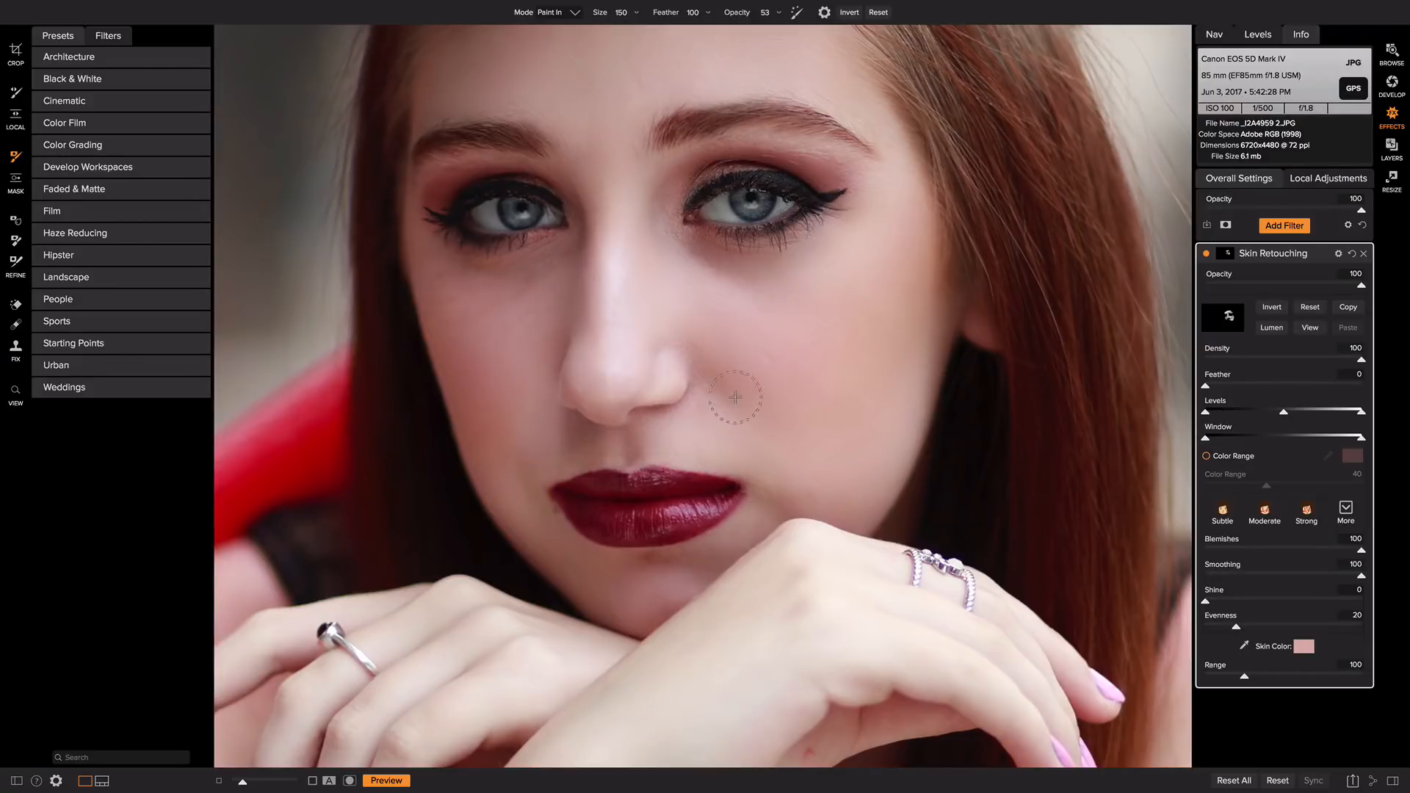
{"action": "mouse_move", "coordinate": [1098, 358]}
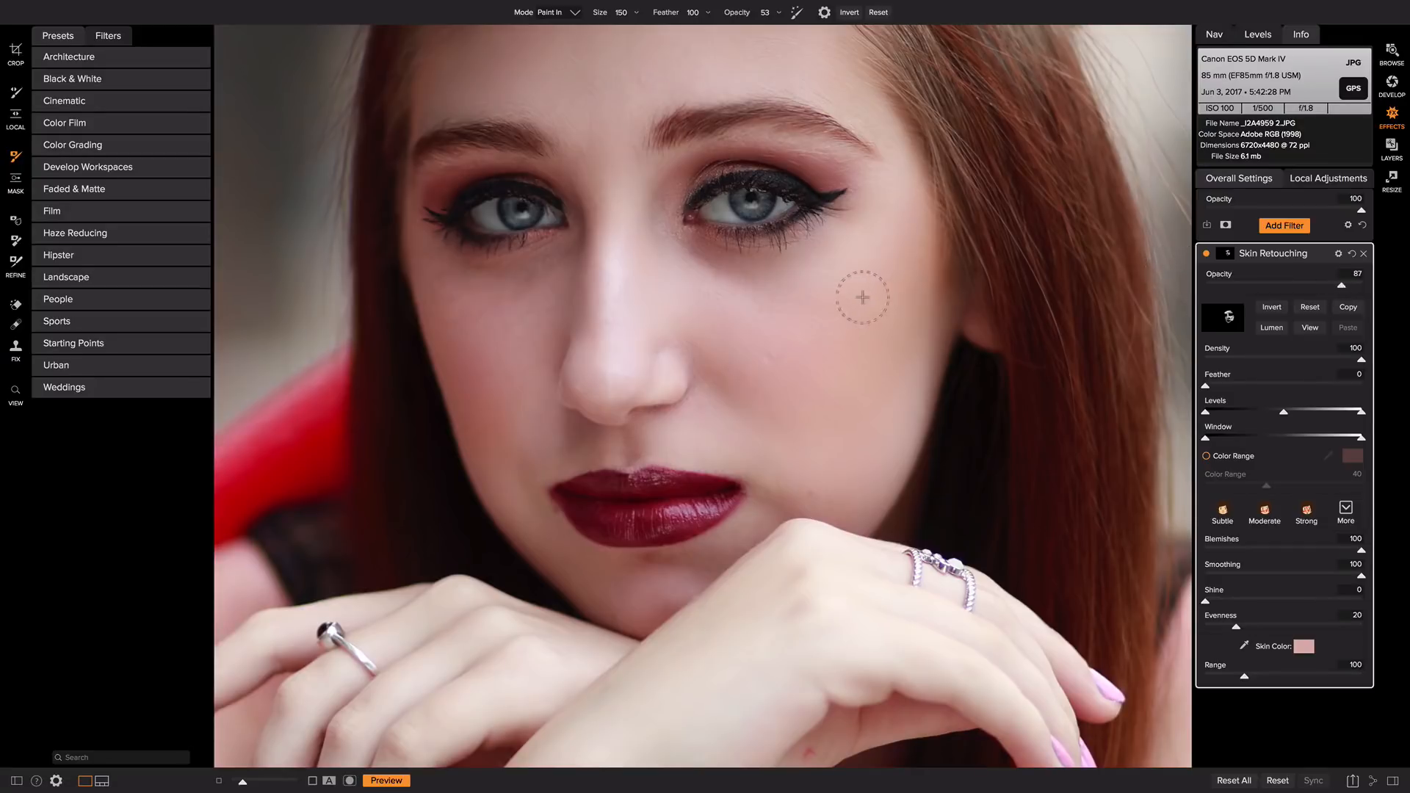
{"action": "mouse_move", "coordinate": [573, 279]}
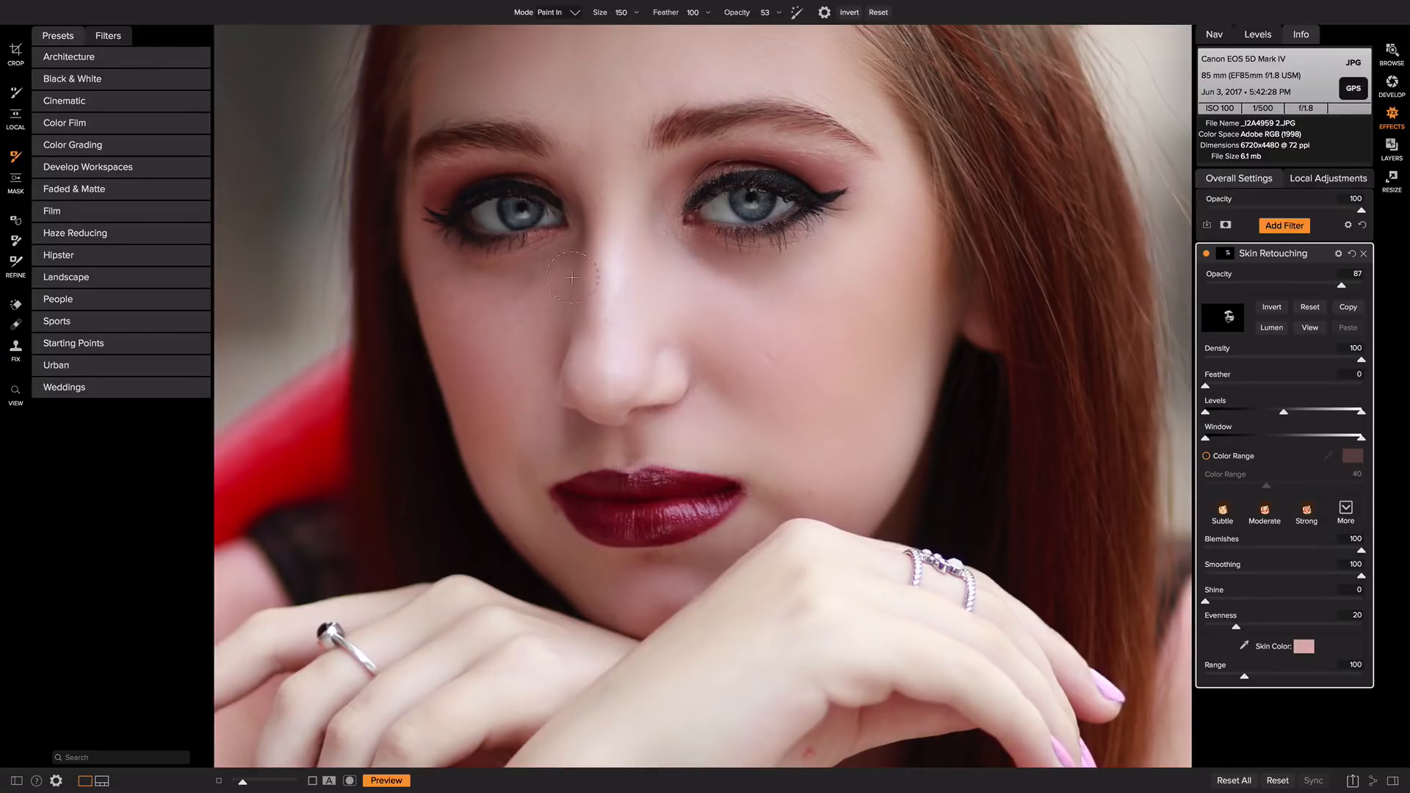
{"action": "mouse_move", "coordinate": [225, 356]}
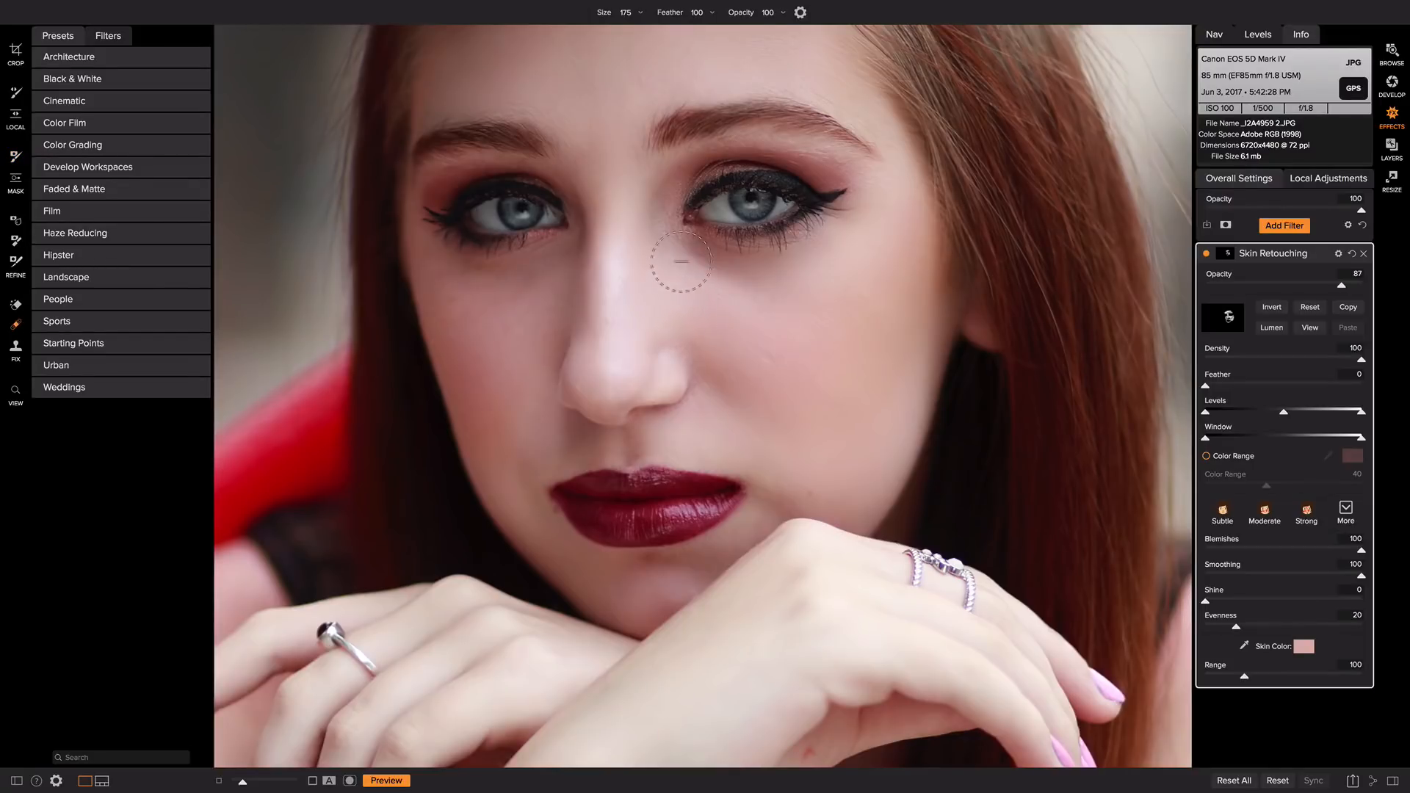
{"action": "mouse_move", "coordinate": [783, 41]}
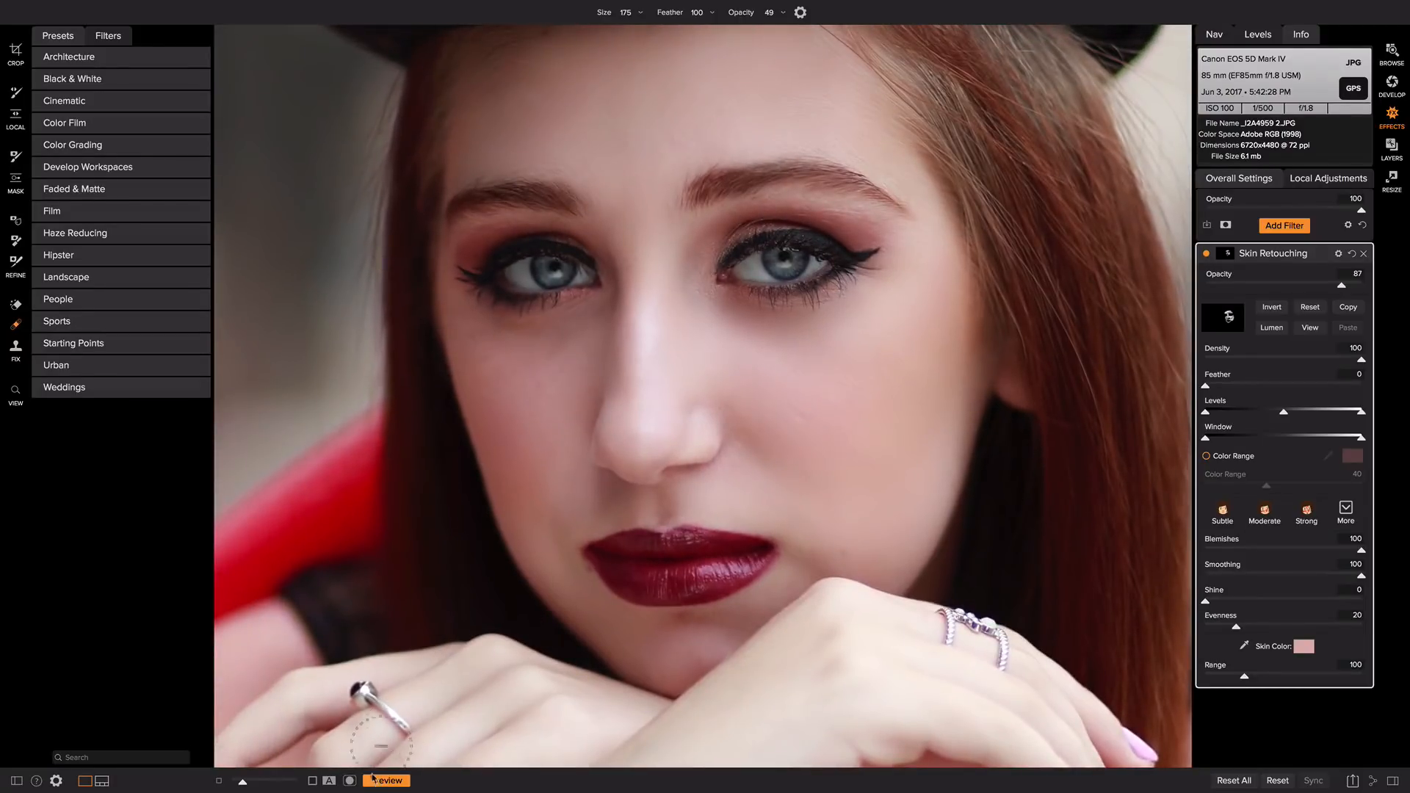
{"action": "left_click", "coordinate": [386, 780]}
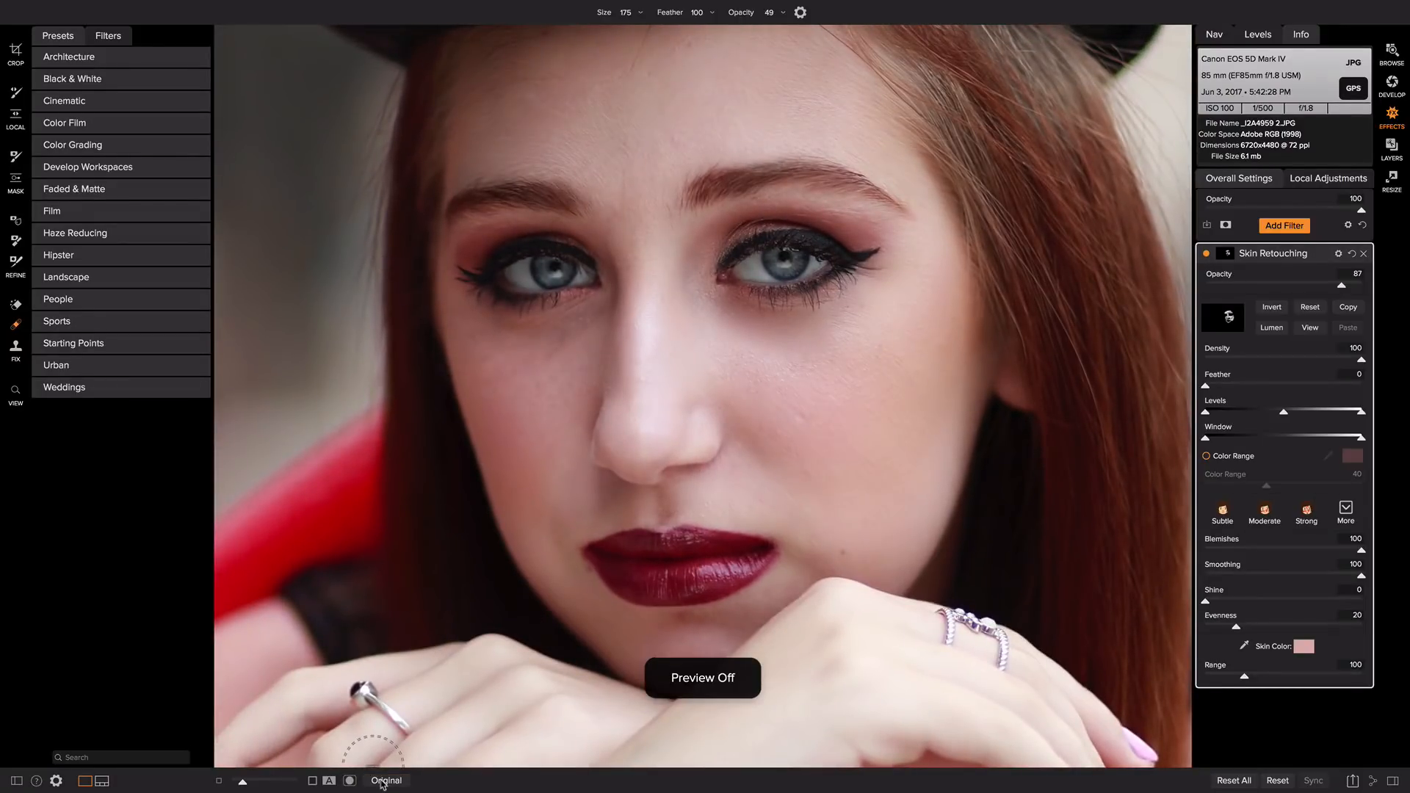
{"action": "left_click", "coordinate": [386, 780]}
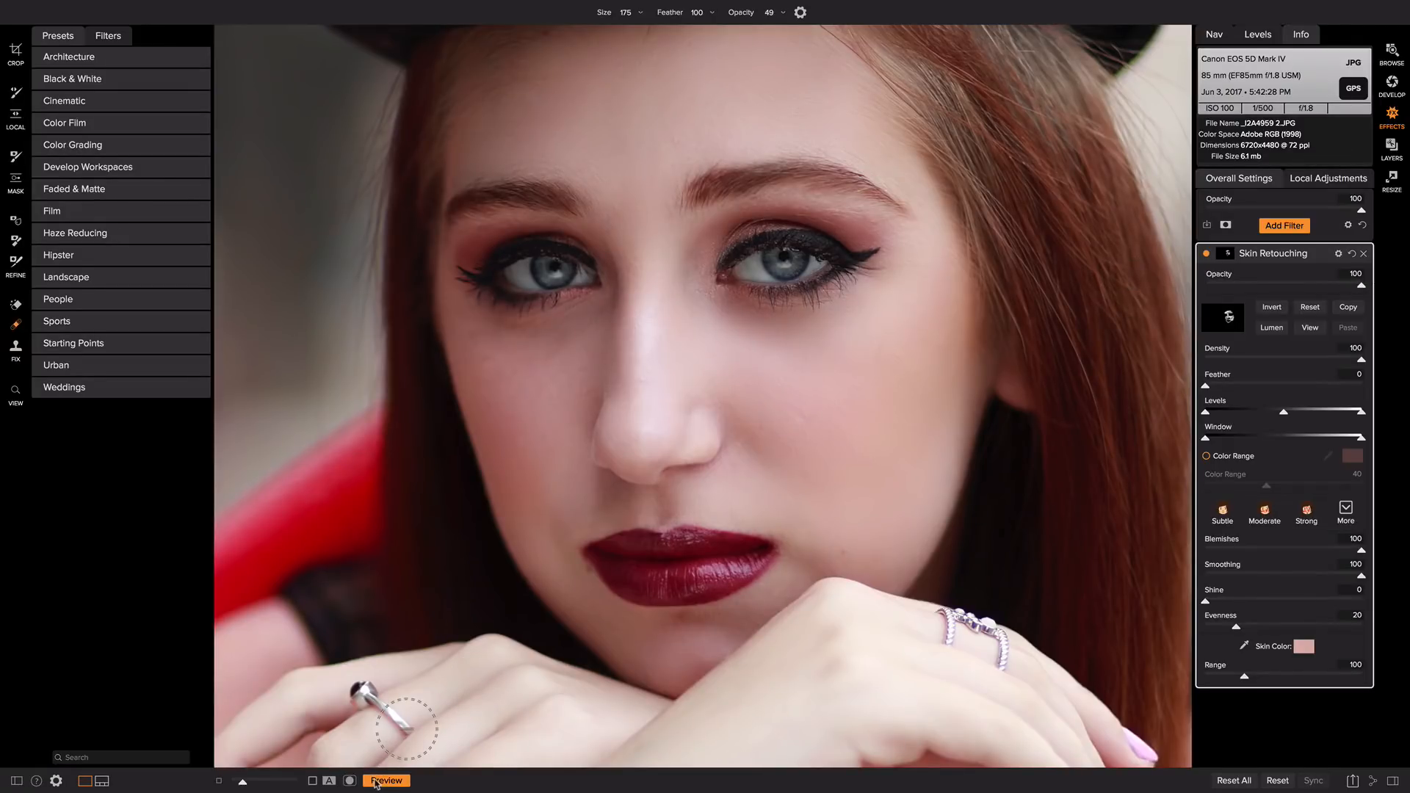
{"action": "left_click", "coordinate": [386, 780]}
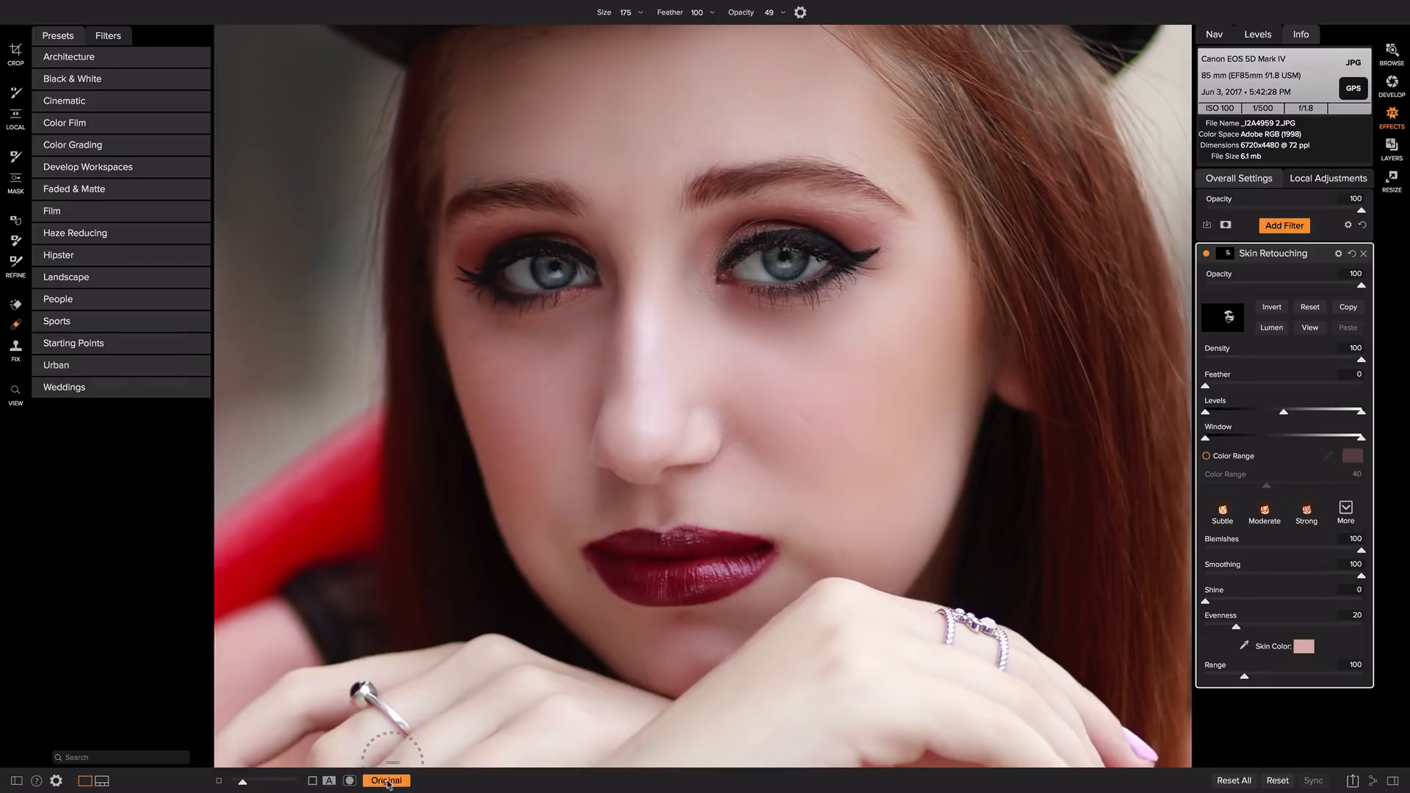
{"action": "left_click", "coordinate": [387, 779]}
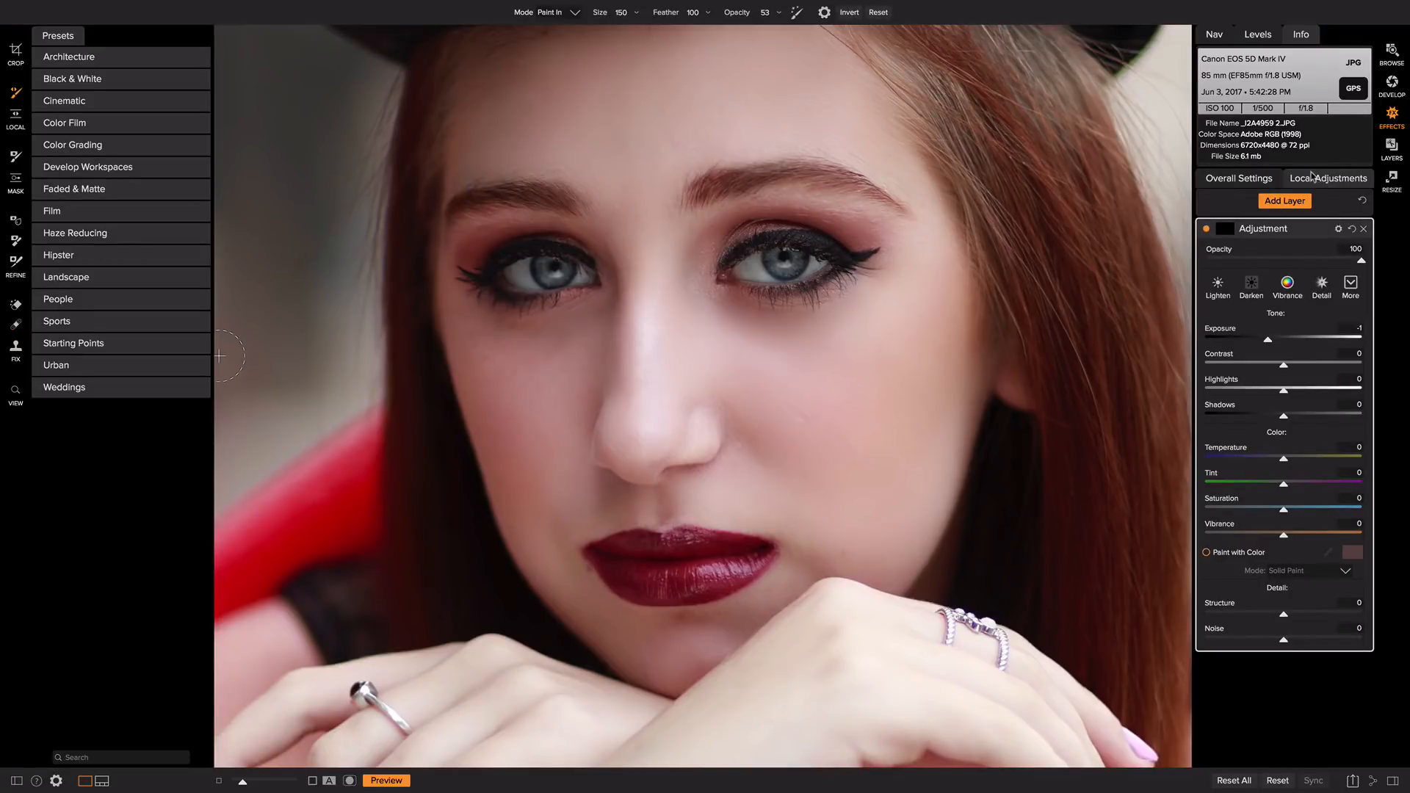
- Apply the Lighten preset to the local adjustment layer for the eyes
{"action": "left_click", "coordinate": [1218, 287]}
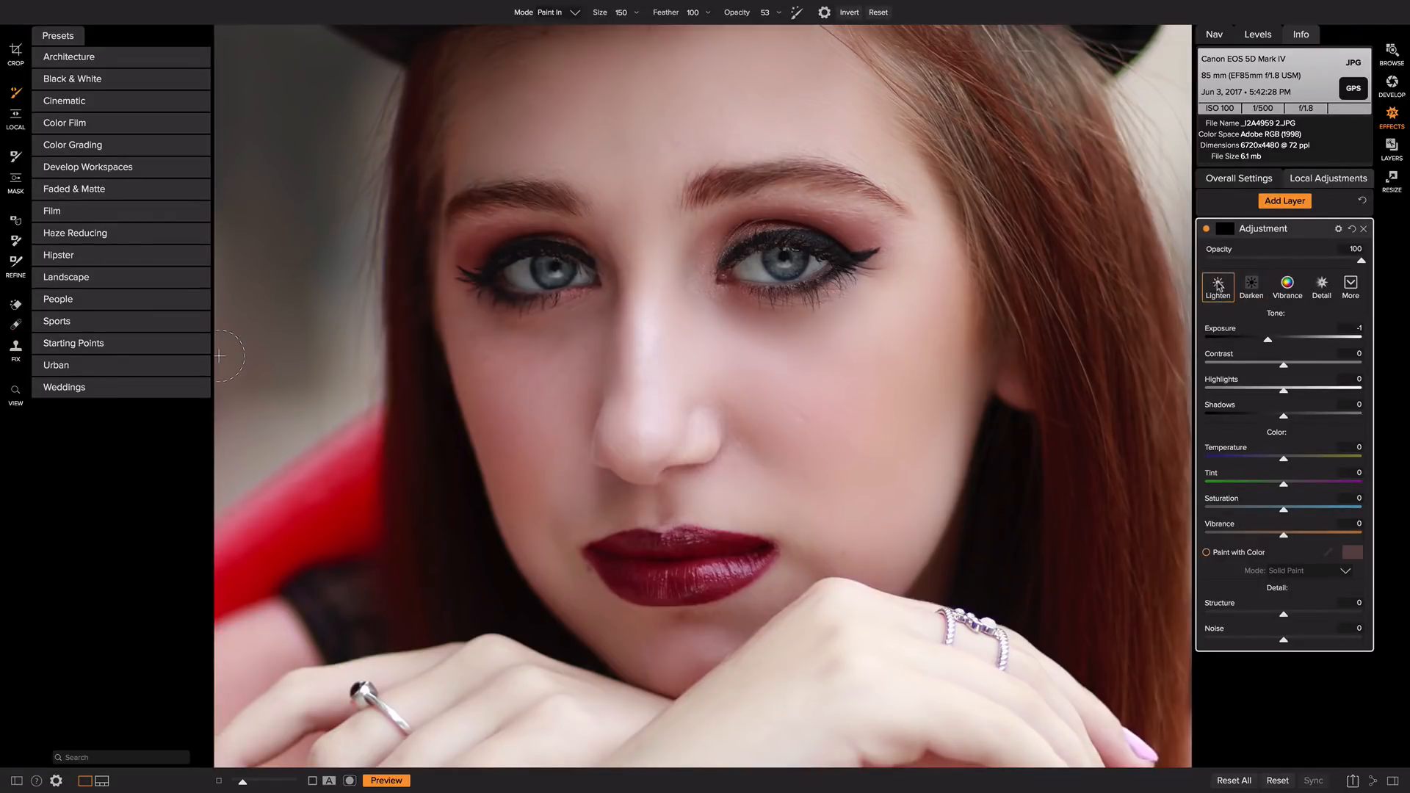
{"action": "left_click", "coordinate": [1218, 286]}
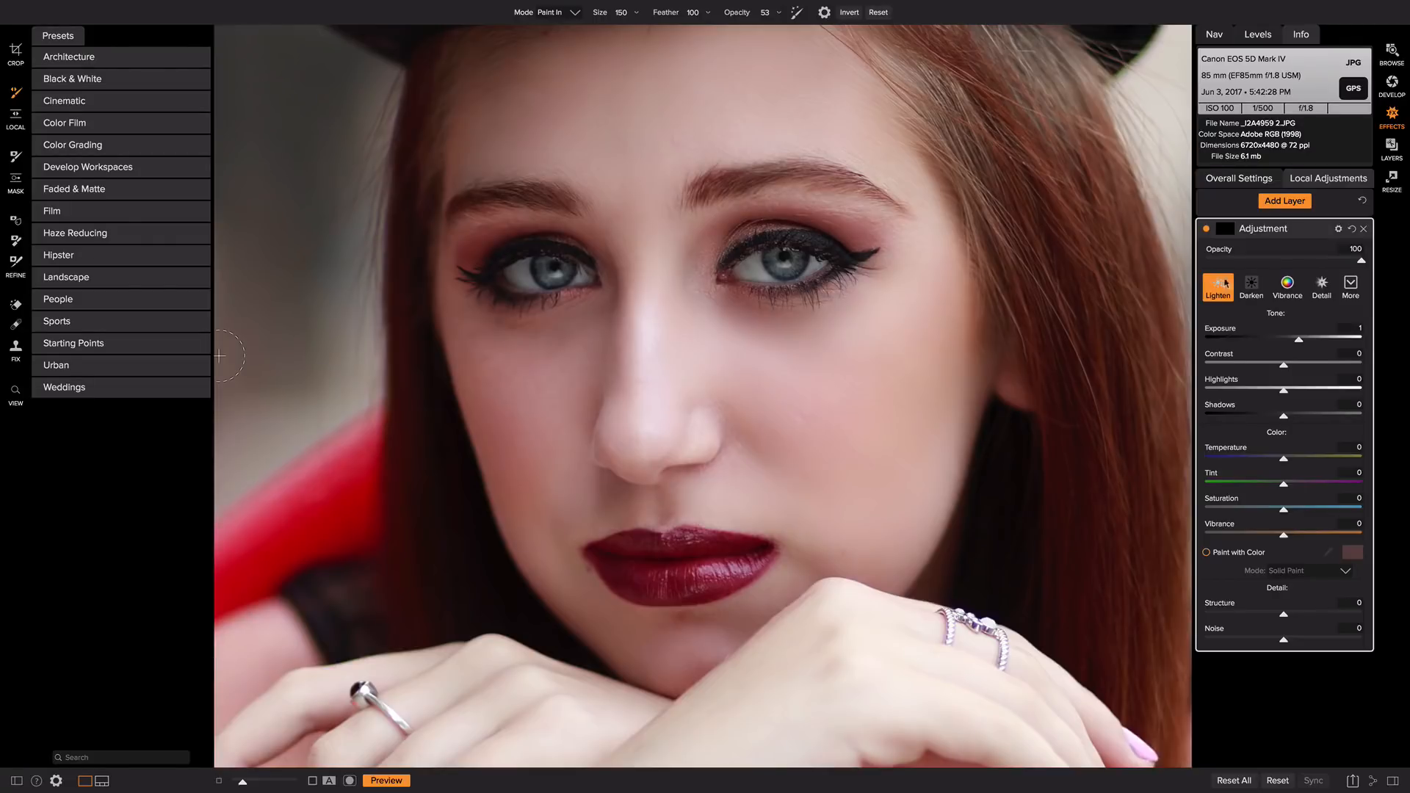
{"action": "mouse_move", "coordinate": [762, 254]}
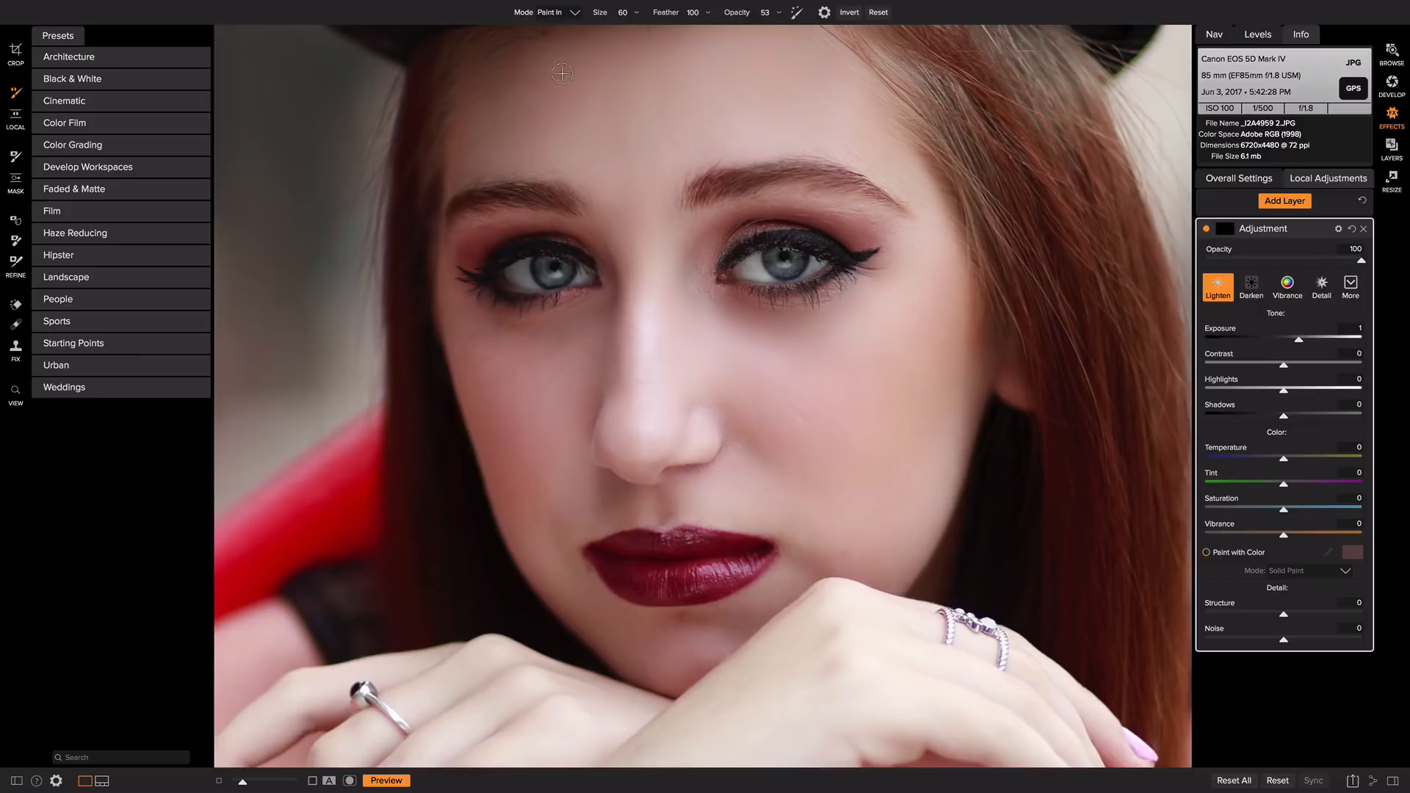
{"action": "mouse_move", "coordinate": [1135, 266]}
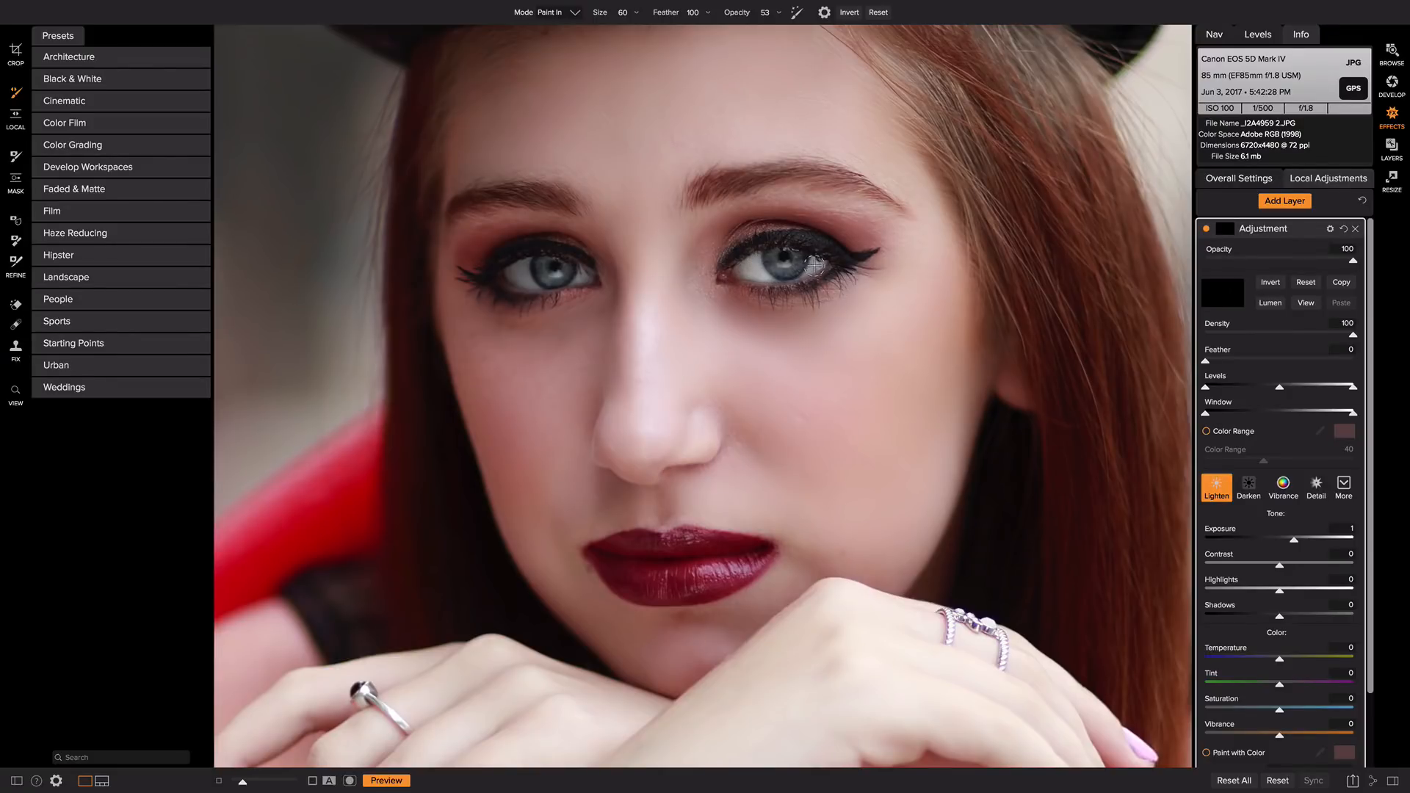
{"action": "mouse_move", "coordinate": [538, 264]}
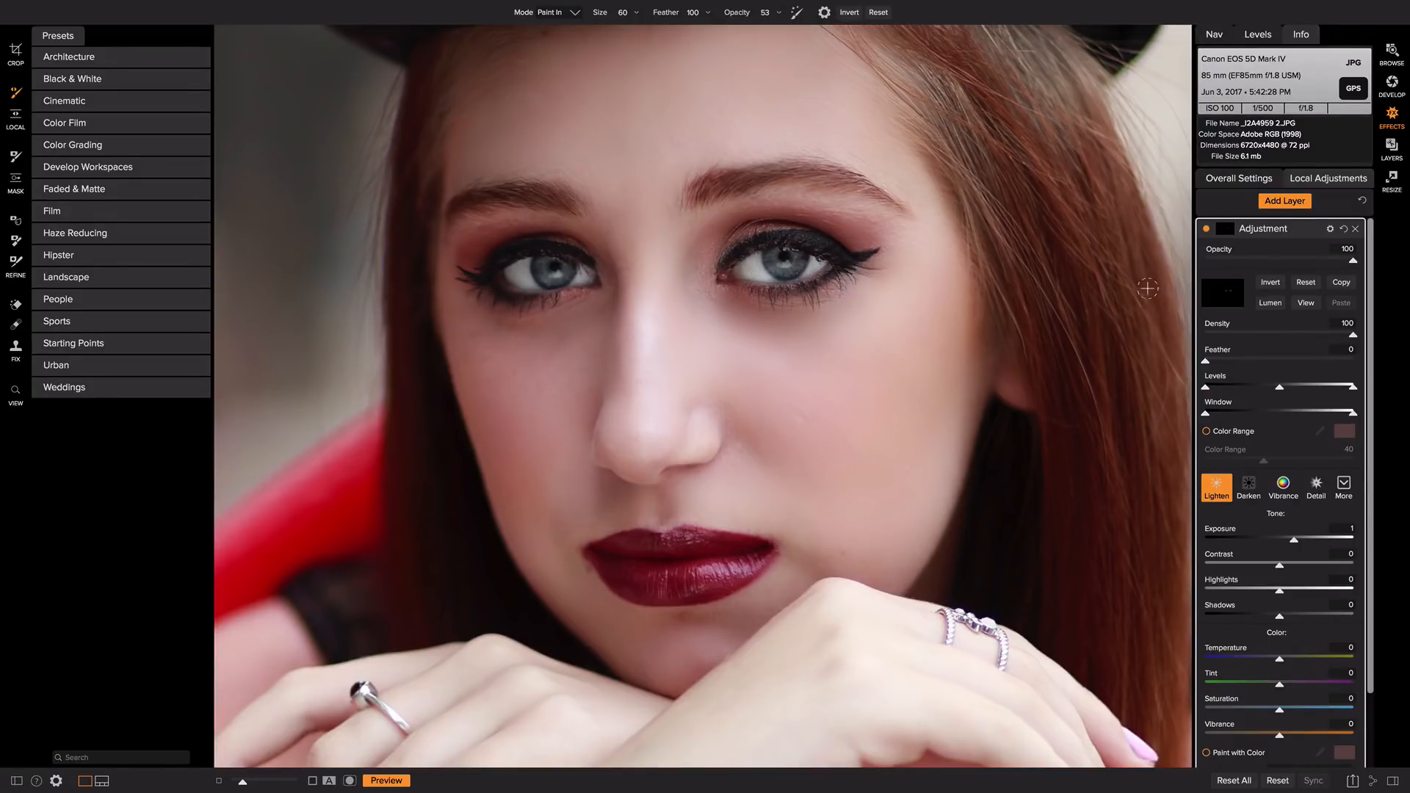
- Add a second local adjustment layer for sharpening the eyes
{"action": "left_click", "coordinate": [1284, 201]}
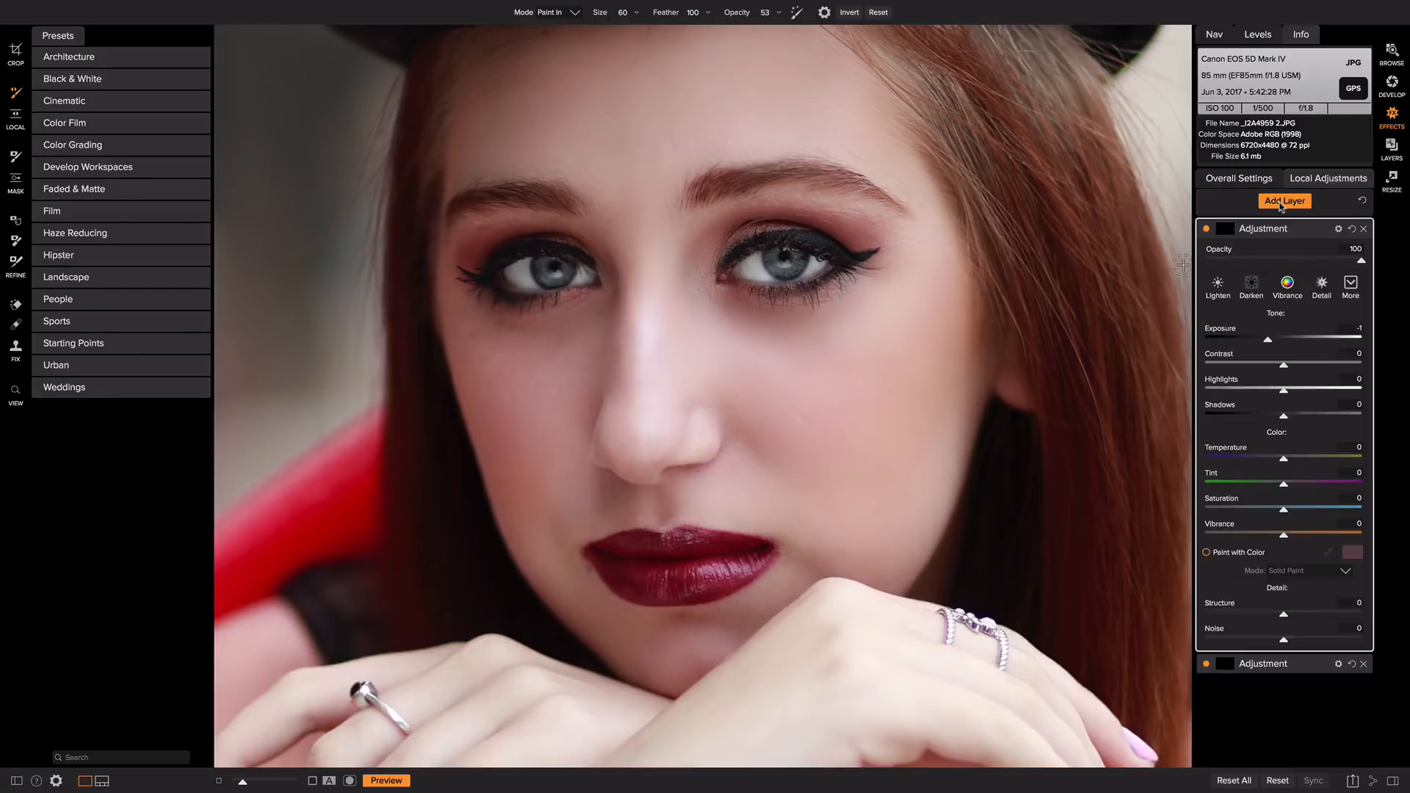
{"action": "mouse_move", "coordinate": [1299, 338]}
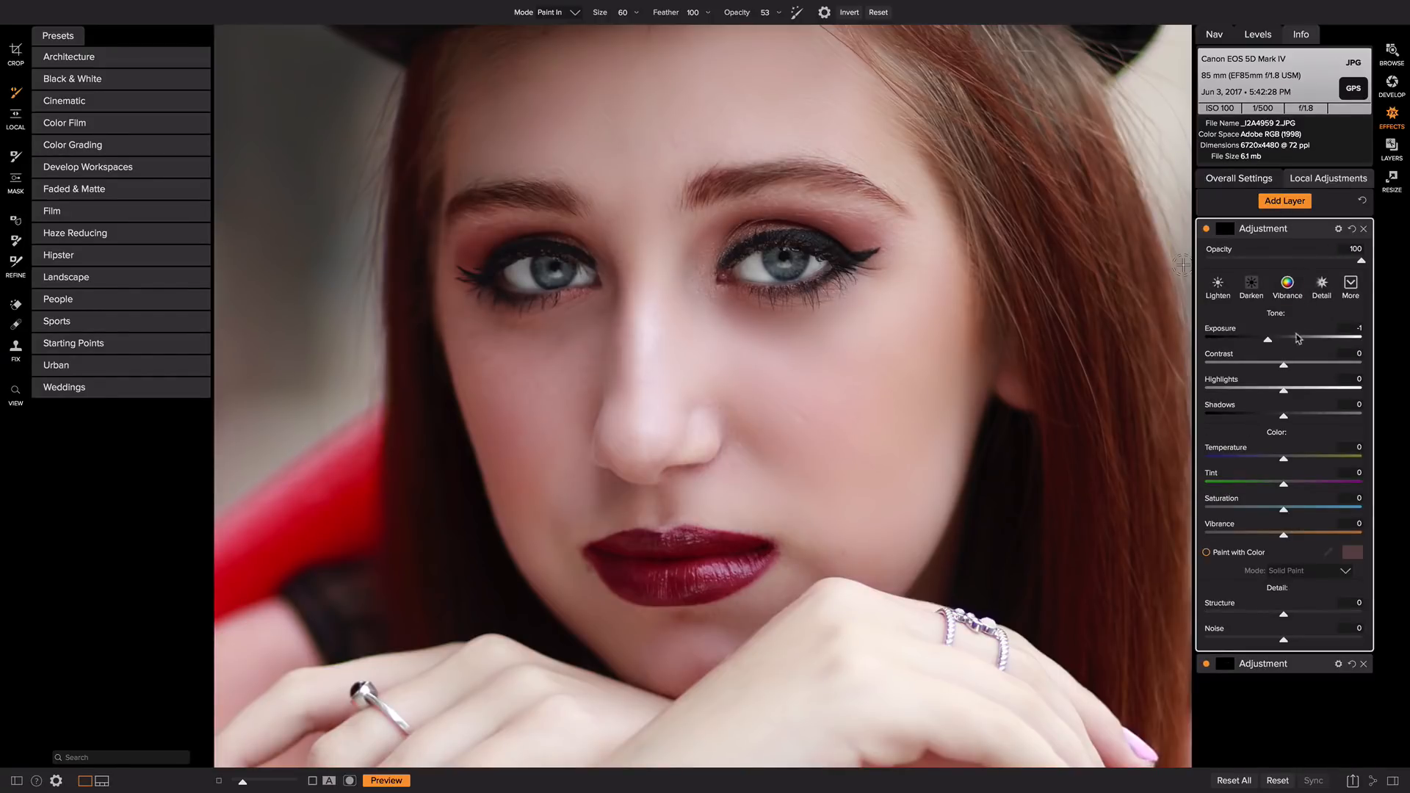
{"action": "mouse_move", "coordinate": [1286, 384]}
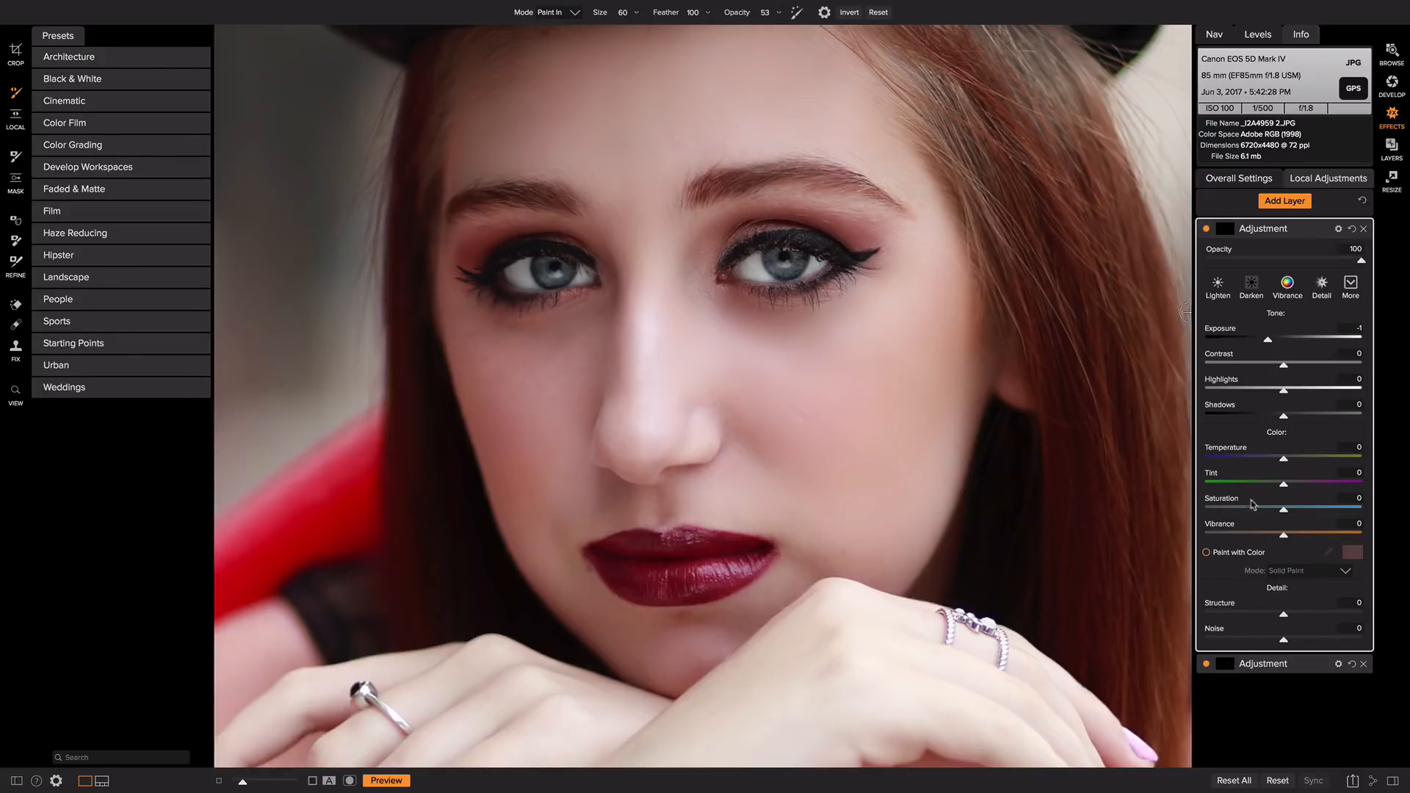
{"action": "mouse_move", "coordinate": [1253, 615]}
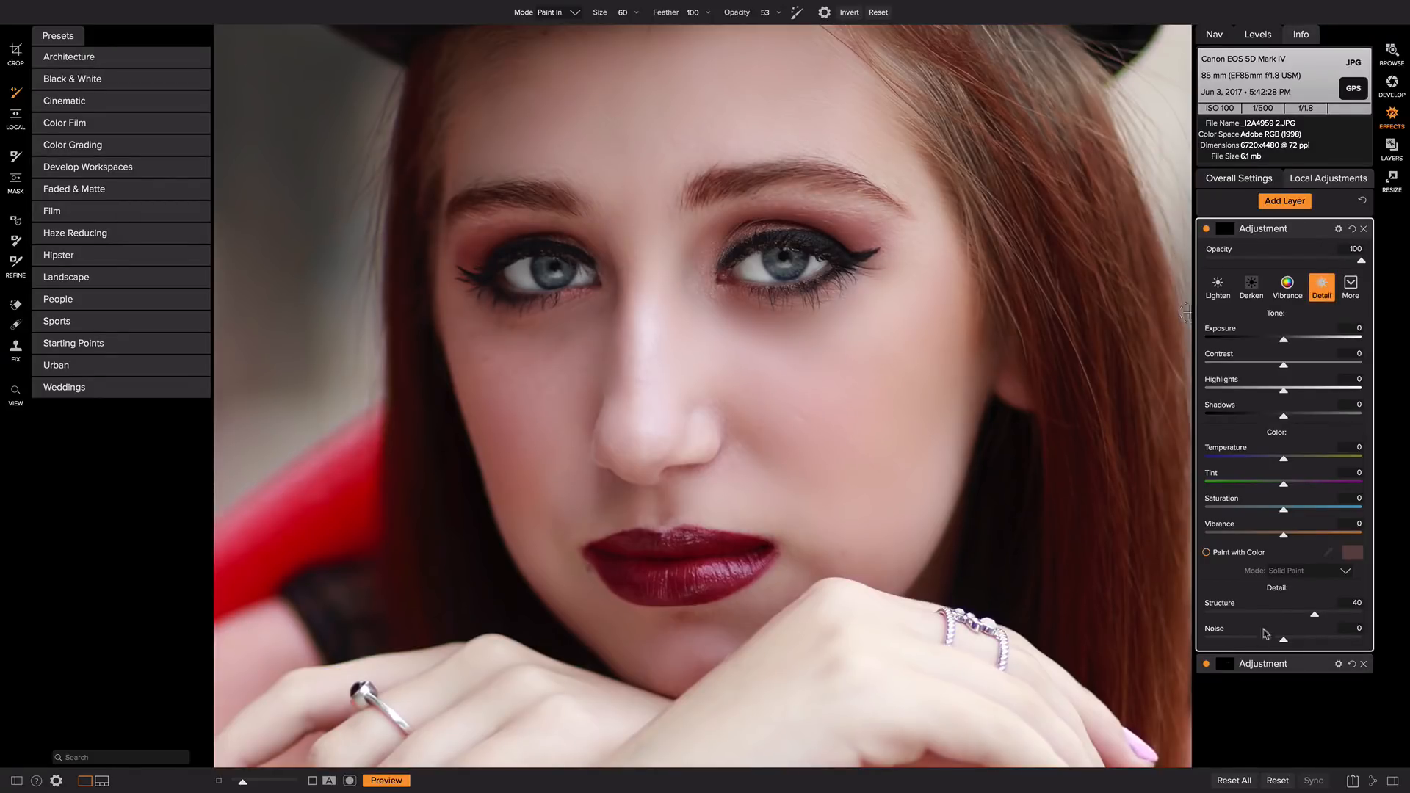
{"action": "mouse_move", "coordinate": [1353, 602]}
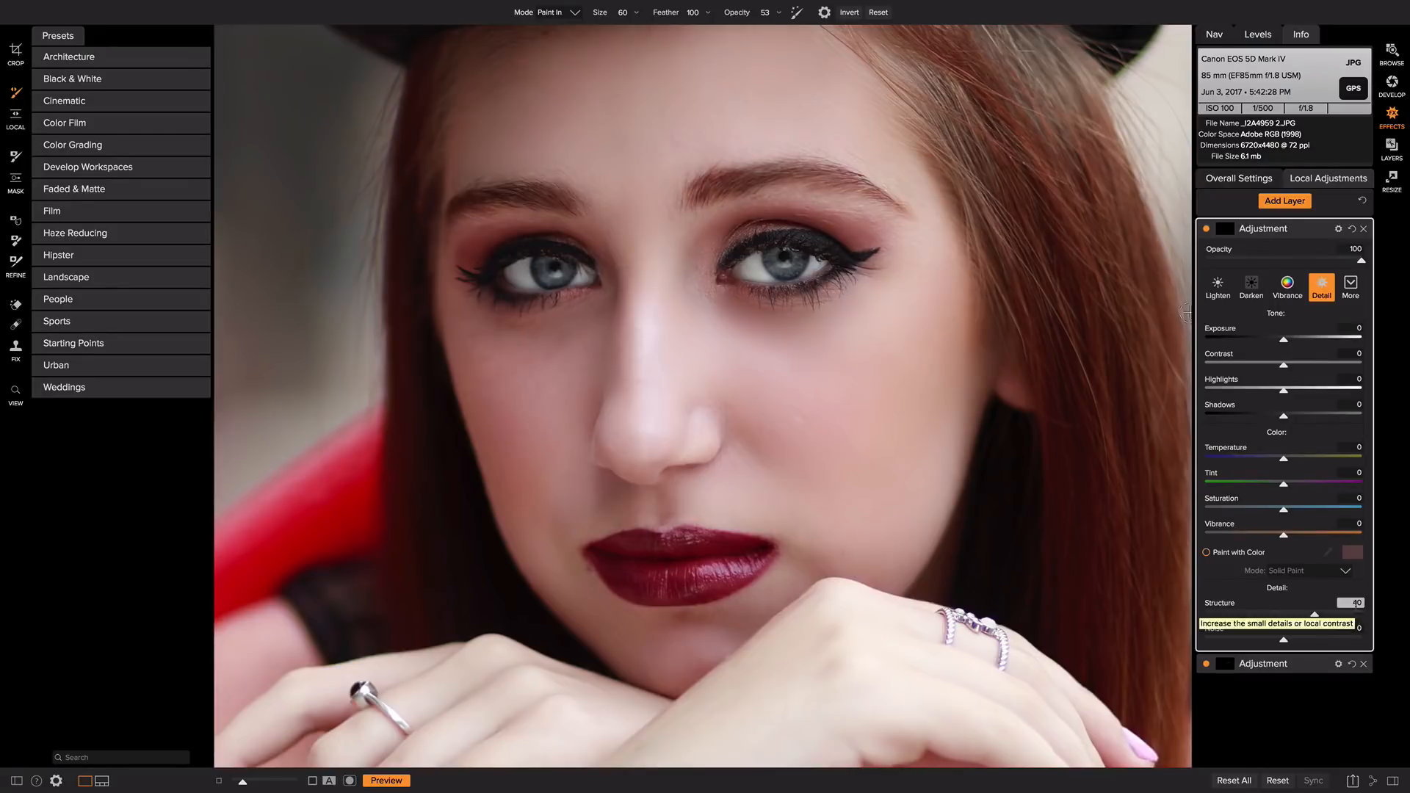
{"action": "mouse_move", "coordinate": [1308, 508]}
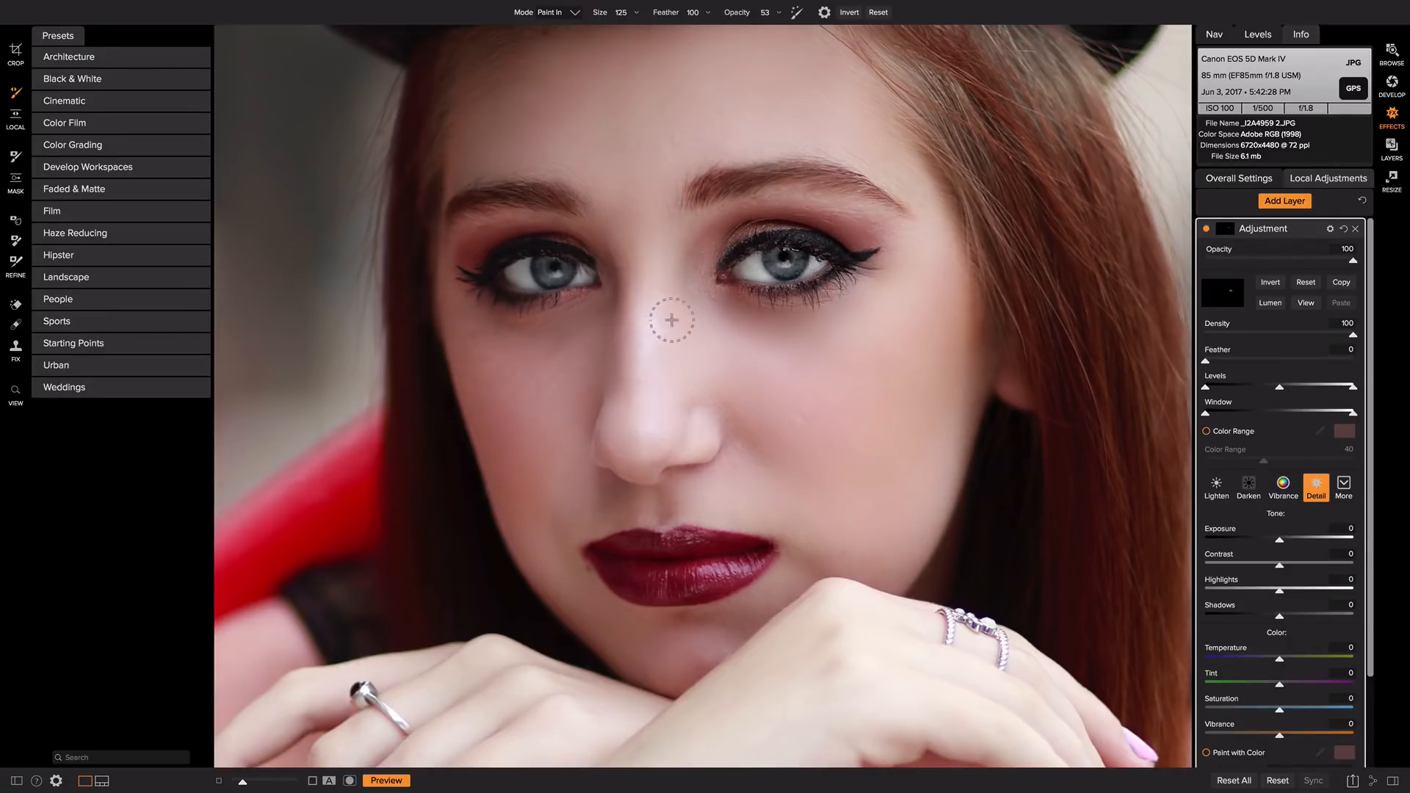
{"action": "mouse_move", "coordinate": [554, 289]}
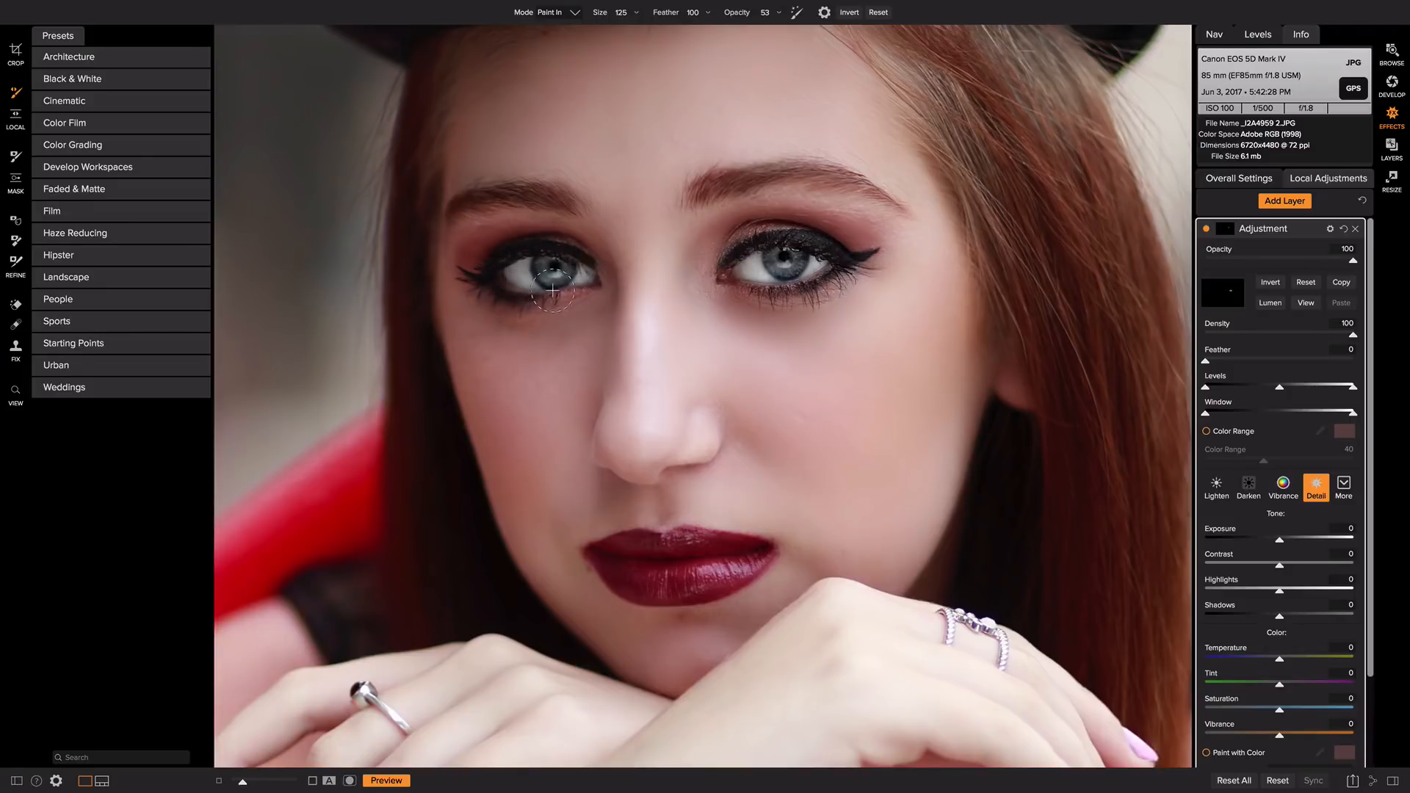
{"action": "mouse_move", "coordinate": [483, 198]}
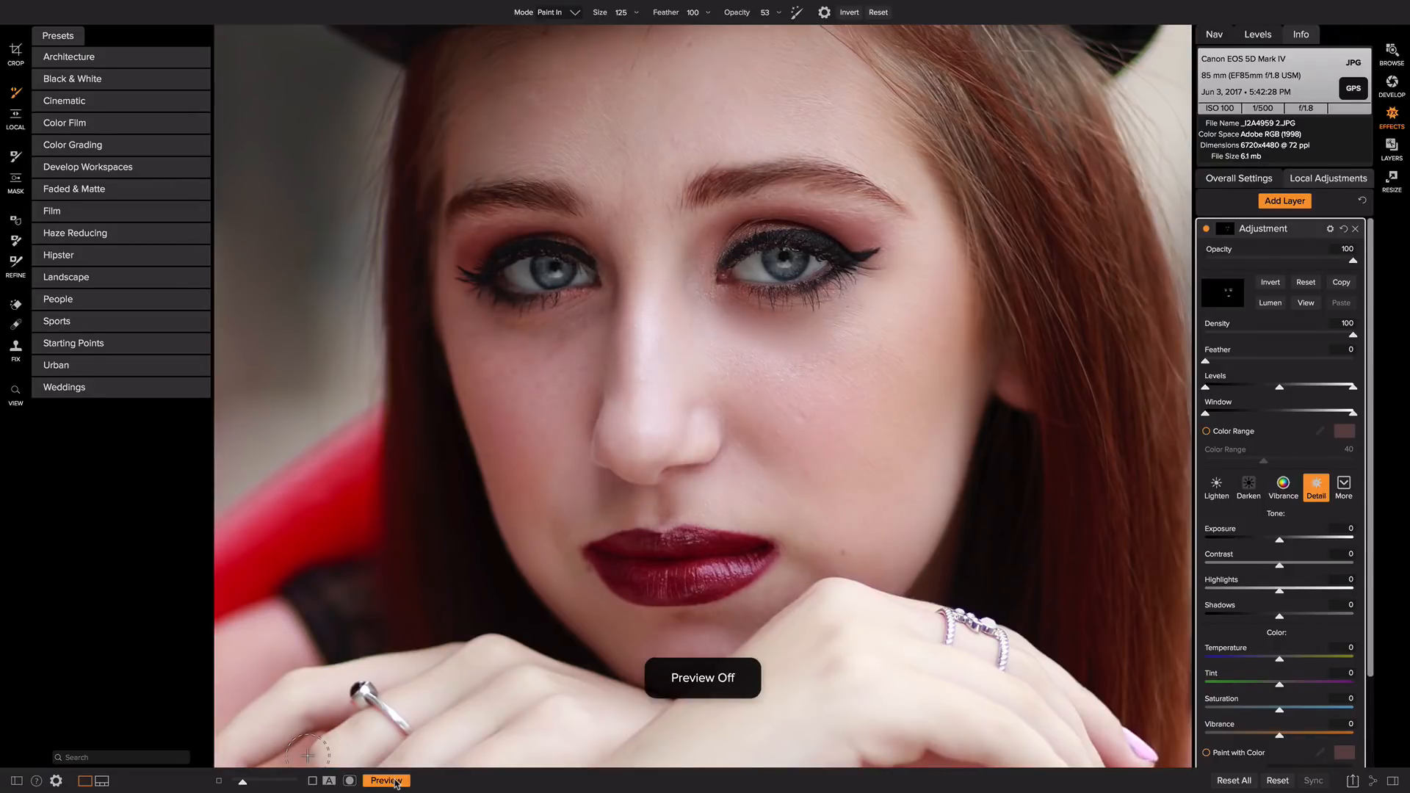
{"action": "left_click", "coordinate": [387, 780]}
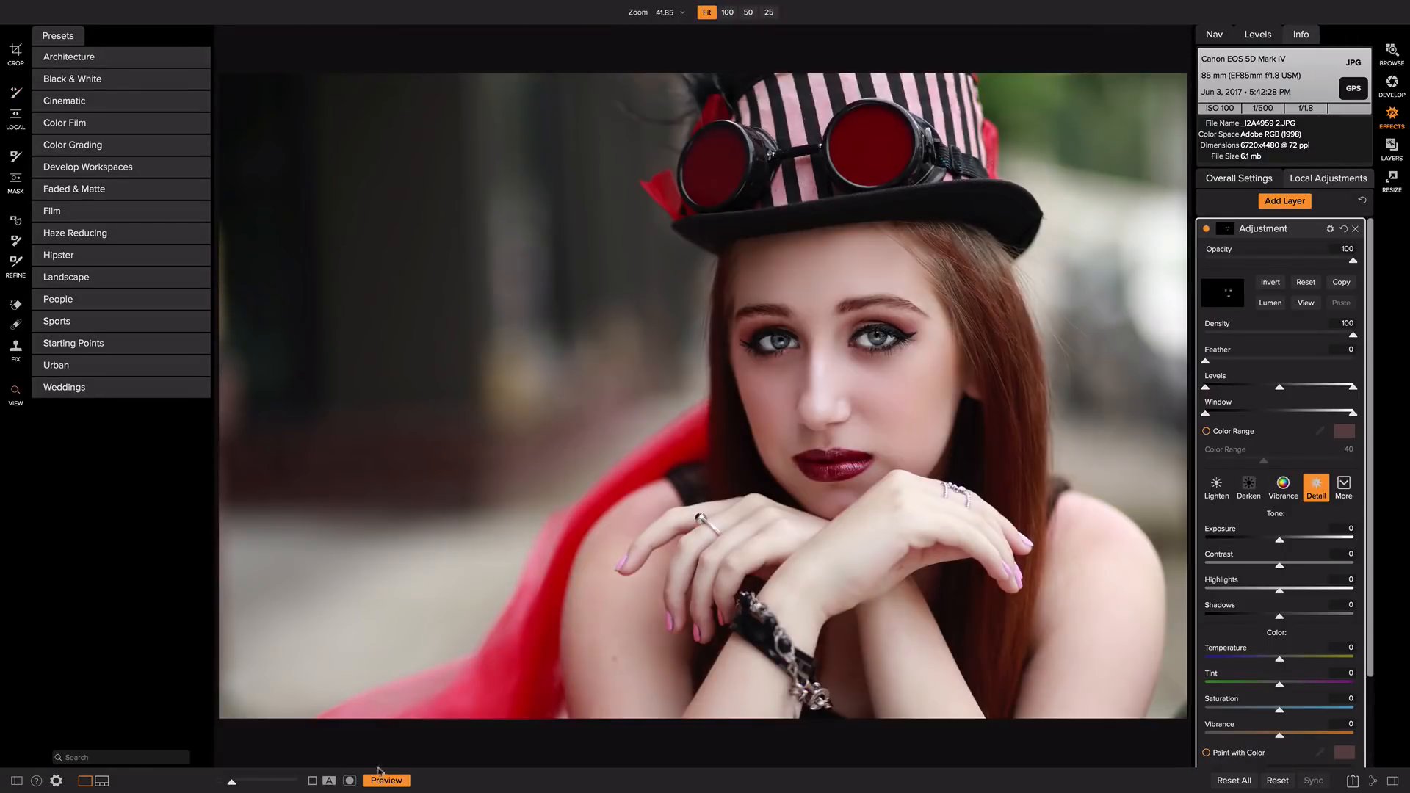
{"action": "left_click", "coordinate": [385, 779]}
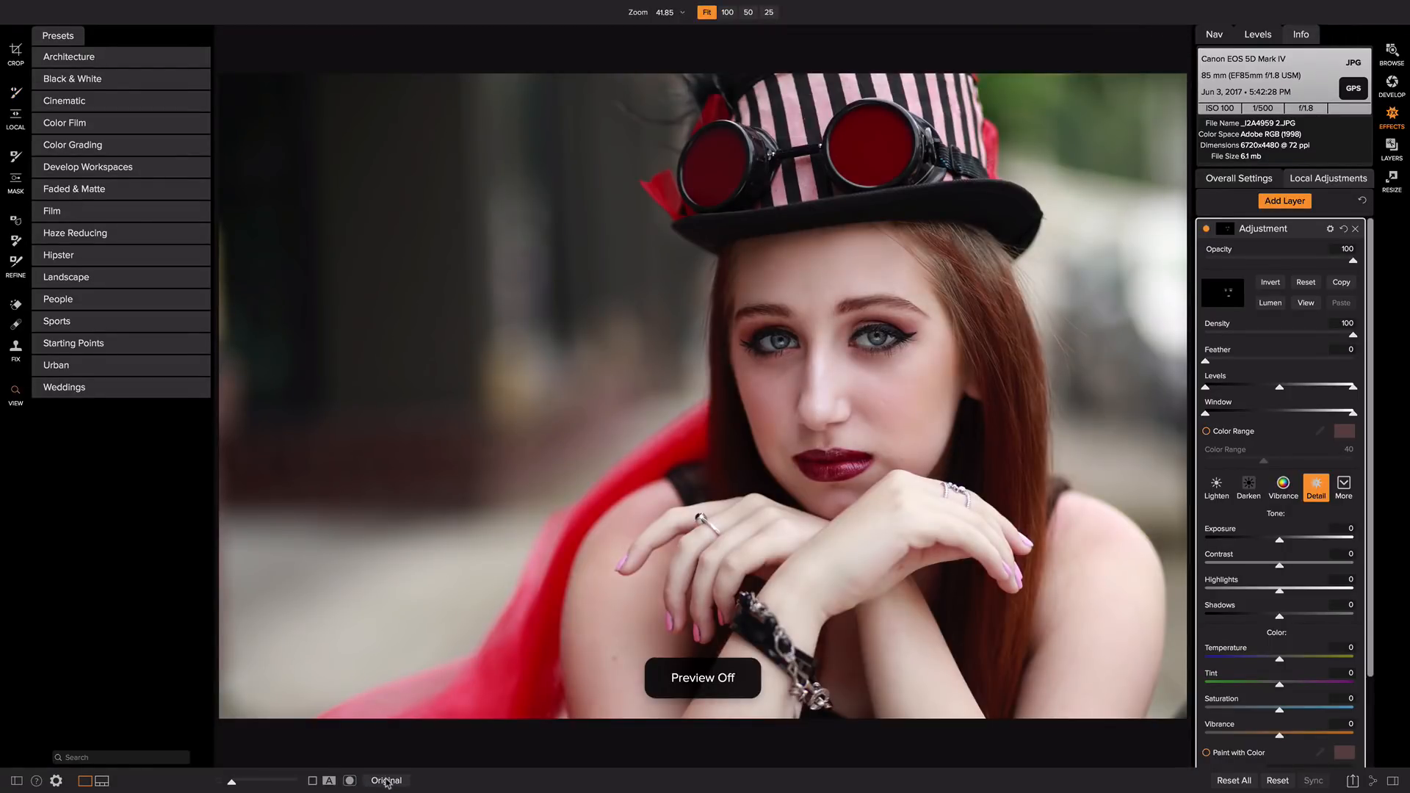
{"action": "left_click", "coordinate": [386, 779]}
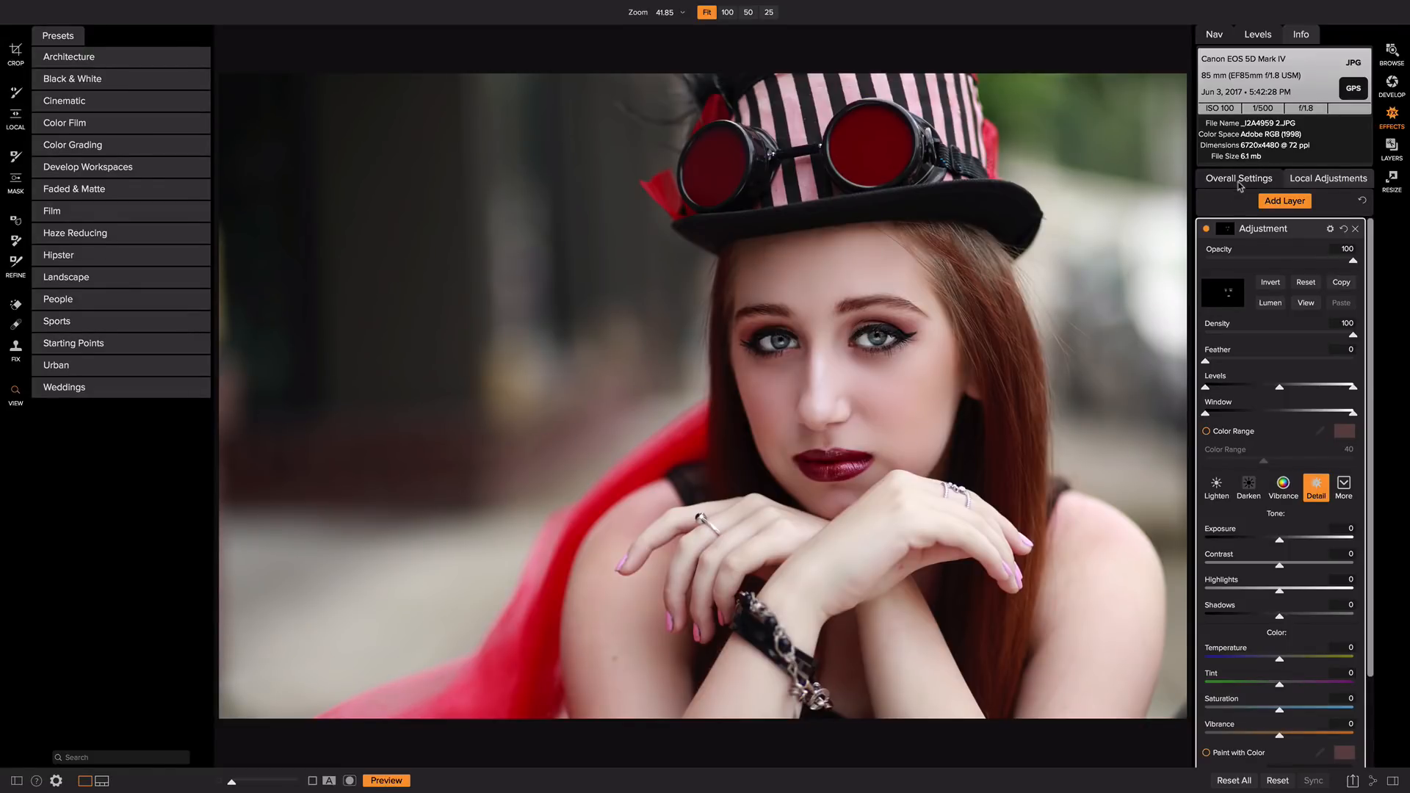
{"action": "mouse_move", "coordinate": [884, 350]}
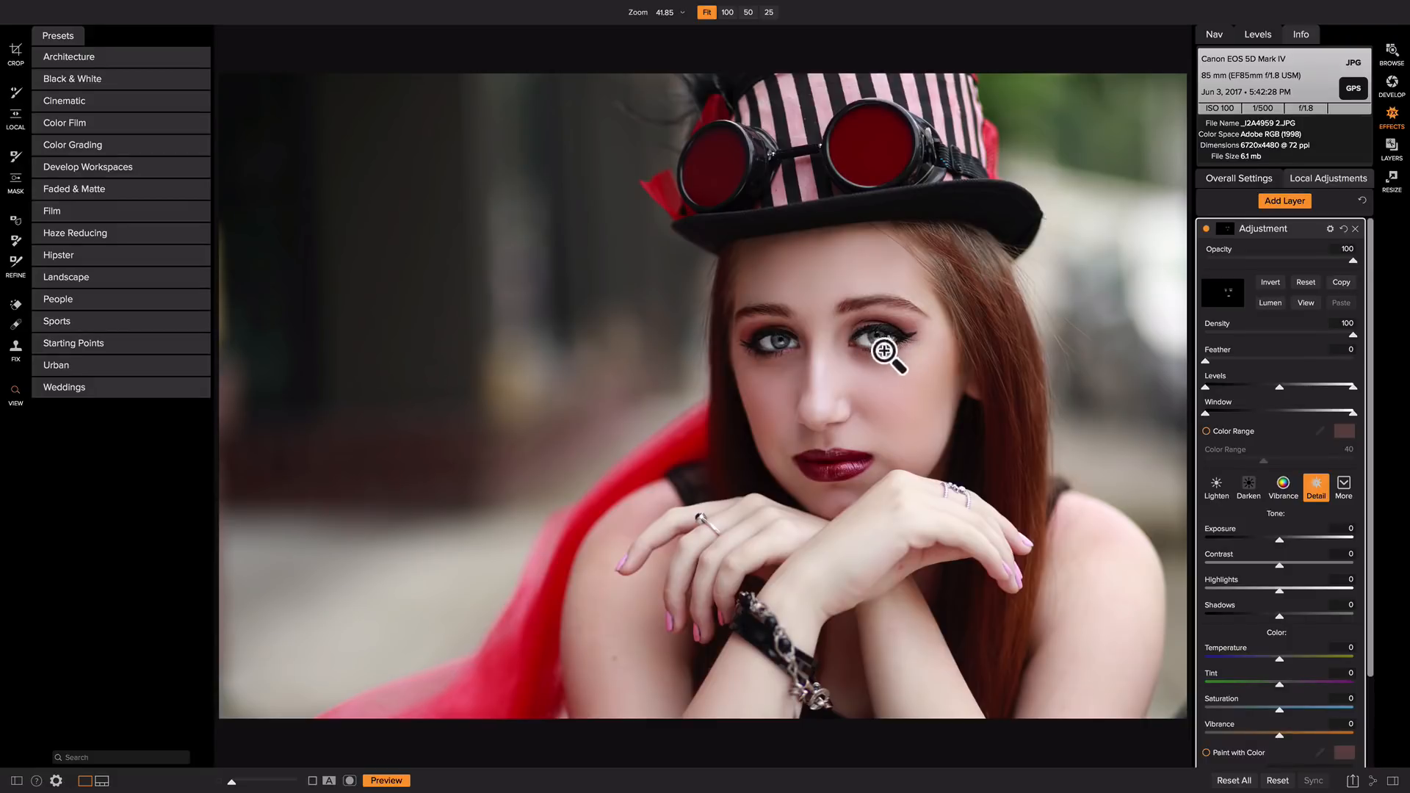
{"action": "mouse_move", "coordinate": [884, 411]}
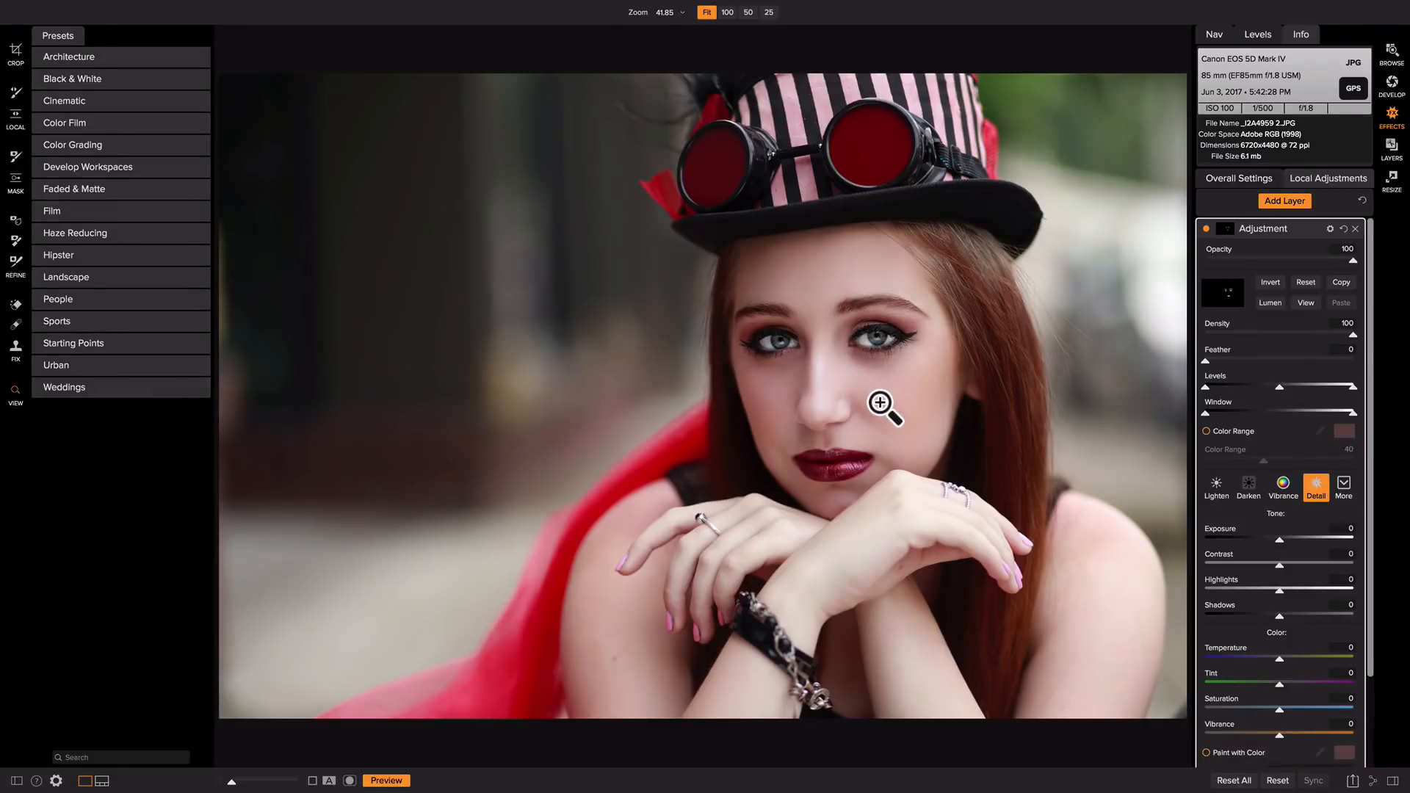
{"action": "mouse_move", "coordinate": [1203, 299]}
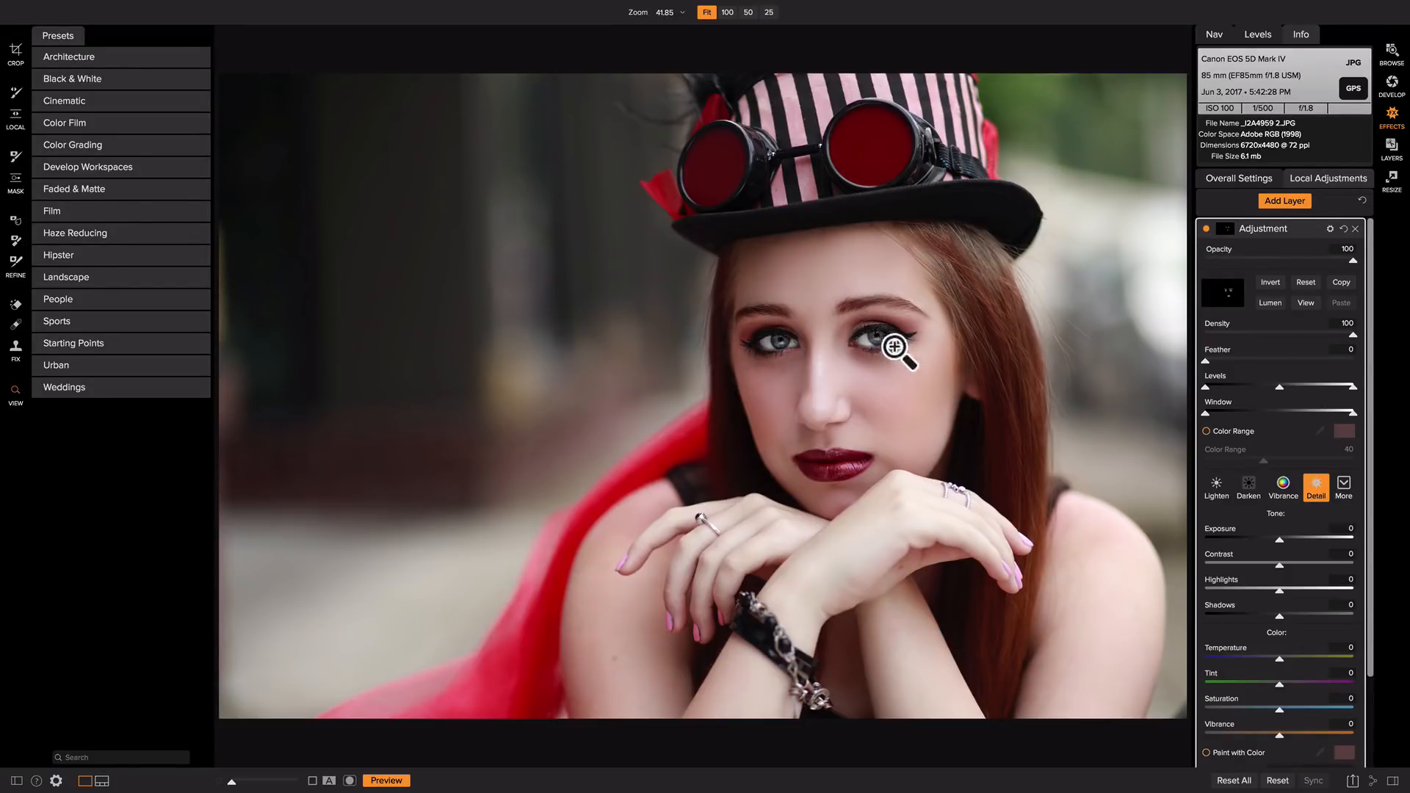
{"action": "mouse_move", "coordinate": [1054, 370]}
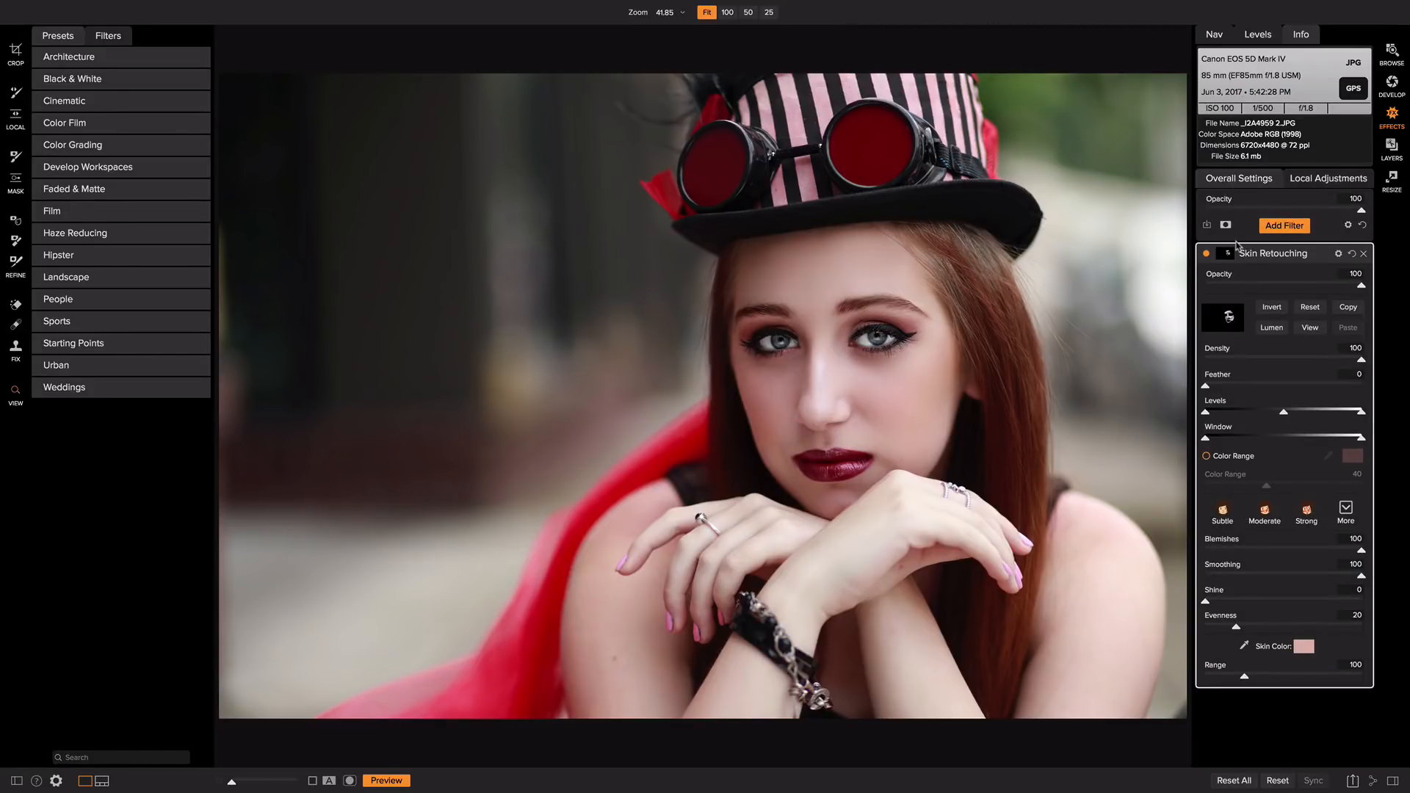
{"action": "mouse_move", "coordinate": [939, 525]}
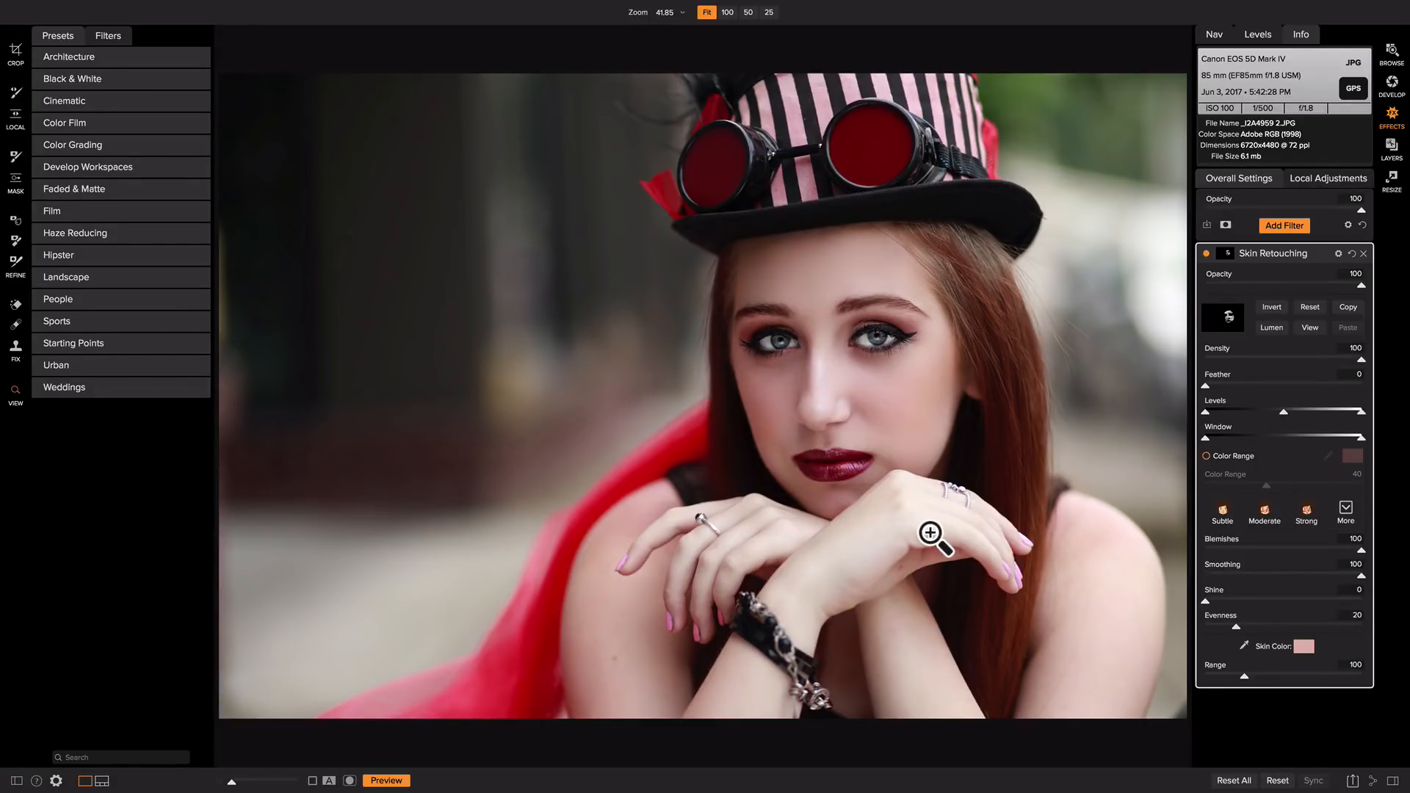
{"action": "mouse_move", "coordinate": [810, 593]}
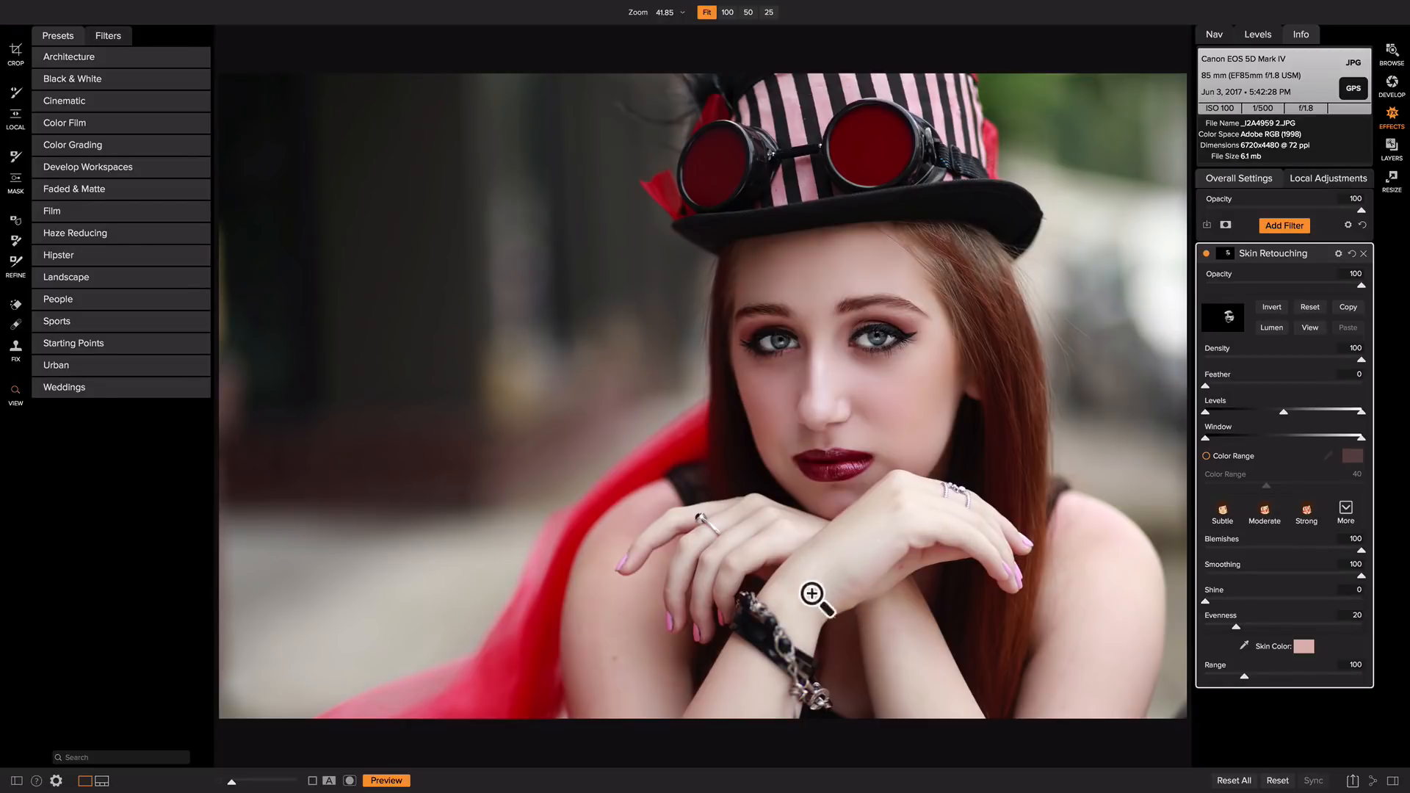
{"action": "mouse_move", "coordinate": [960, 543]}
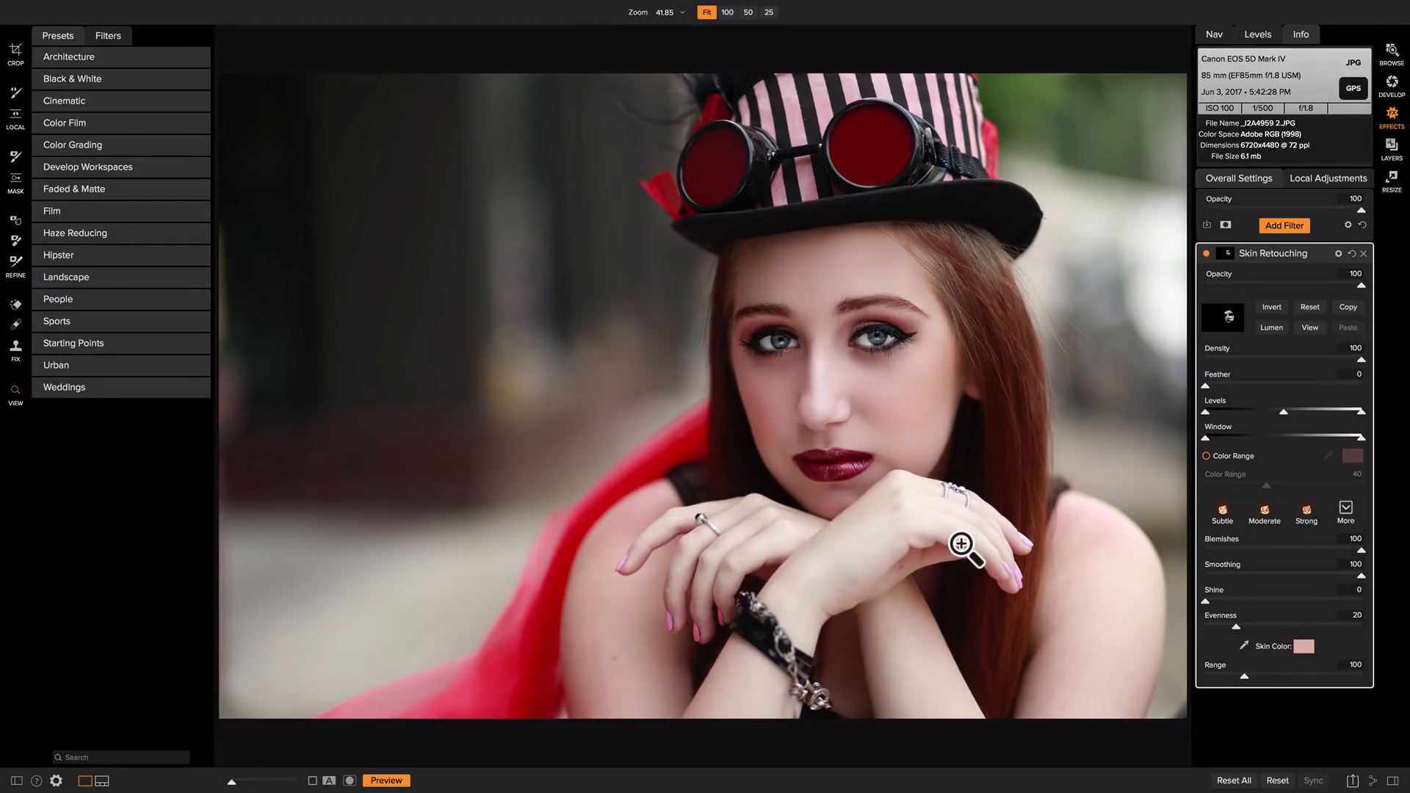
{"action": "mouse_move", "coordinate": [910, 518]}
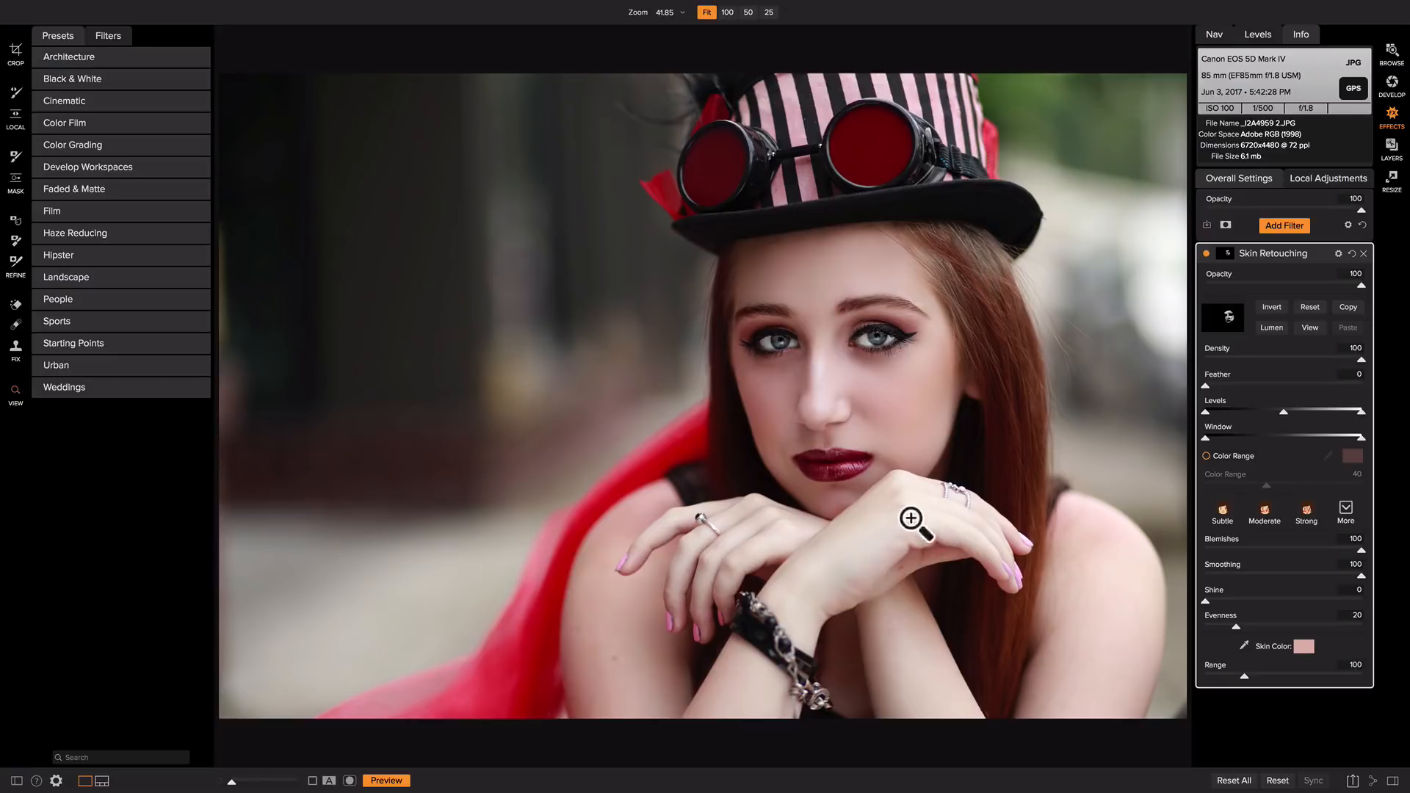
{"action": "mouse_move", "coordinate": [915, 414]}
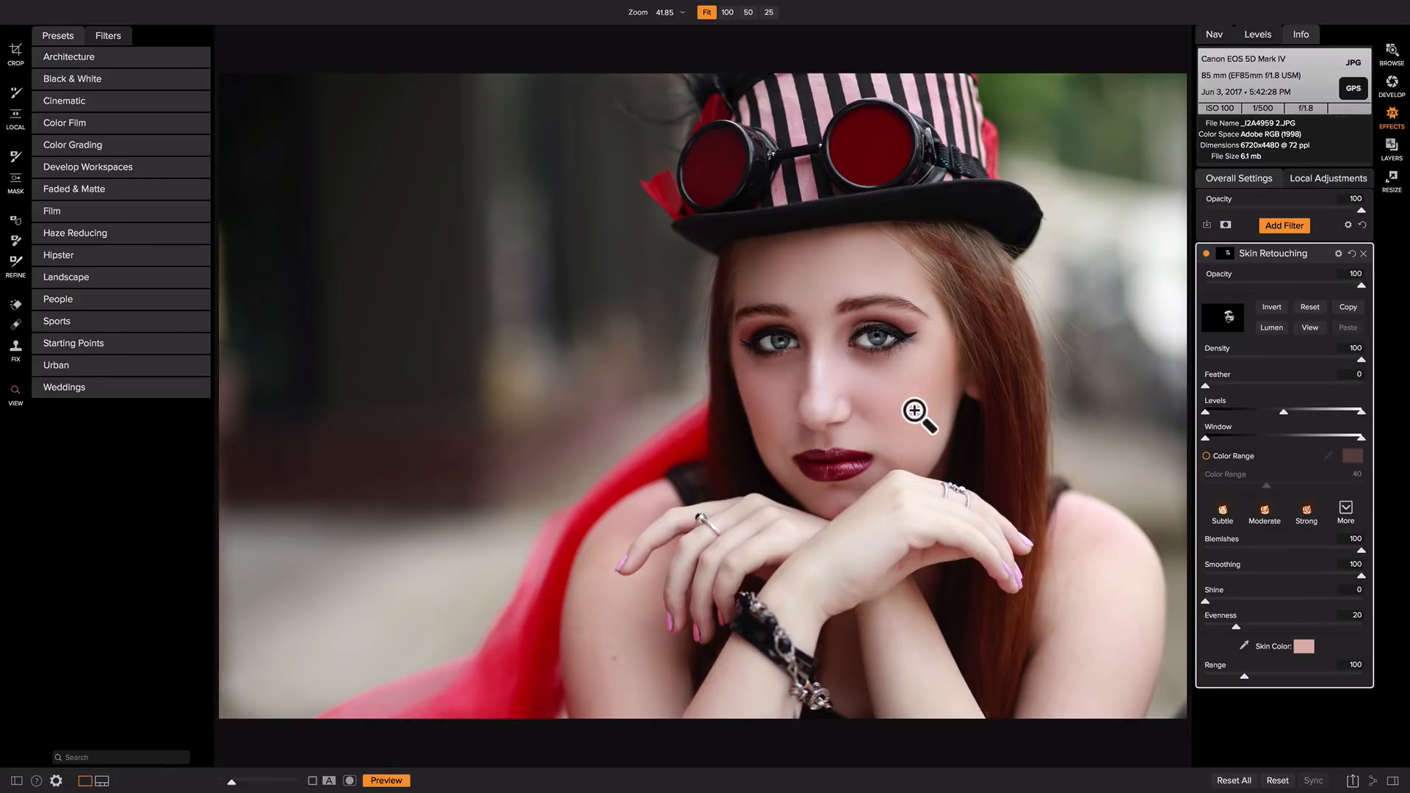
{"action": "mouse_move", "coordinate": [876, 560]}
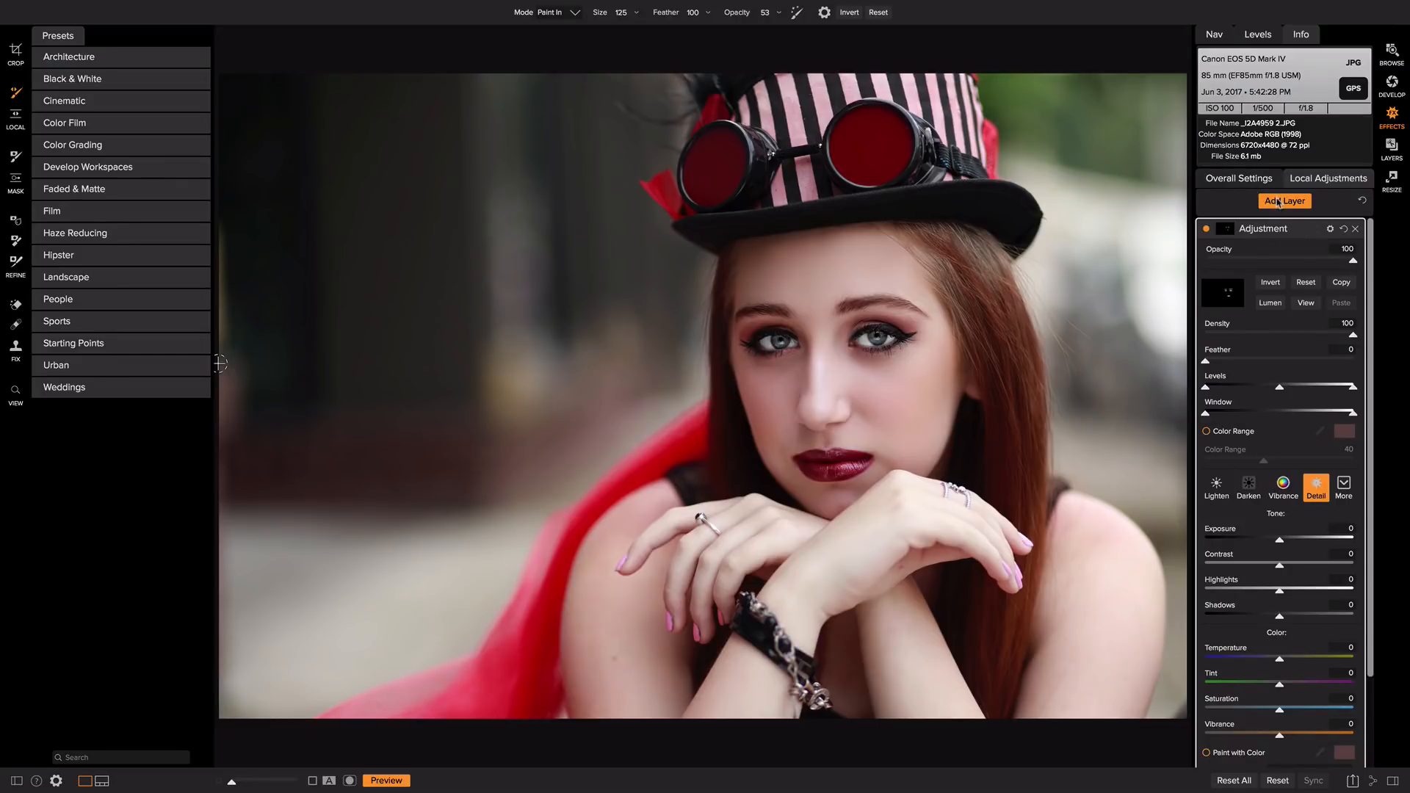
- Add a third Darken adjustment layer with a gradient mask preset darkening the bottom
{"action": "left_click", "coordinate": [1283, 201]}
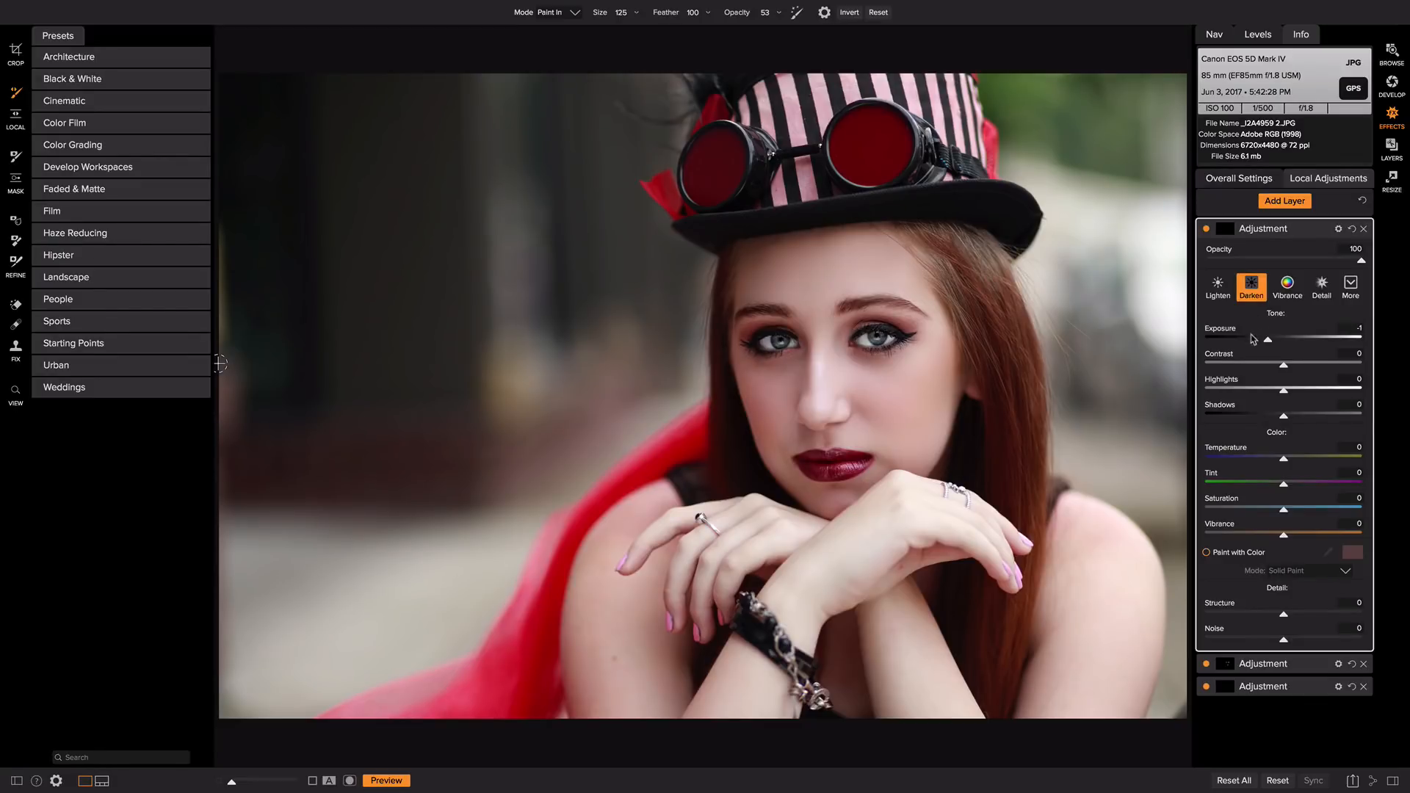
{"action": "mouse_move", "coordinate": [359, 150]}
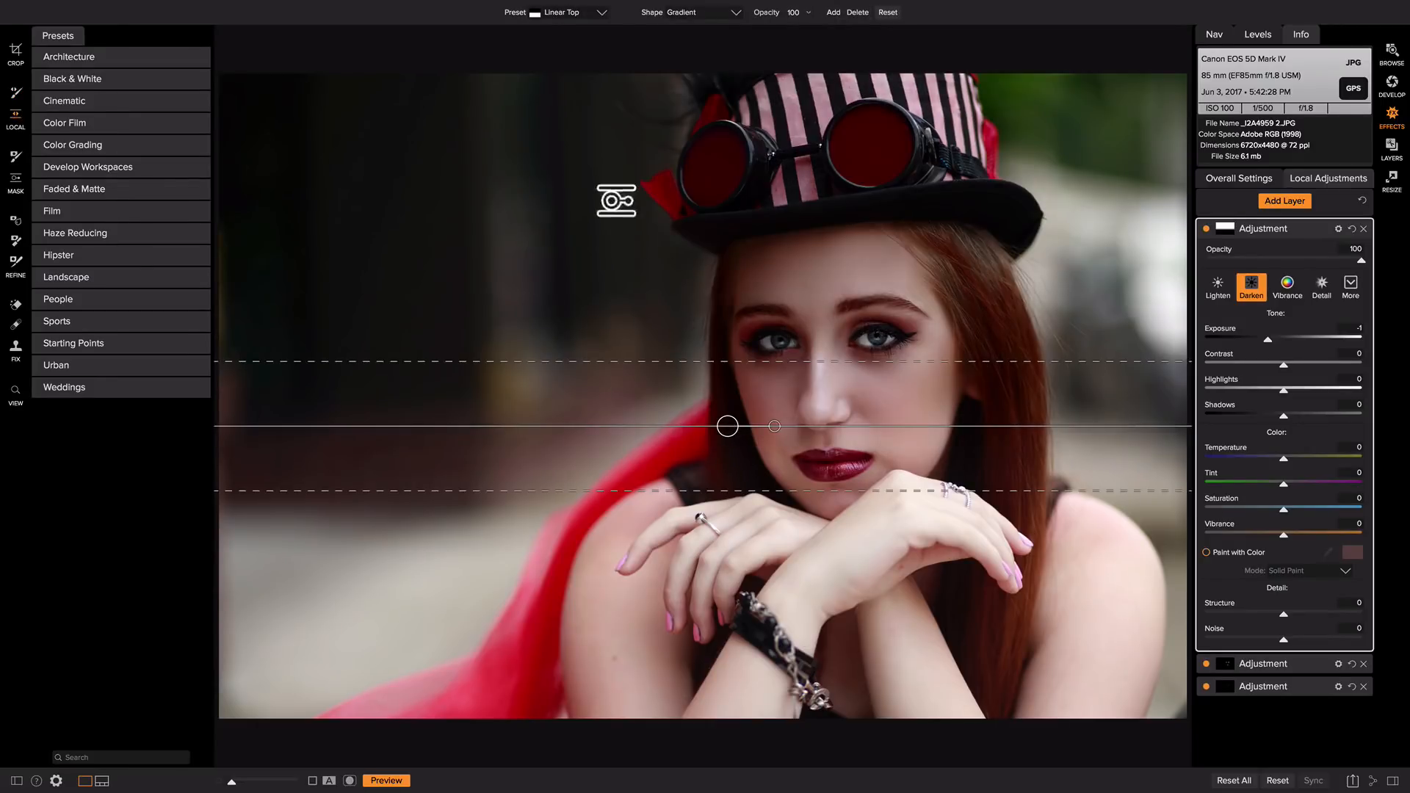
{"action": "left_click", "coordinate": [563, 12]}
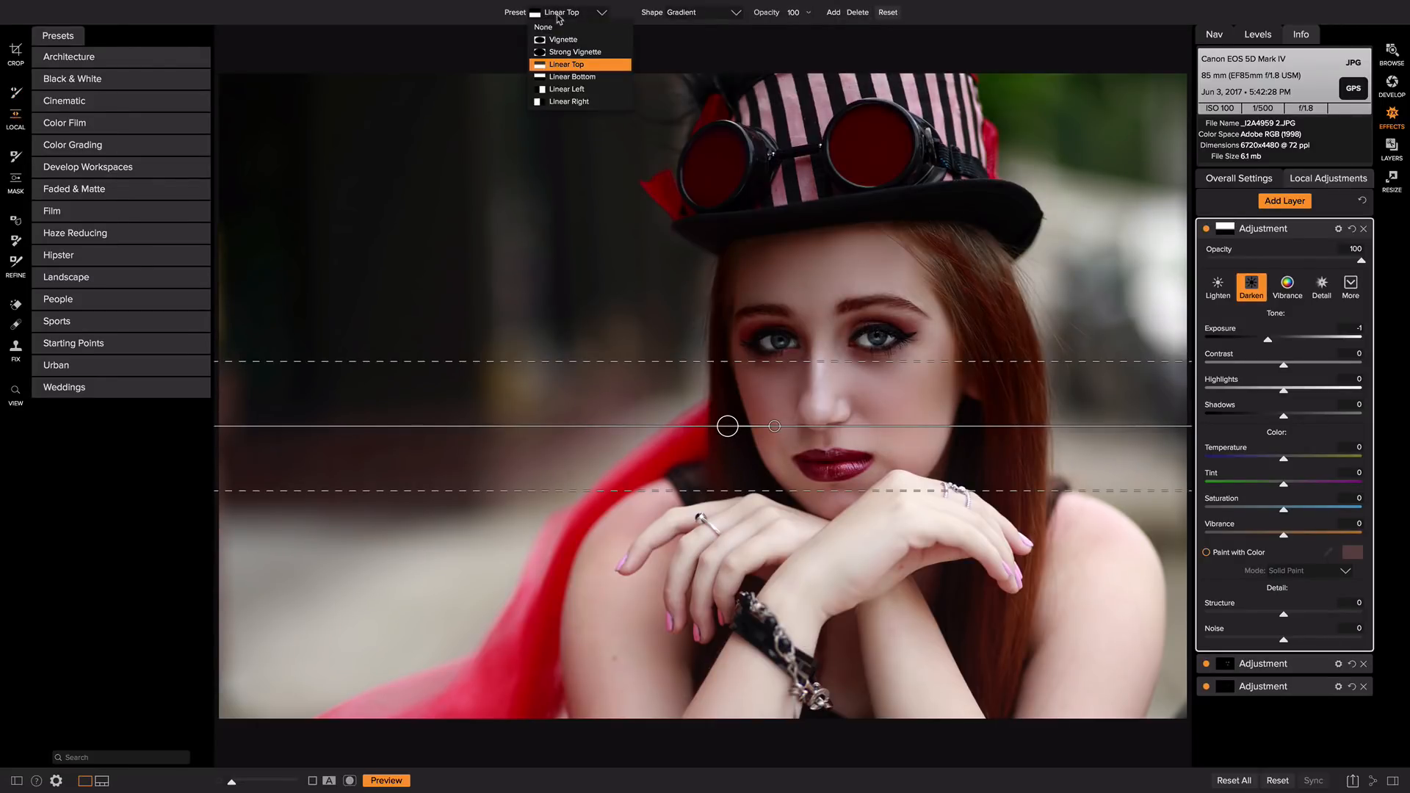
{"action": "mouse_move", "coordinate": [571, 76]}
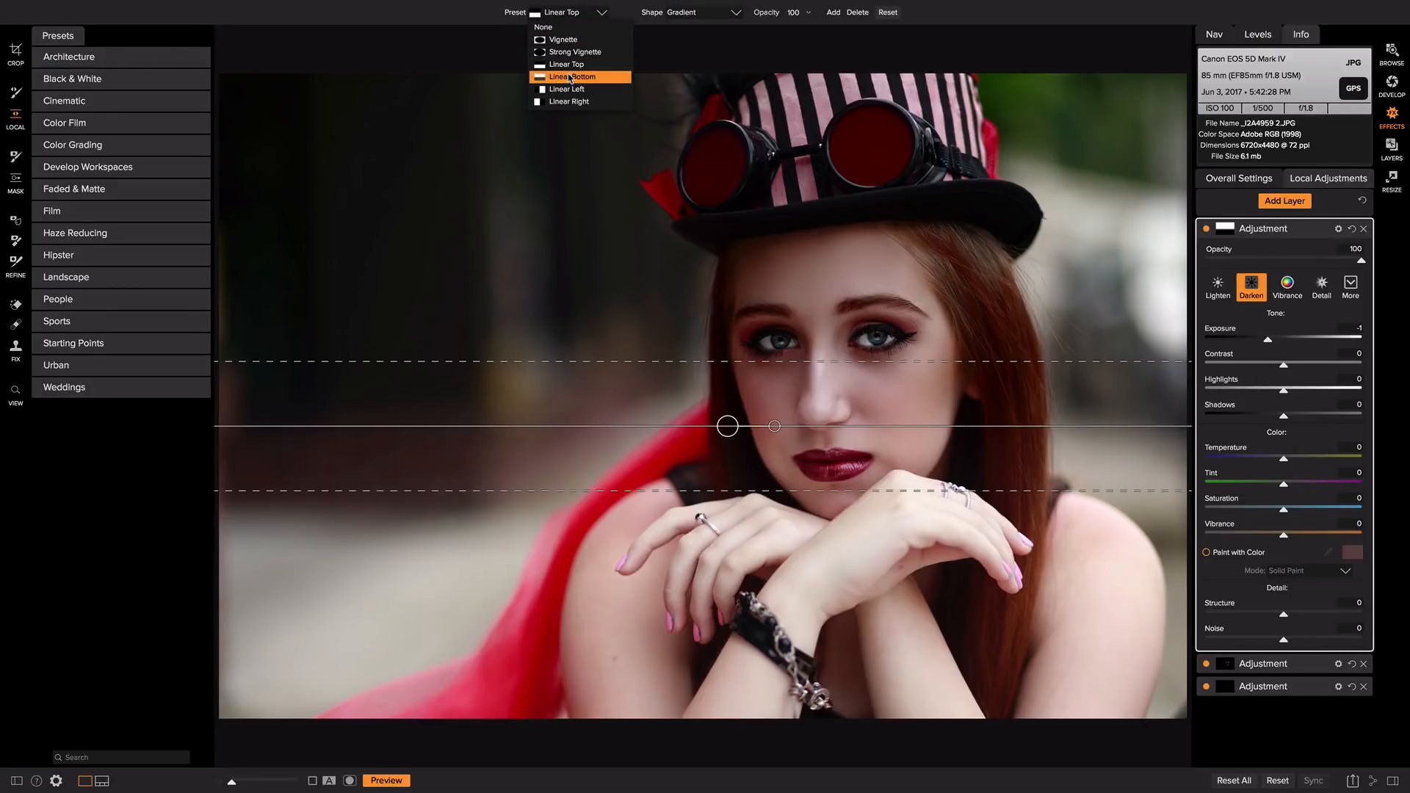
{"action": "left_click", "coordinate": [571, 77]}
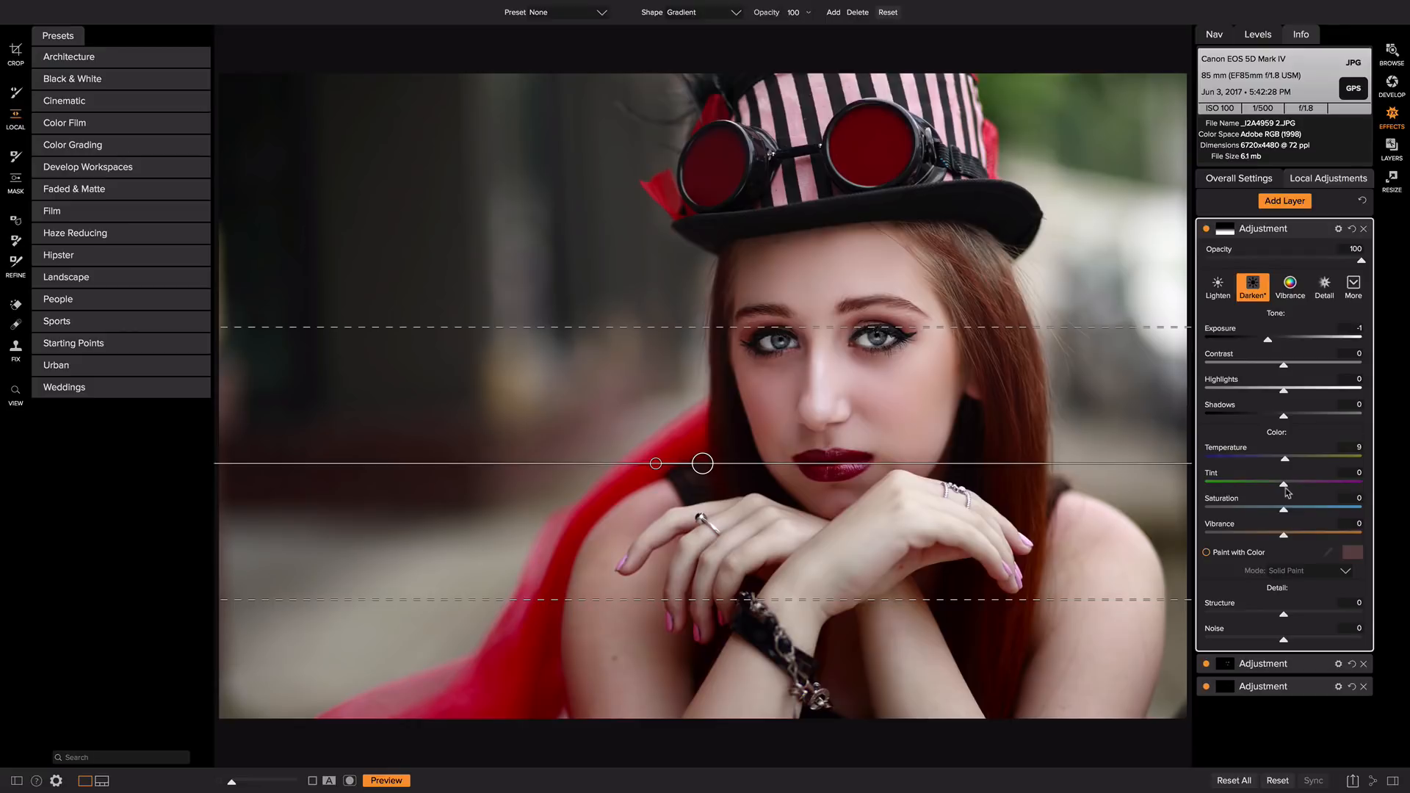
{"action": "mouse_move", "coordinate": [1285, 490]}
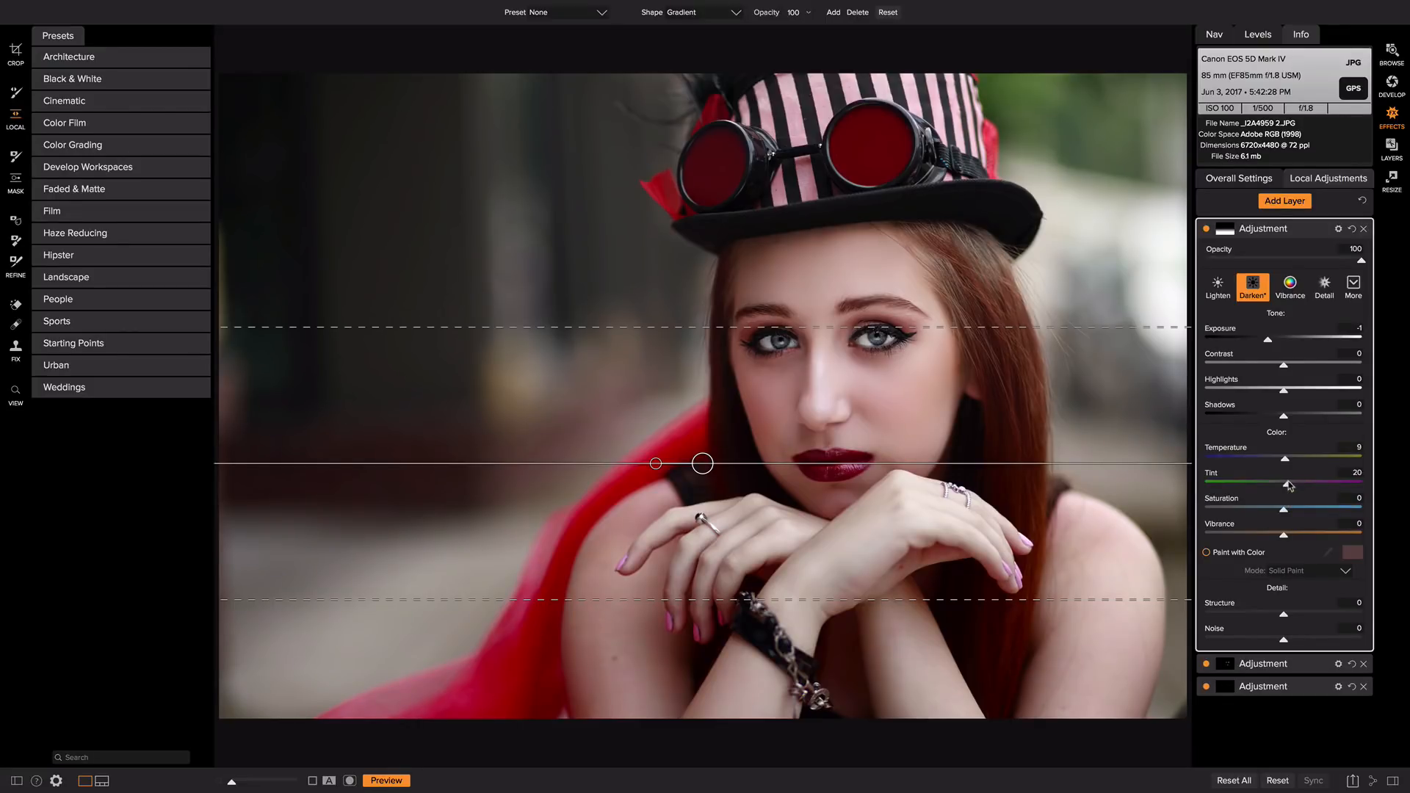
- Leave the gradient tool to view the warmed, darkened hands with Temperature 9 and Tint 20
{"action": "left_click", "coordinate": [1207, 232]}
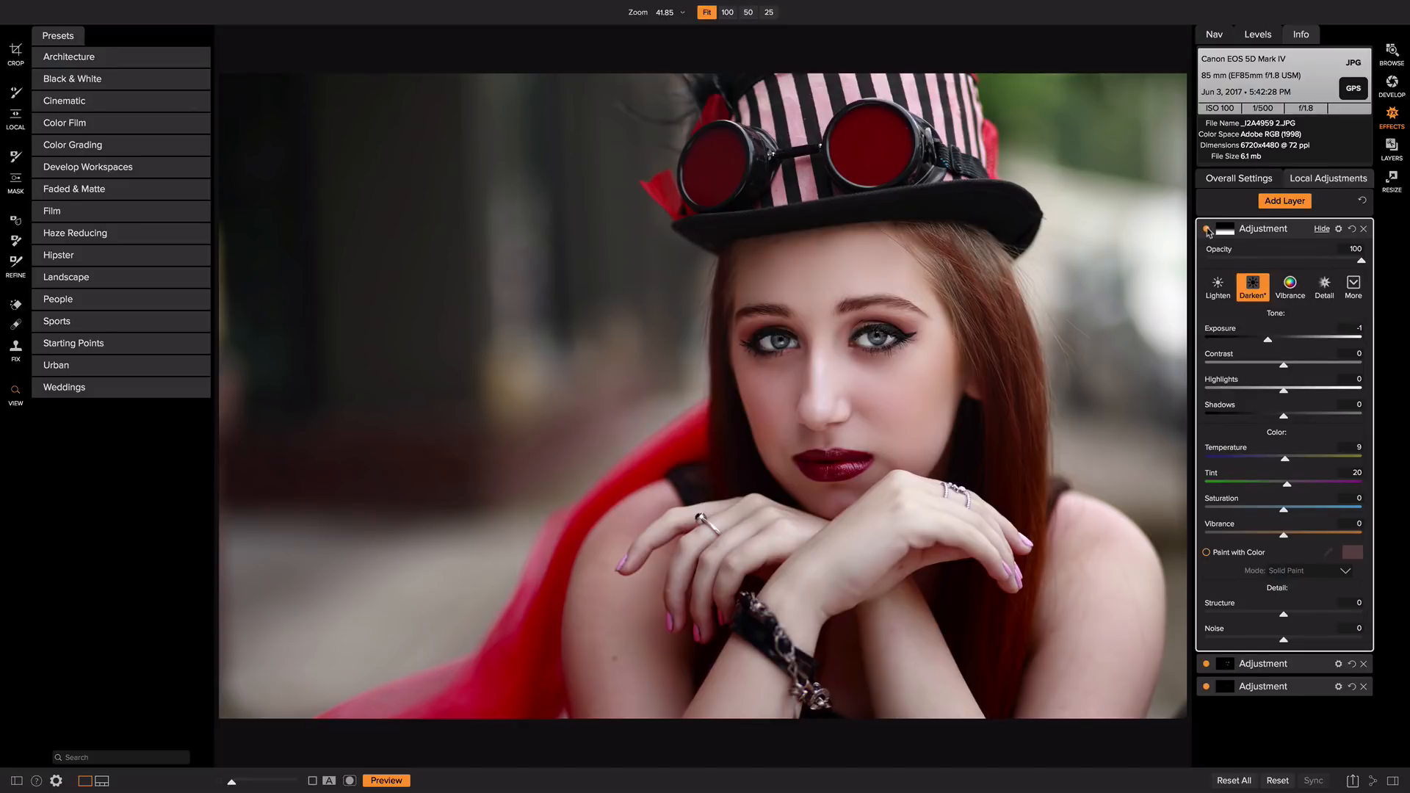
- Toggle the gradient layer's visibility to compare, then return to Overall Settings
{"action": "left_click", "coordinate": [1207, 229]}
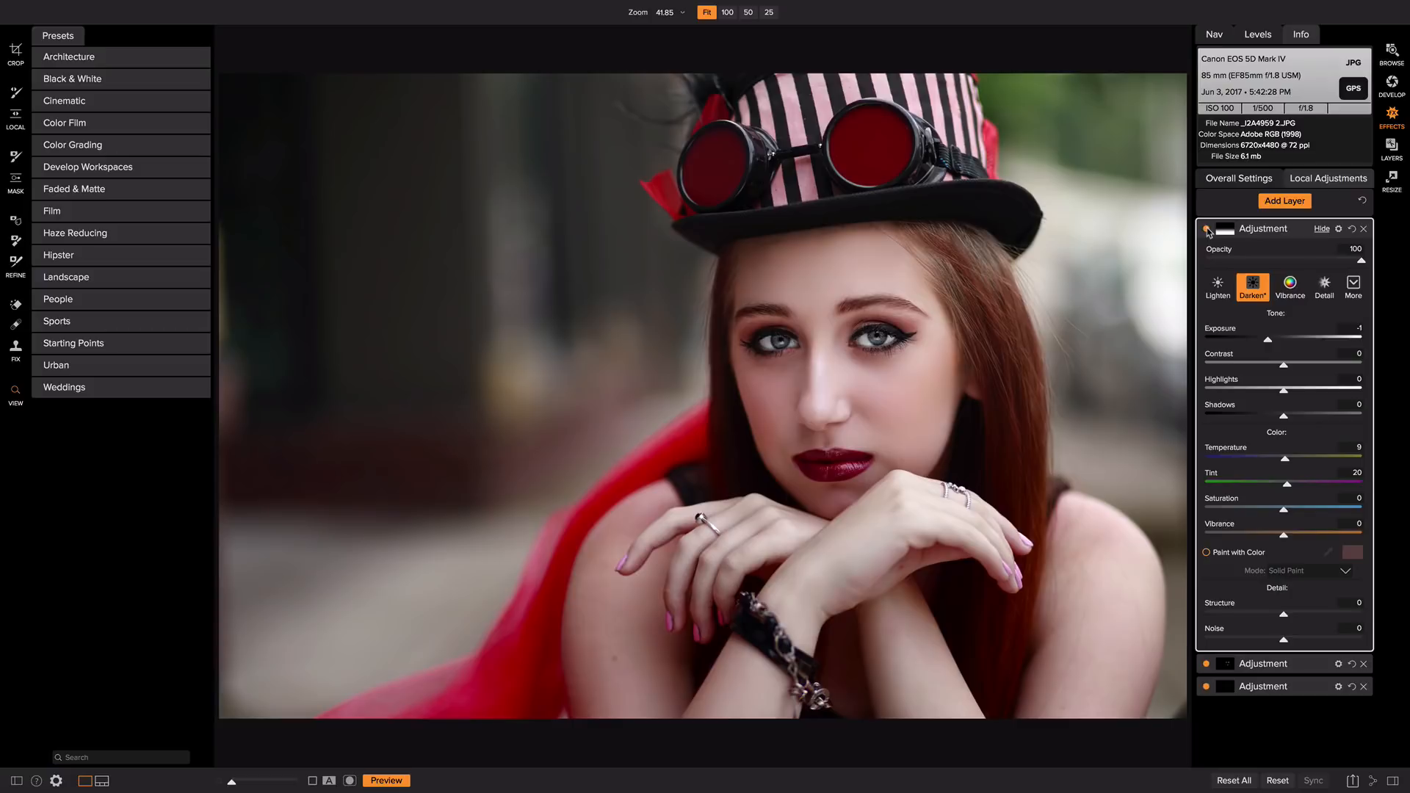
{"action": "left_click", "coordinate": [1238, 177]}
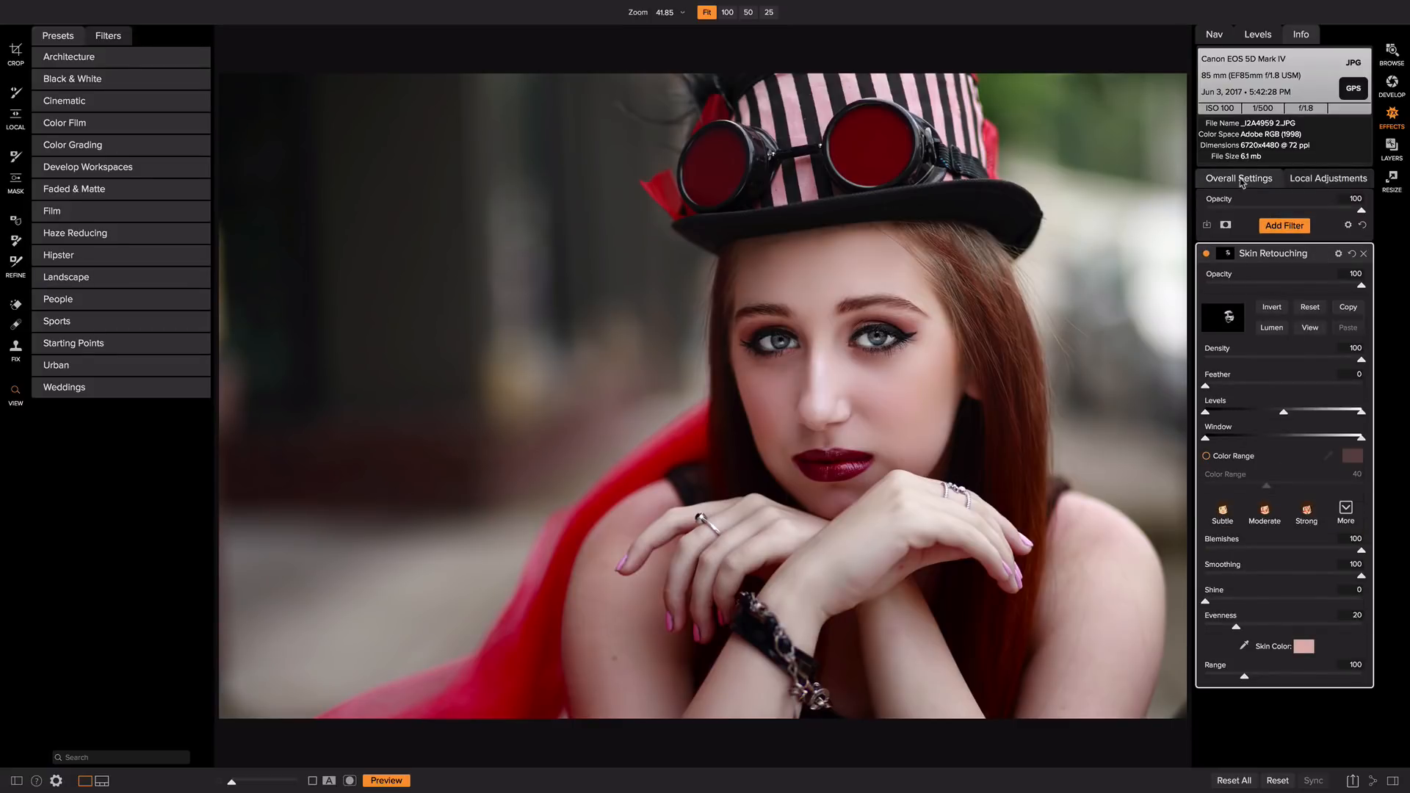